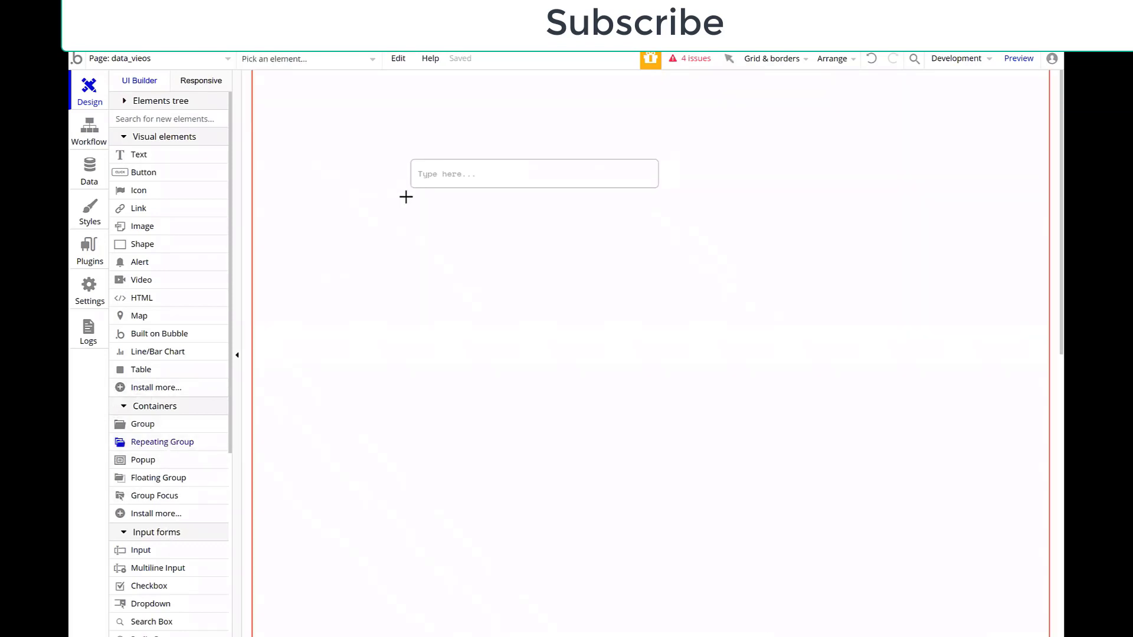
Place a Repeating Group on the page below the text input
{"action": "left_click_drag", "start_coordinate": [405, 197], "coordinate": [665, 472]}
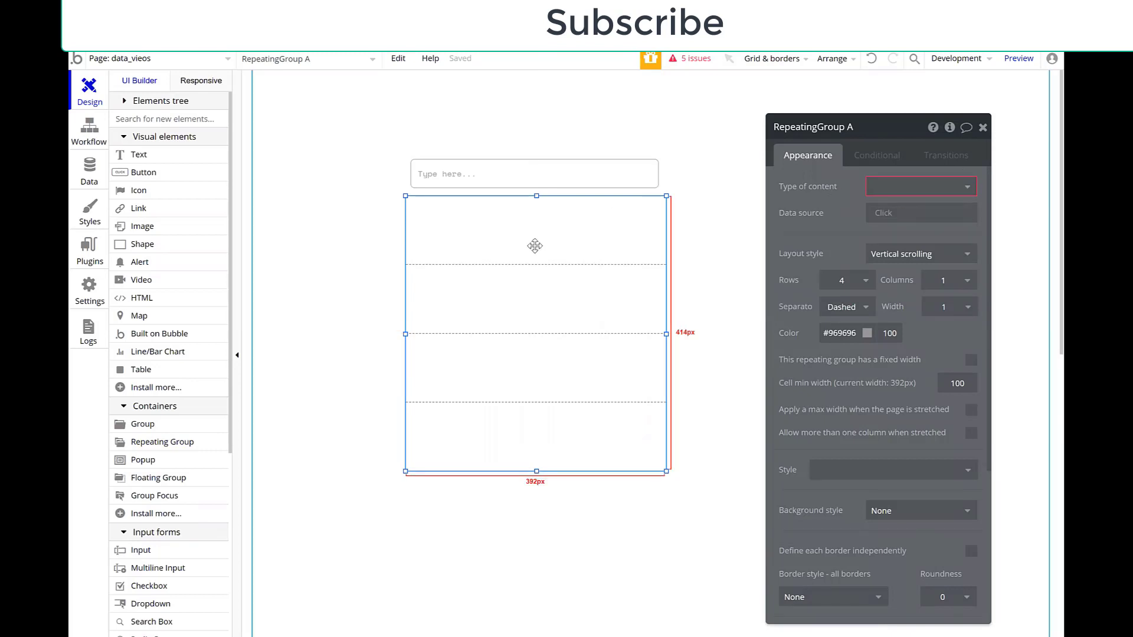
{"action": "mouse_move", "coordinate": [451, 215]}
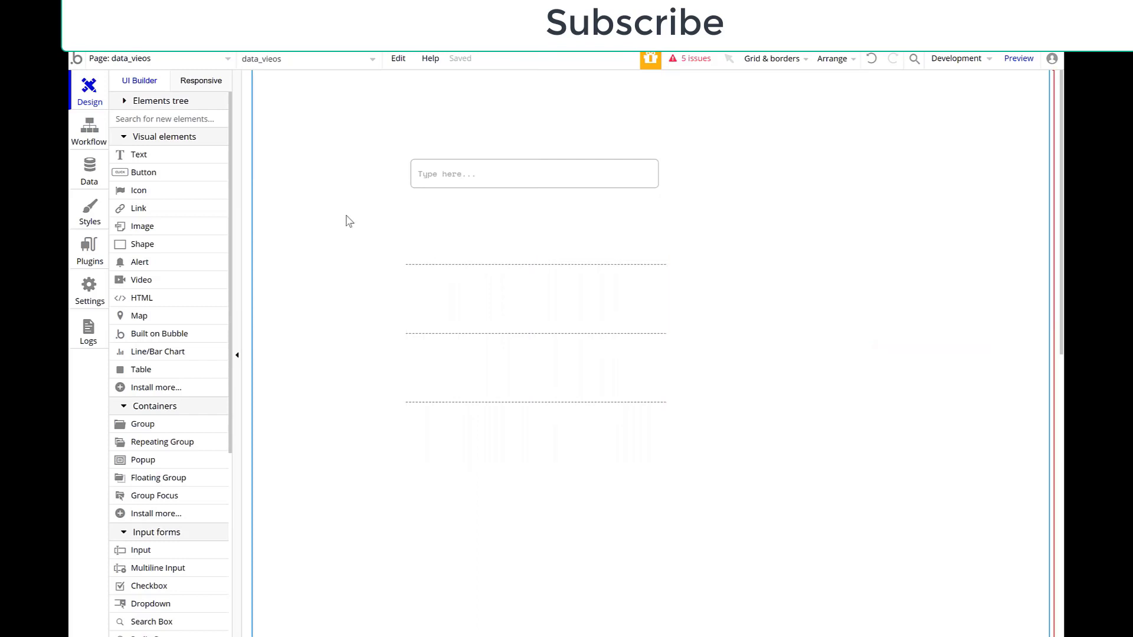
{"action": "mouse_move", "coordinate": [116, 159]}
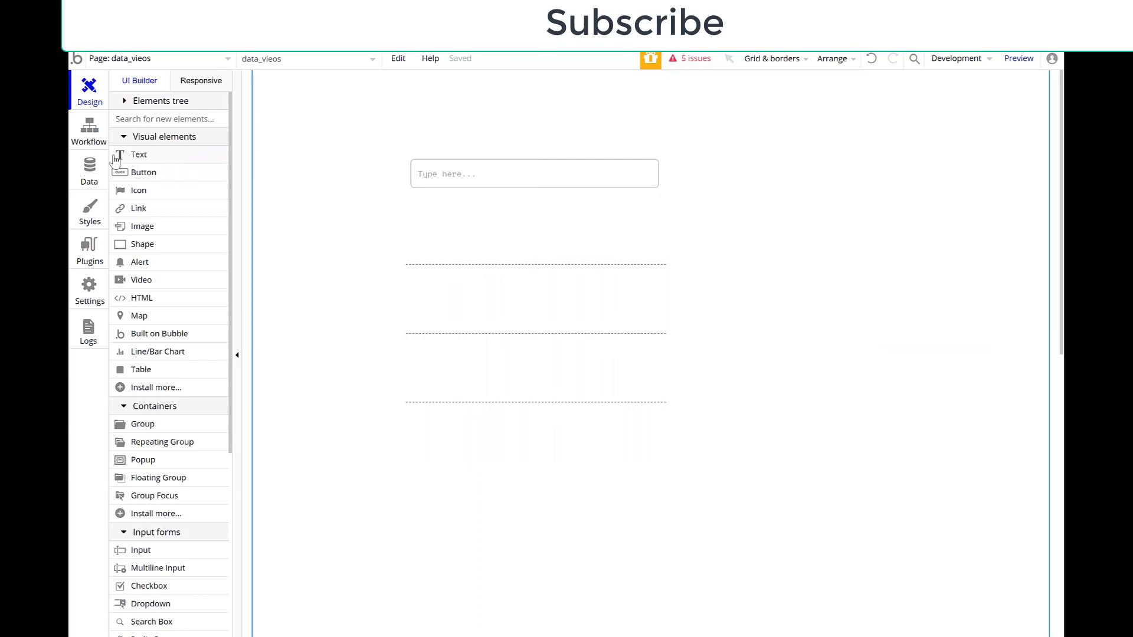
{"action": "mouse_move", "coordinate": [155, 179]}
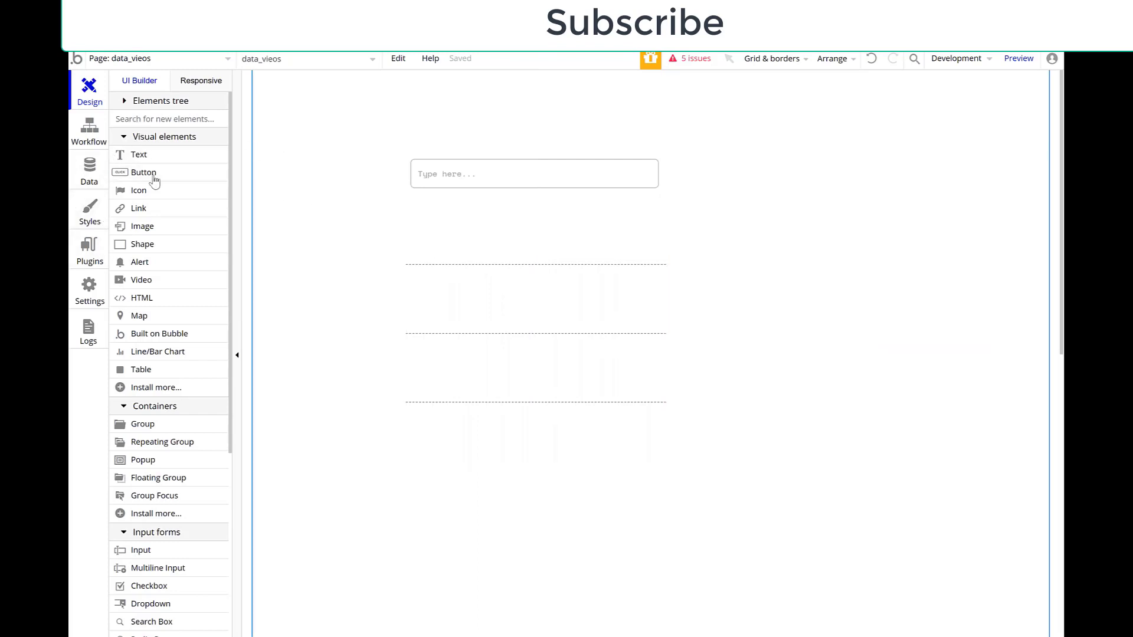
{"action": "mouse_move", "coordinate": [187, 352]}
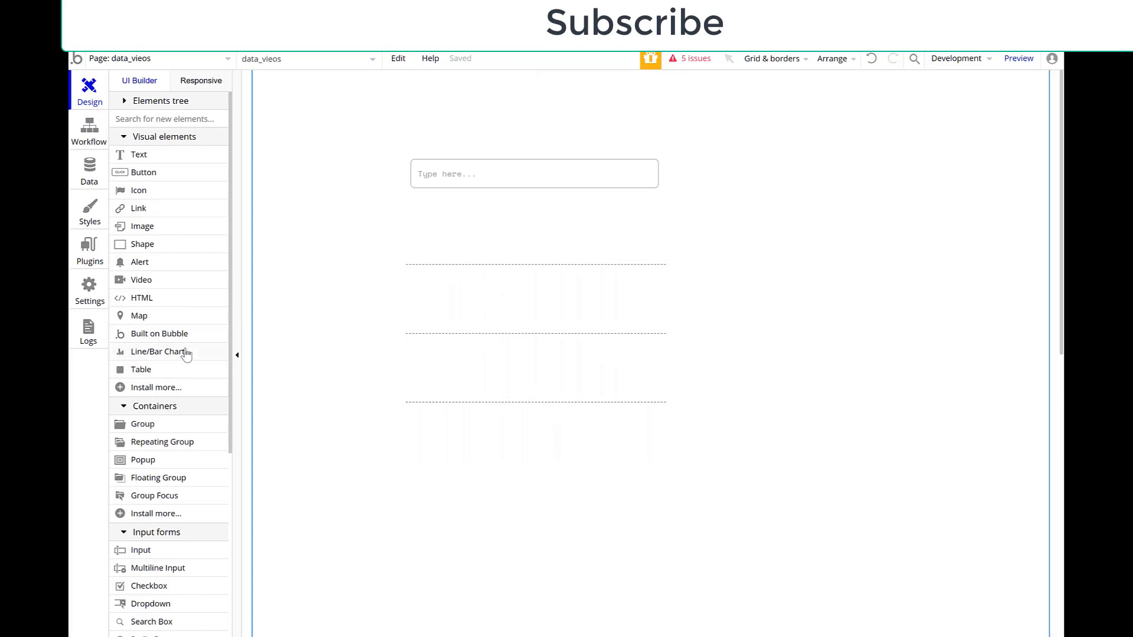
{"action": "mouse_move", "coordinate": [152, 257]}
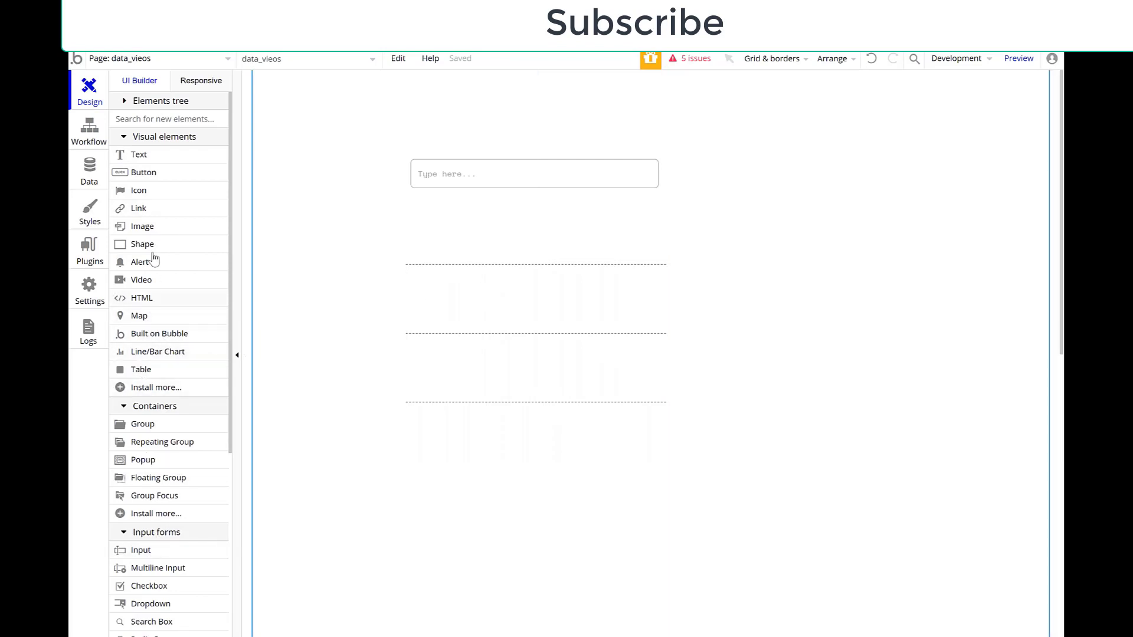
Add a button beside the input labelled 'Data Creation Button'
{"action": "left_click", "coordinate": [142, 172]}
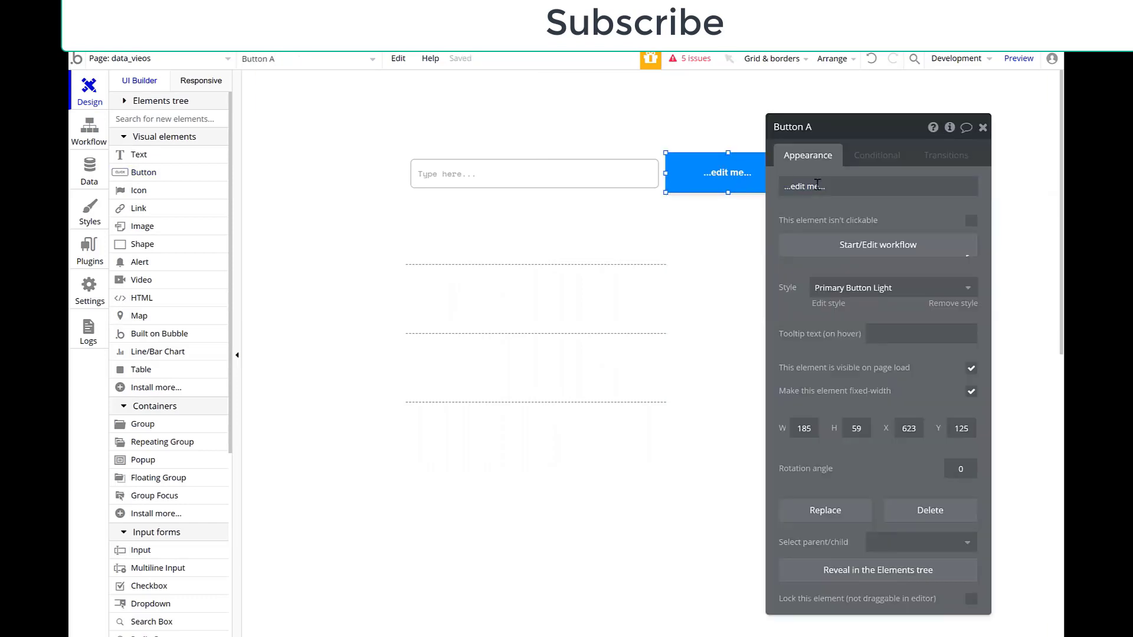
{"action": "type", "text": "Data Button"}
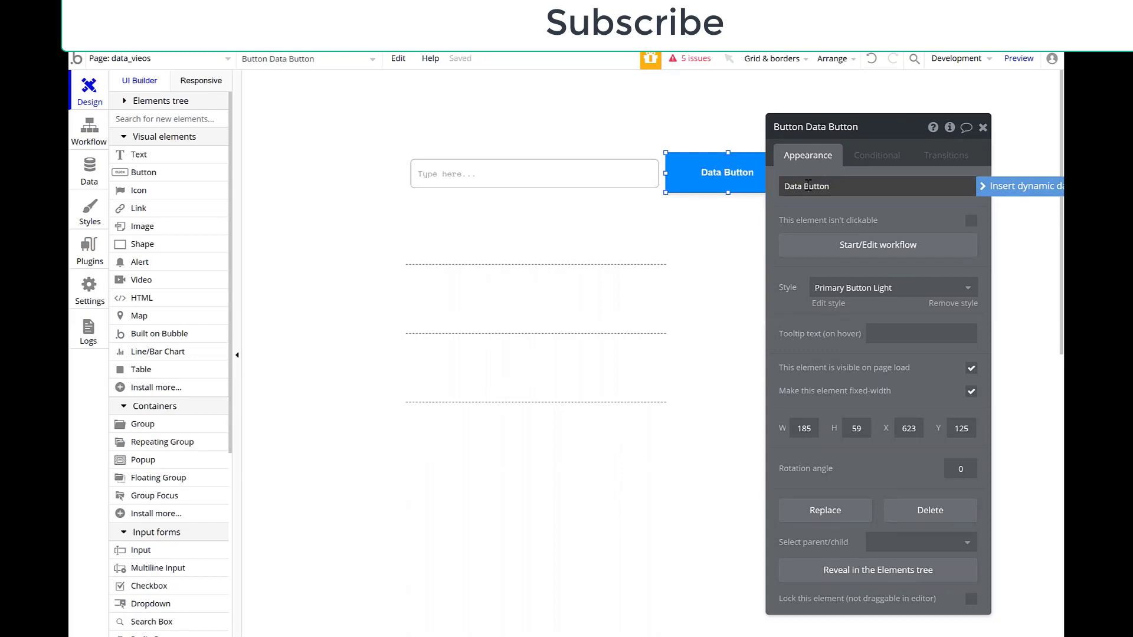
{"action": "type", "text": "Creation"}
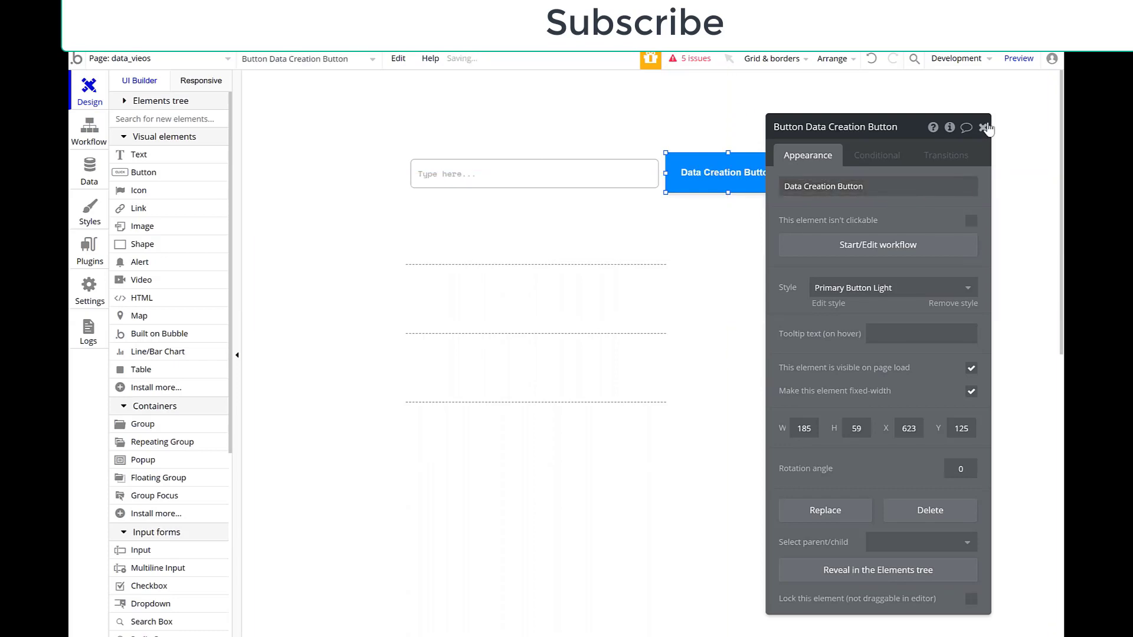
{"action": "left_click", "coordinate": [533, 173]}
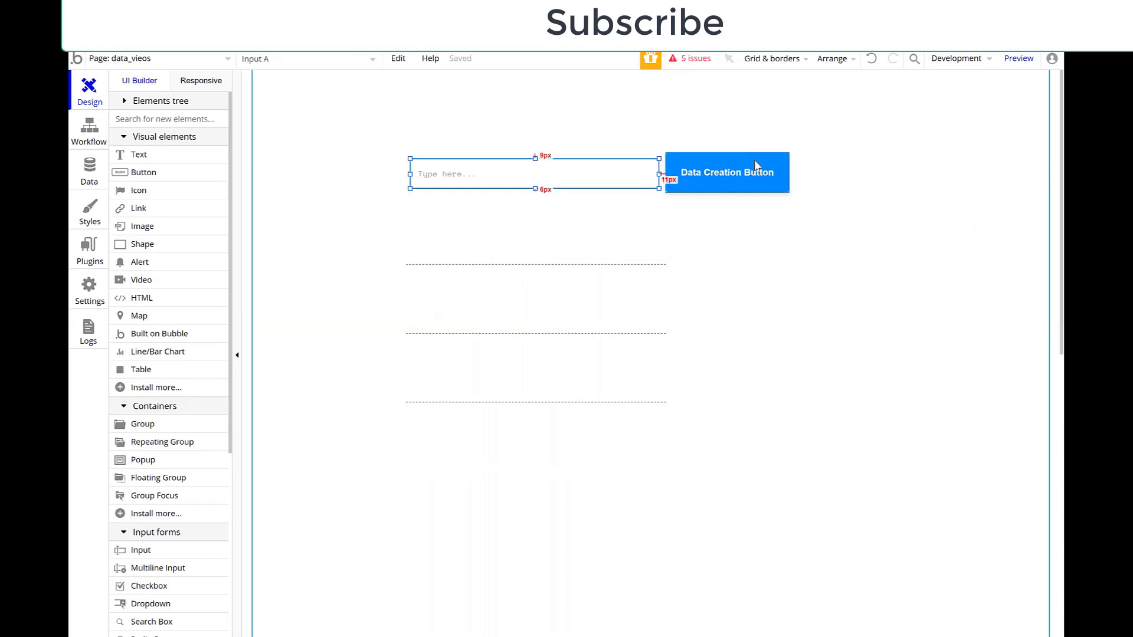
{"action": "left_click", "coordinate": [727, 172]}
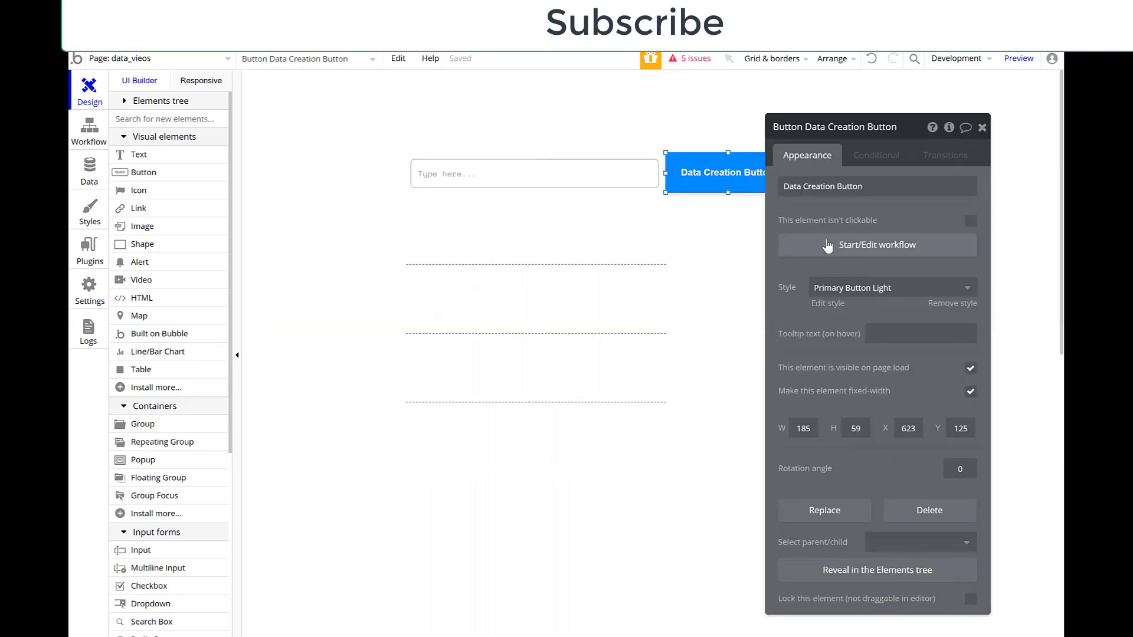
Make the button's click workflow create a new thing of a new type 'Data Testing'
{"action": "left_click", "coordinate": [877, 246]}
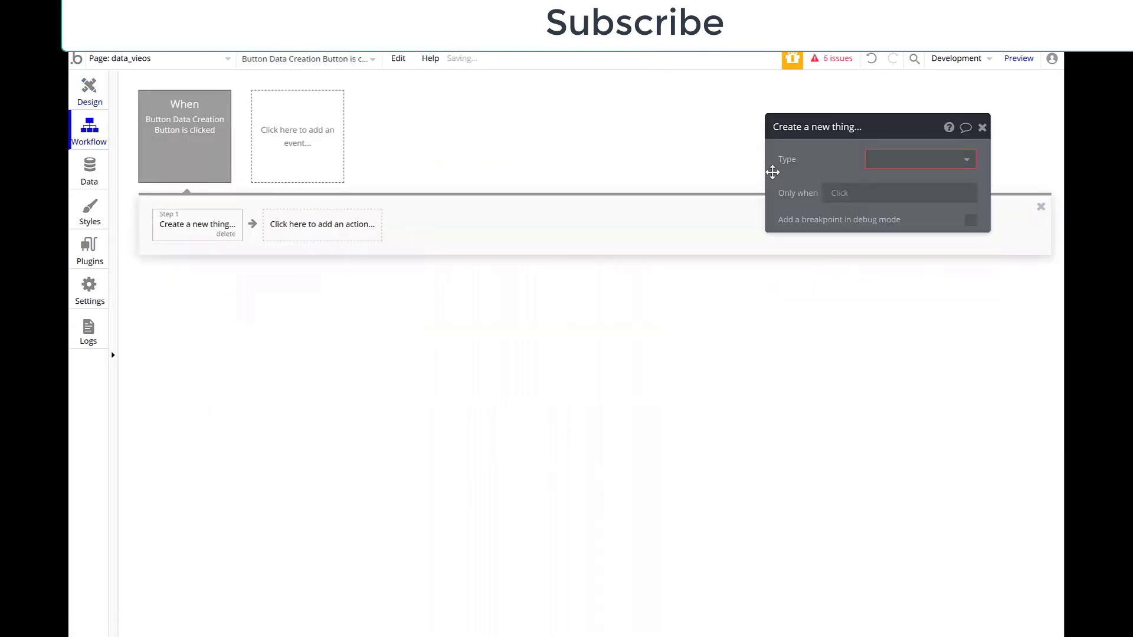
{"action": "left_click", "coordinate": [919, 158]}
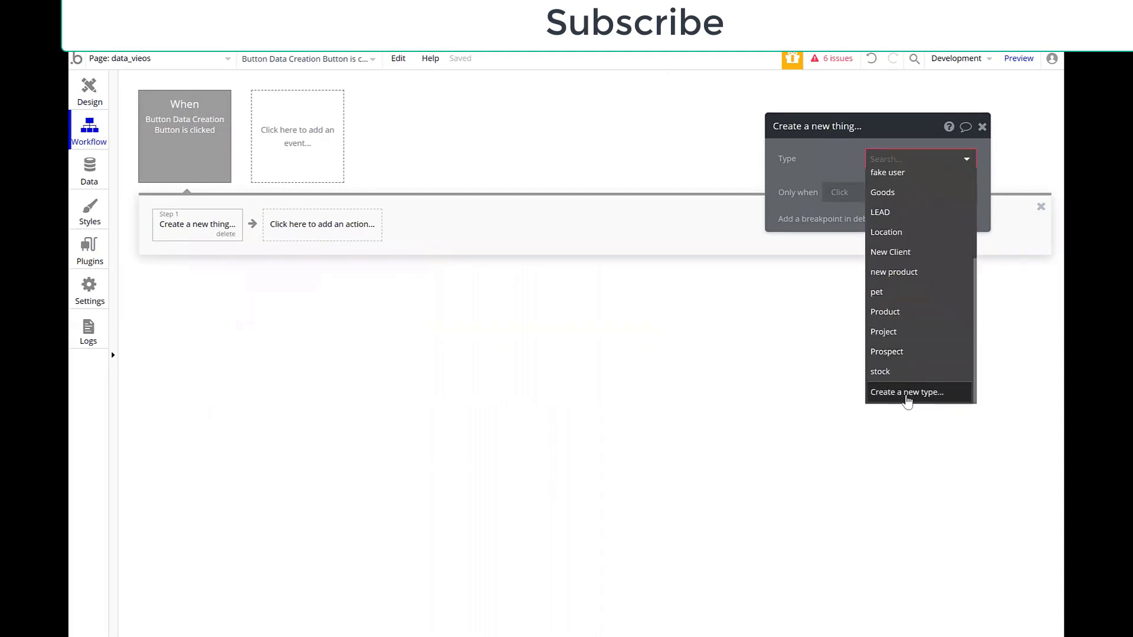
{"action": "left_click", "coordinate": [907, 391]}
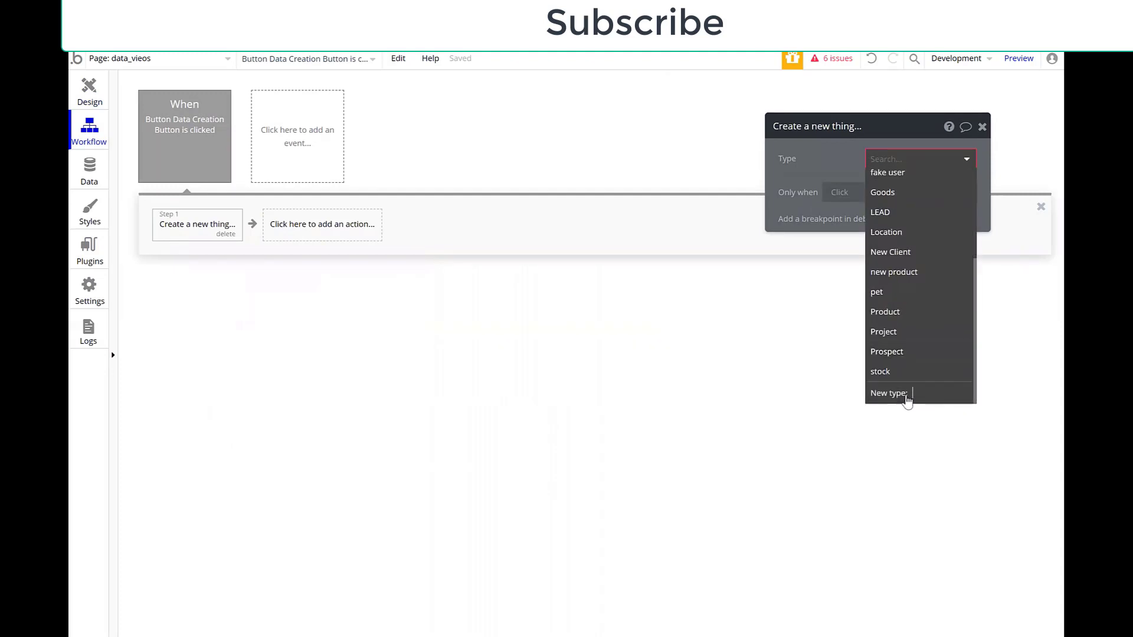
{"action": "mouse_move", "coordinate": [972, 370]}
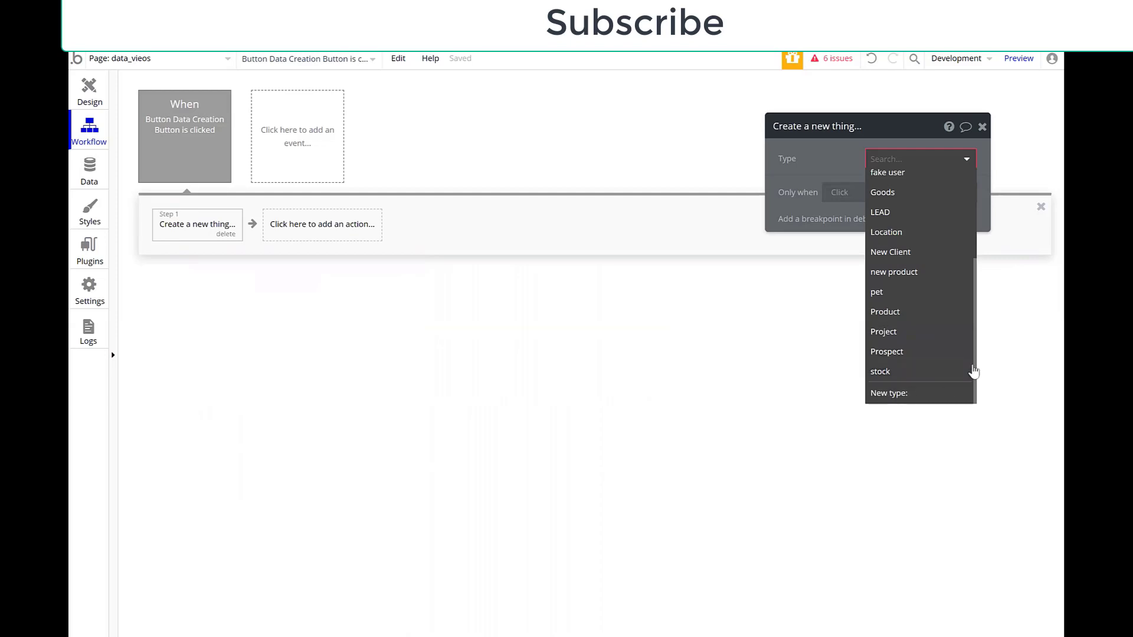
{"action": "type", "text": "Data Testing"}
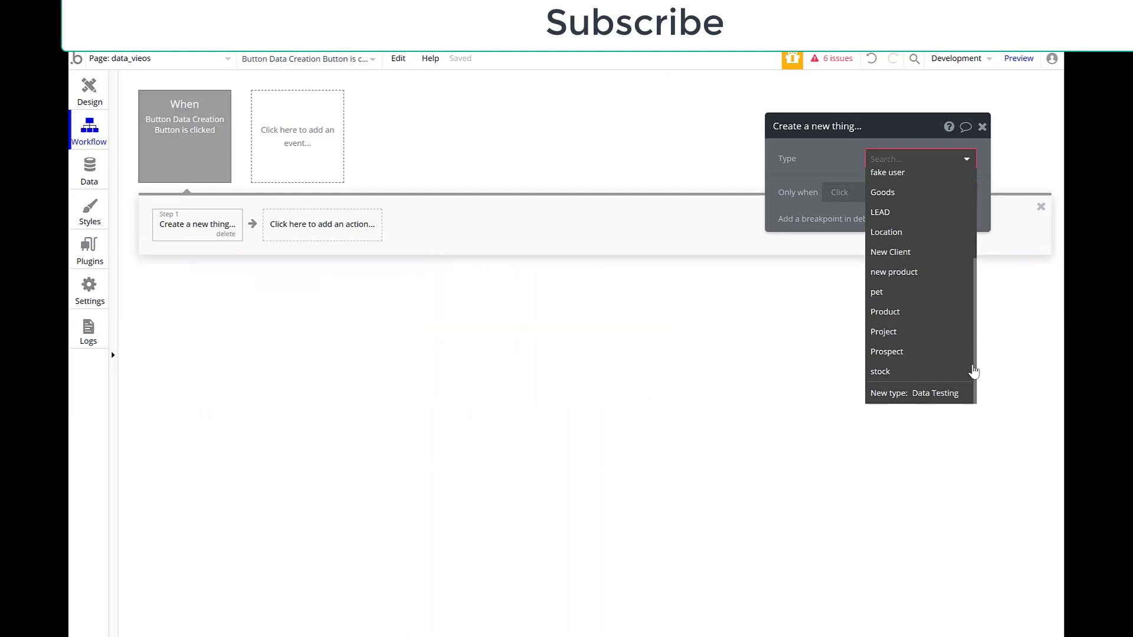
{"action": "left_click", "coordinate": [934, 393]}
{"action": "type", "text": "Titl"}
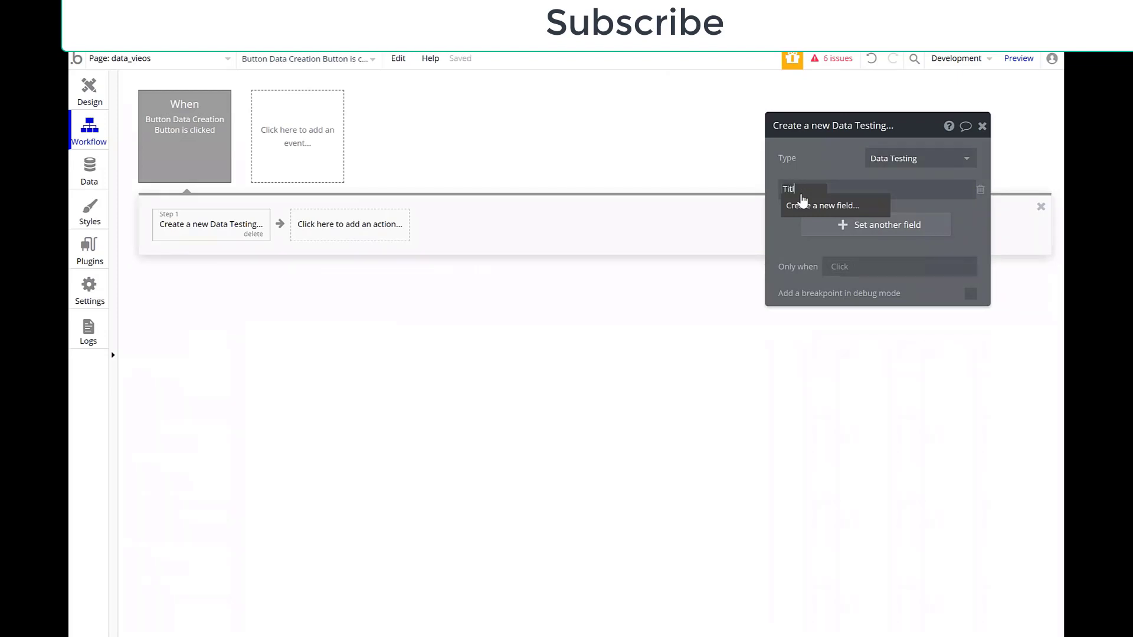
Add a text field 'Title' to Data Testing and set it to Input A's value
{"action": "left_click", "coordinate": [835, 206]}
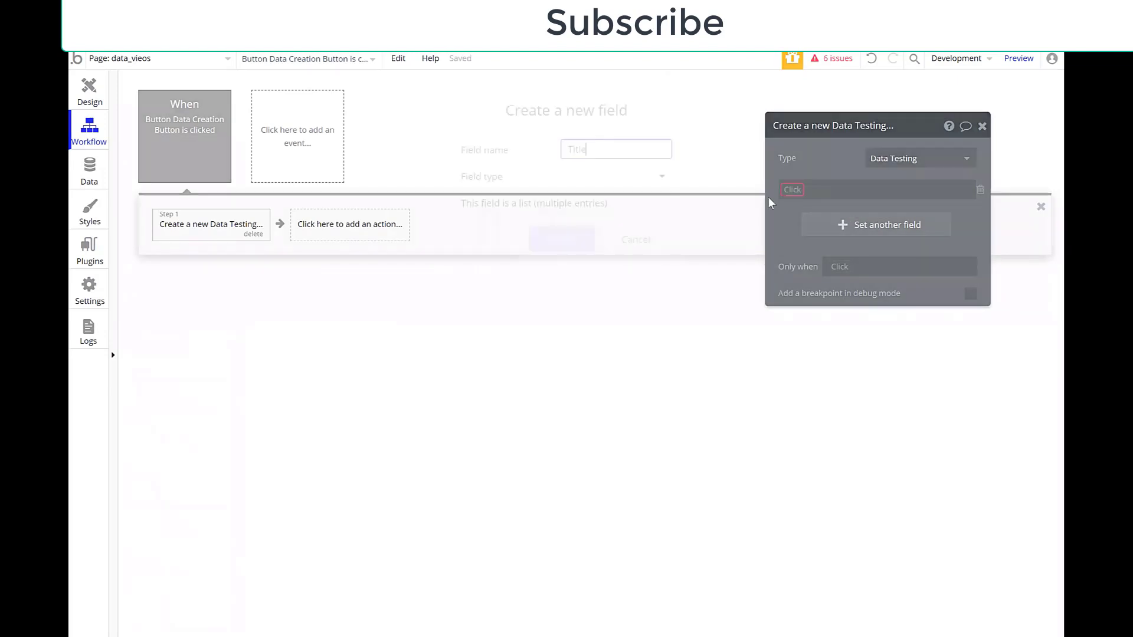
{"action": "left_click", "coordinate": [615, 177]}
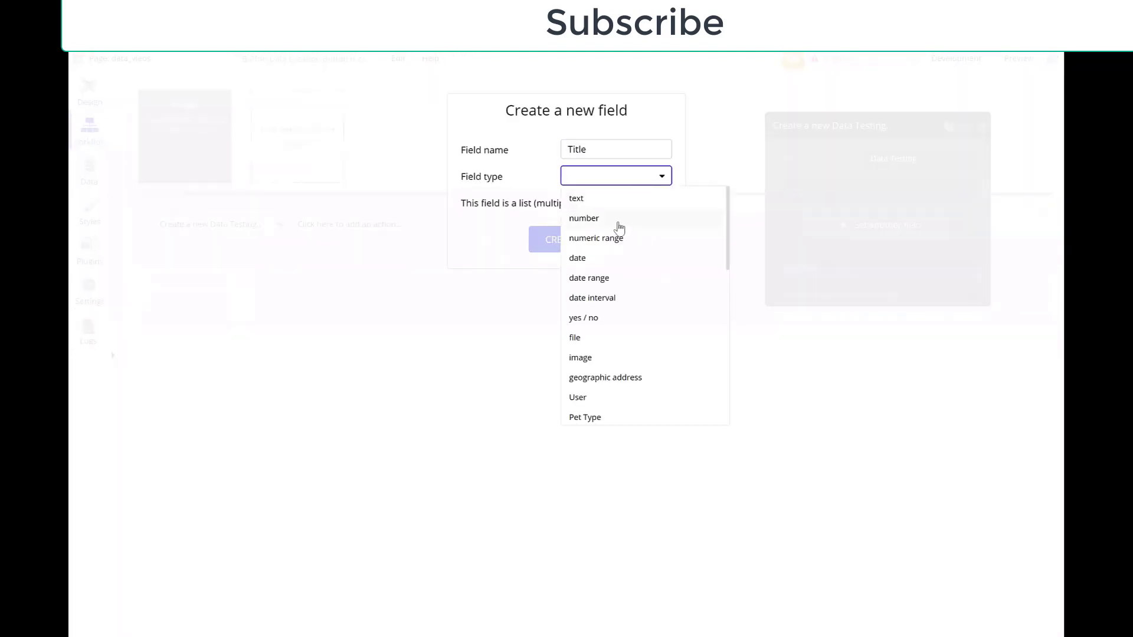
{"action": "left_click", "coordinate": [575, 199]}
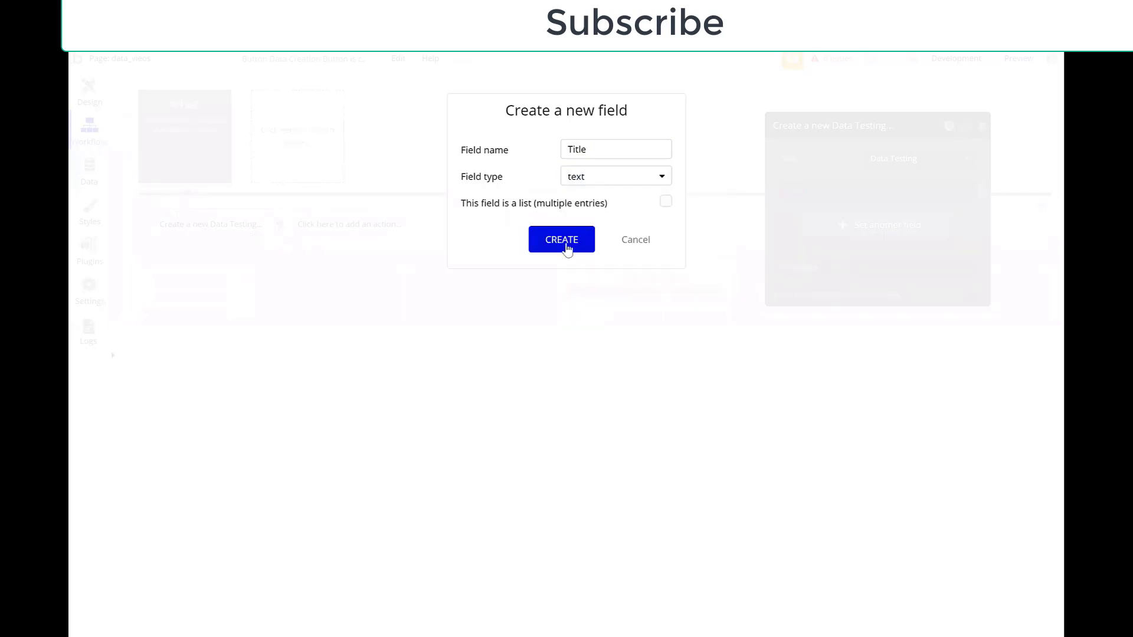
{"action": "left_click", "coordinate": [561, 240]}
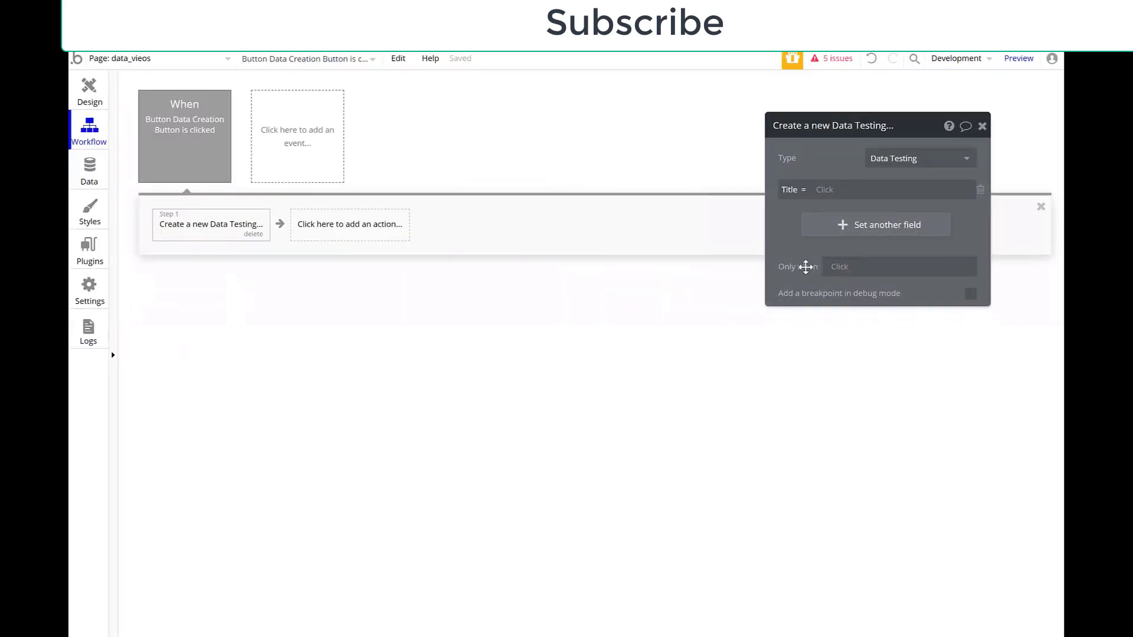
{"action": "mouse_move", "coordinate": [766, 228]}
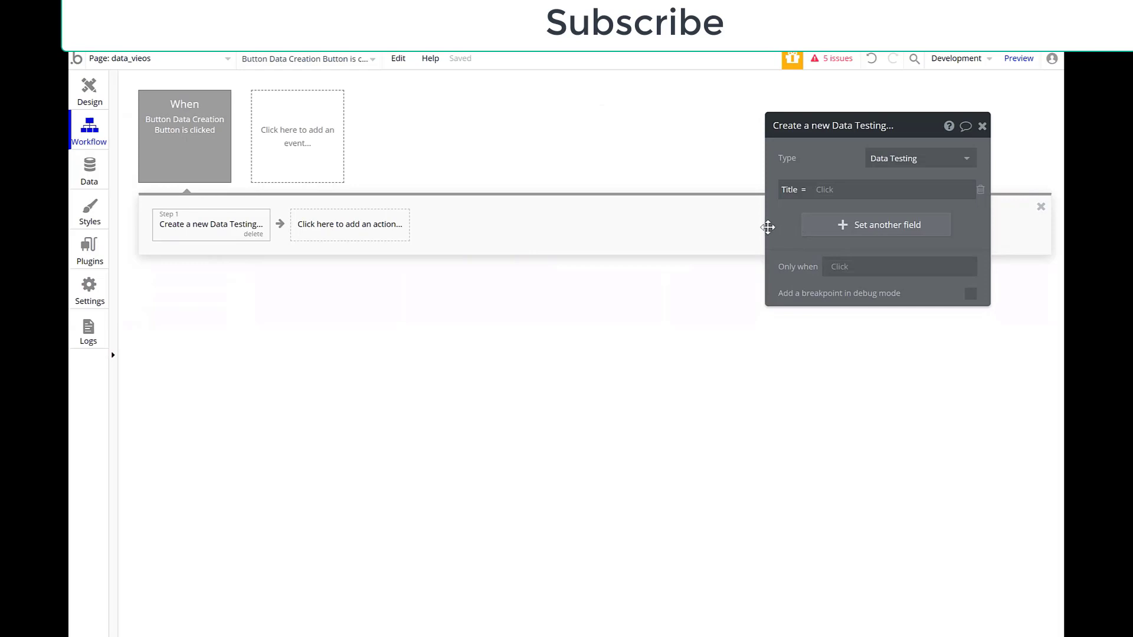
{"action": "mouse_move", "coordinate": [779, 279]}
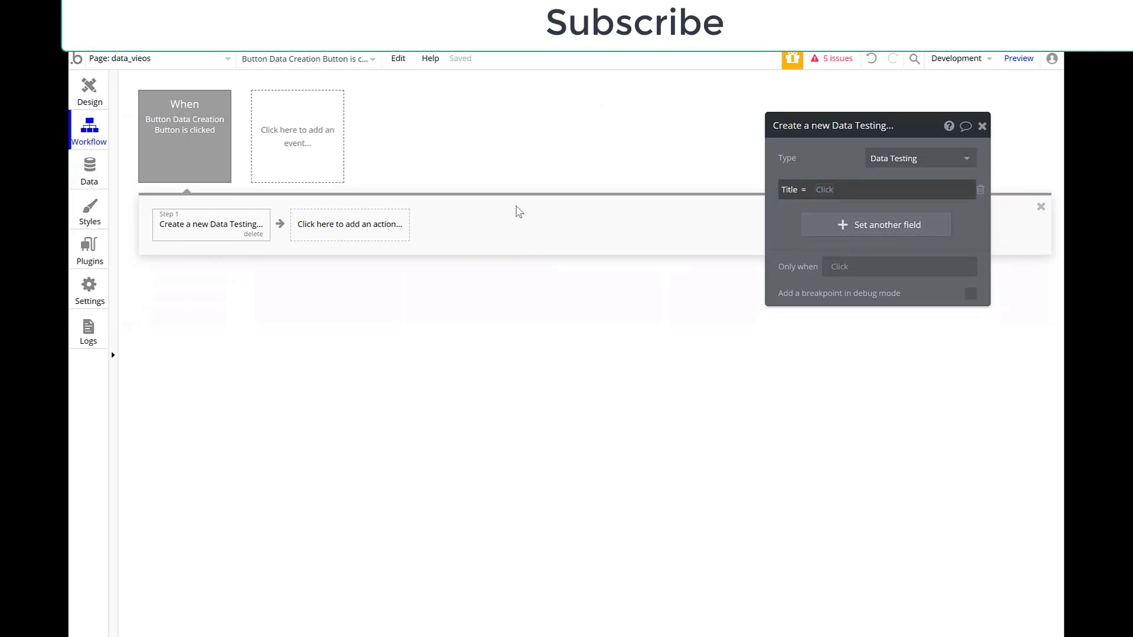
{"action": "mouse_move", "coordinate": [753, 175]}
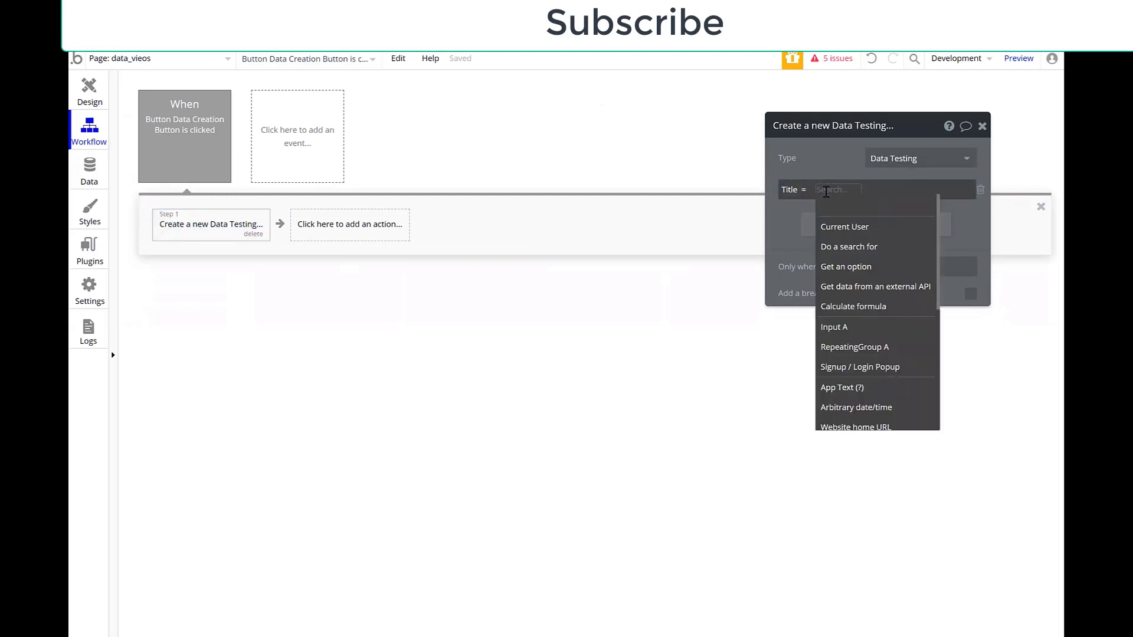
{"action": "mouse_move", "coordinate": [847, 328]}
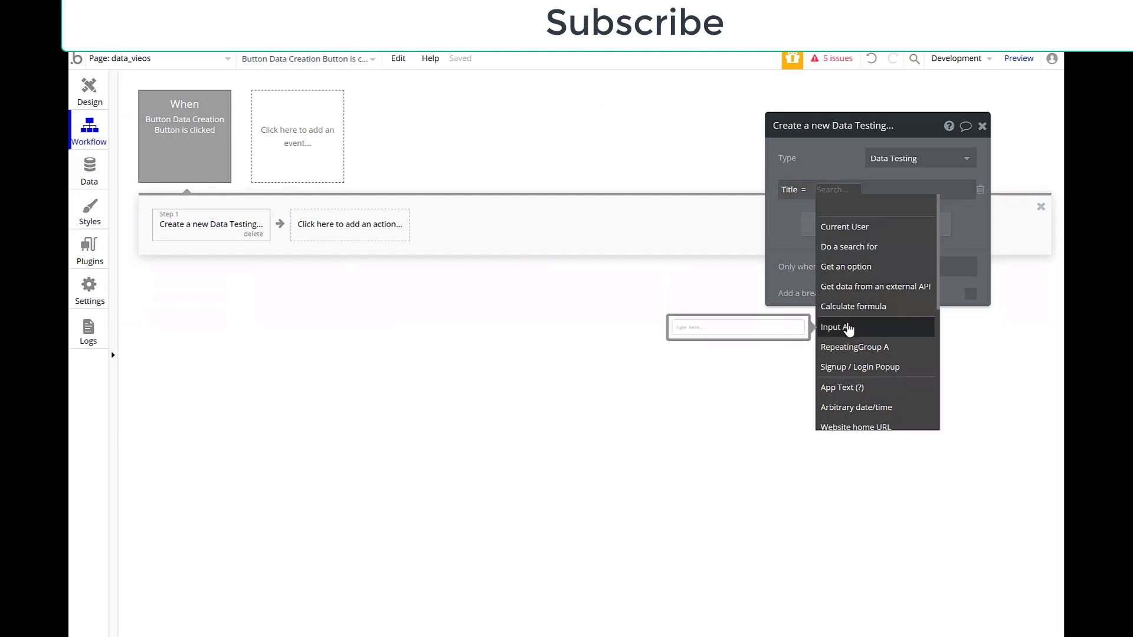
{"action": "left_click", "coordinate": [837, 327]}
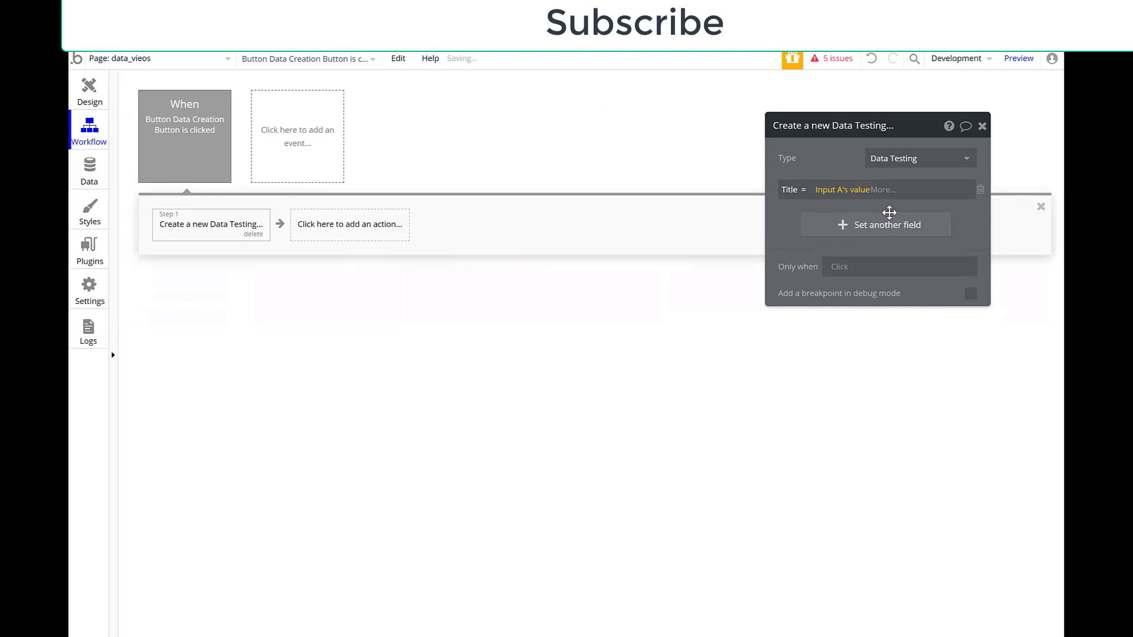
Add a Reset relevant inputs step after the create step, then return to Design
{"action": "left_click", "coordinate": [982, 125]}
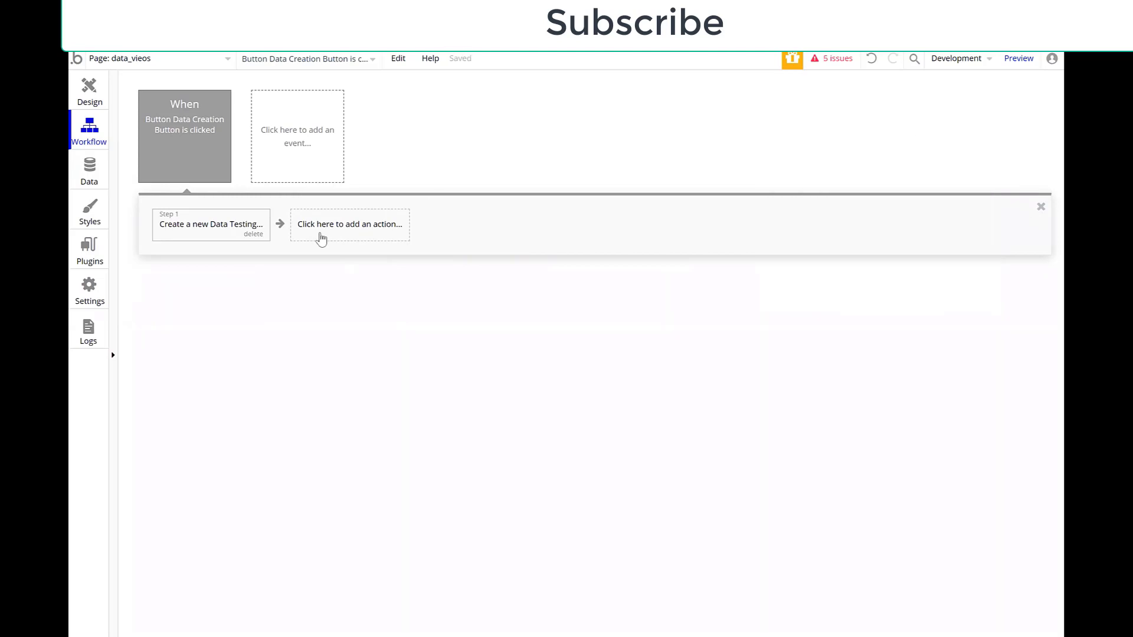
{"action": "mouse_move", "coordinate": [185, 207]}
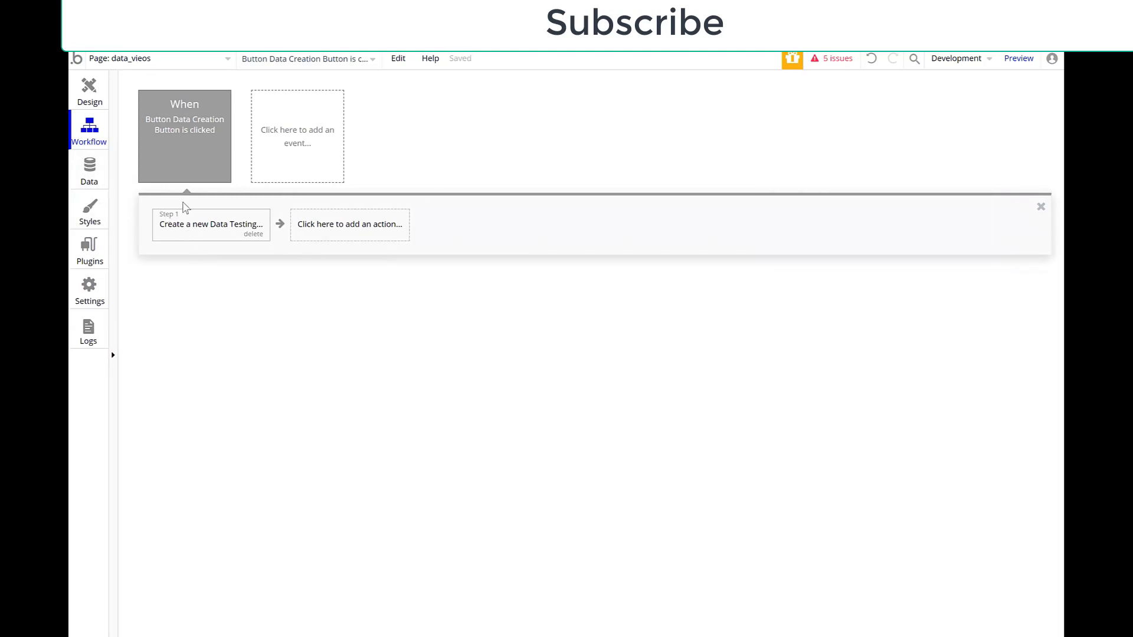
{"action": "left_click", "coordinate": [349, 224]}
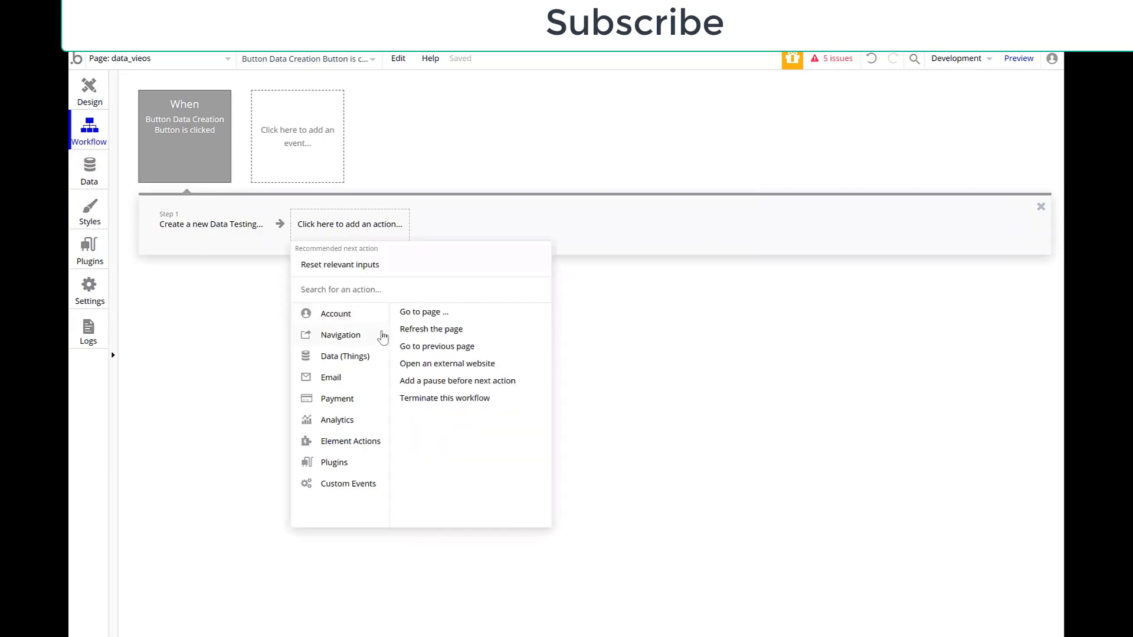
{"action": "left_click", "coordinate": [335, 314]}
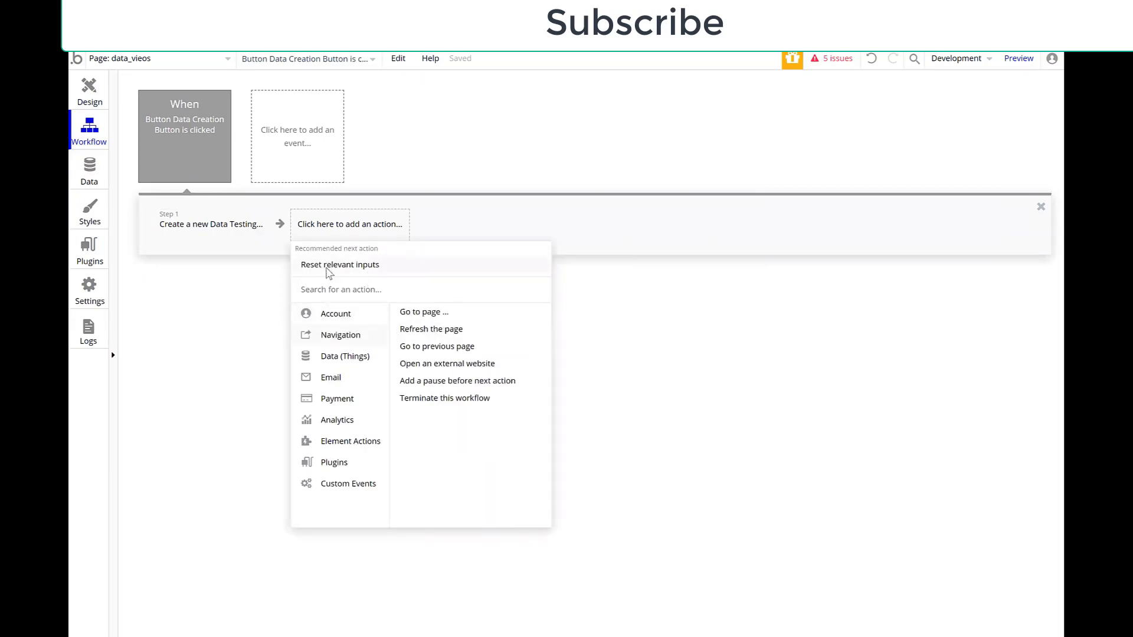
{"action": "left_click", "coordinate": [338, 265]}
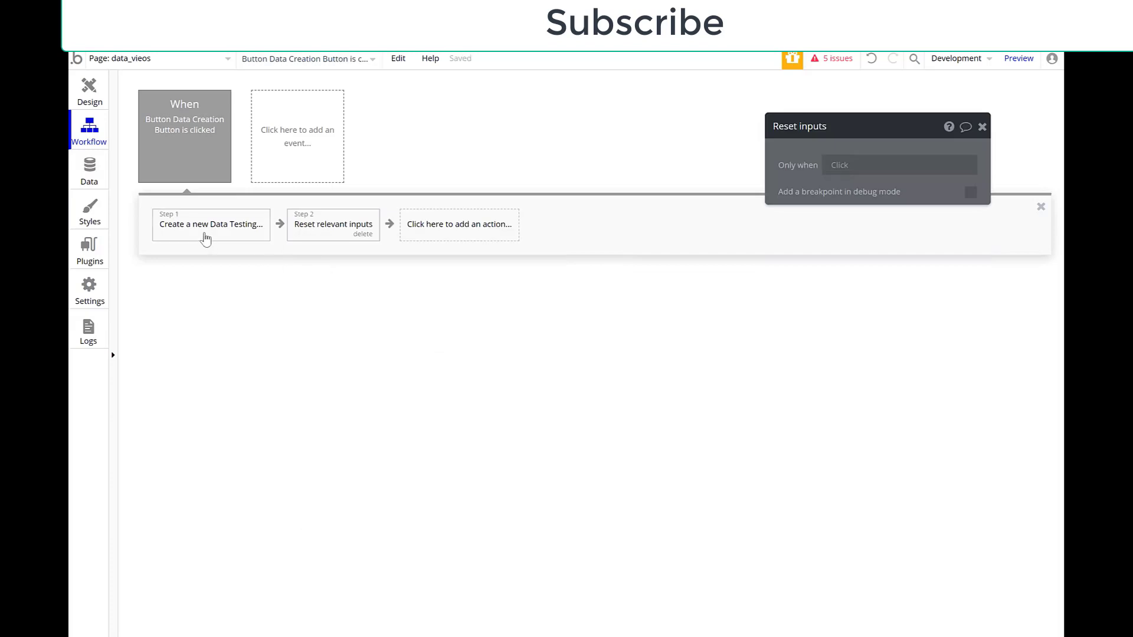
{"action": "left_click", "coordinate": [88, 88]}
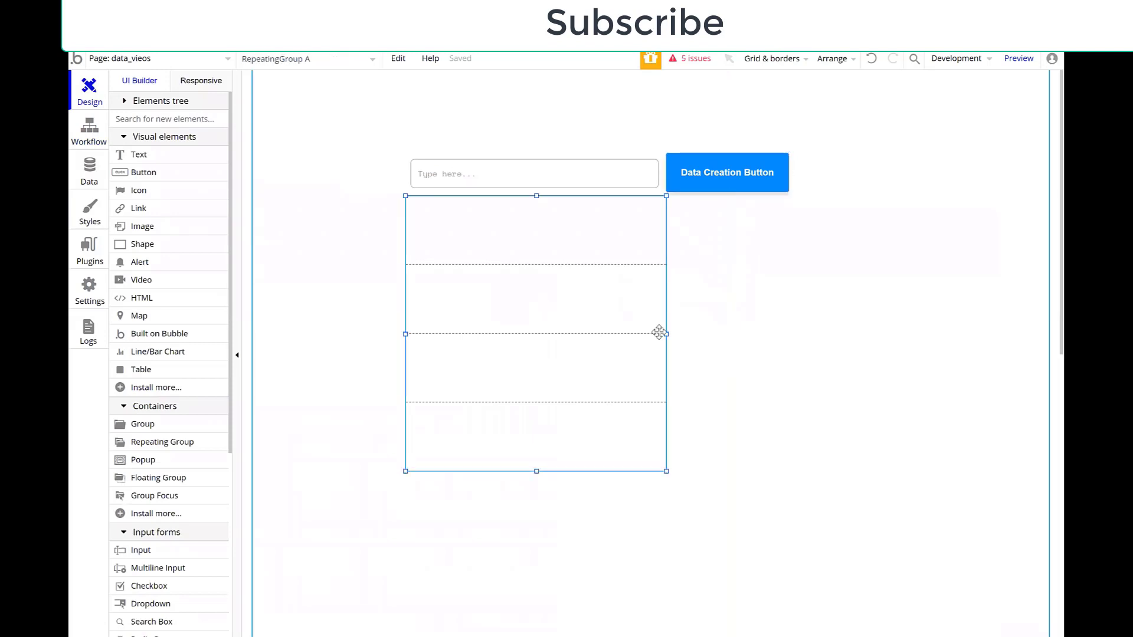
Widen the repeating group and clear the '...edit me...' text of its first-cell Text element
{"action": "left_click_drag", "start_coordinate": [665, 332], "coordinate": [825, 333]}
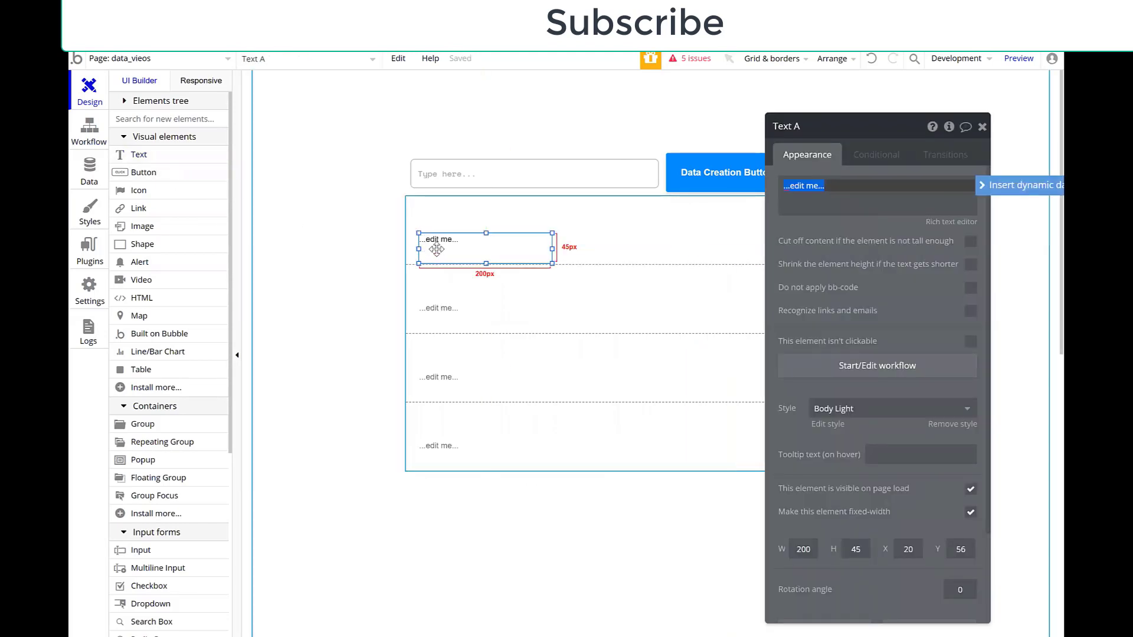
{"action": "left_click", "coordinate": [981, 127]}
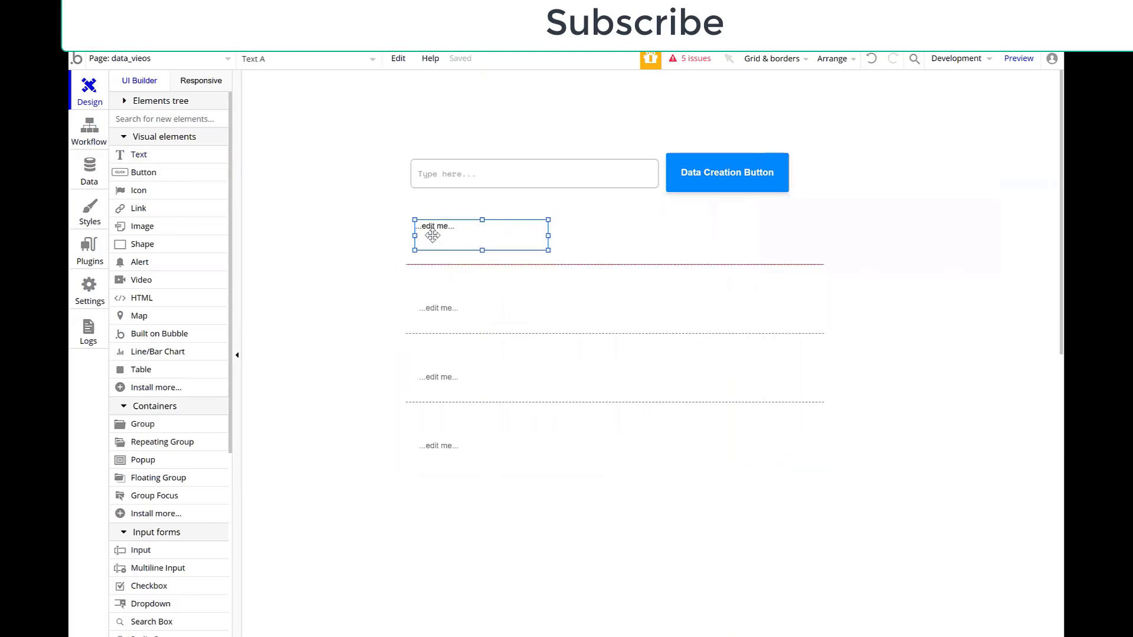
{"action": "left_click", "coordinate": [480, 235]}
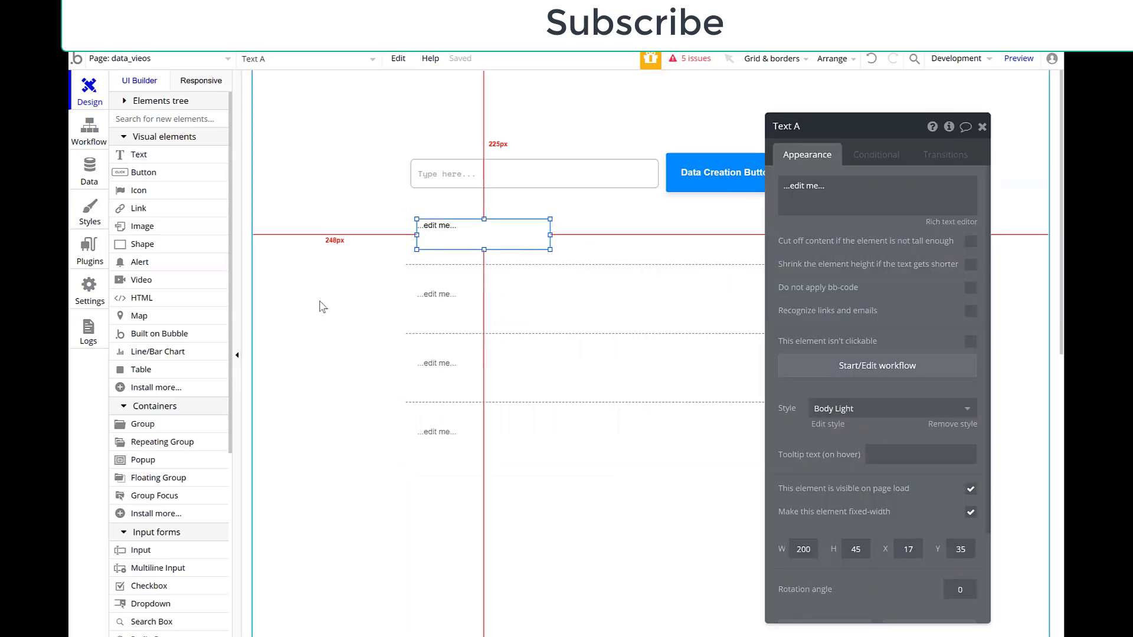
{"action": "left_click", "coordinate": [840, 186]}
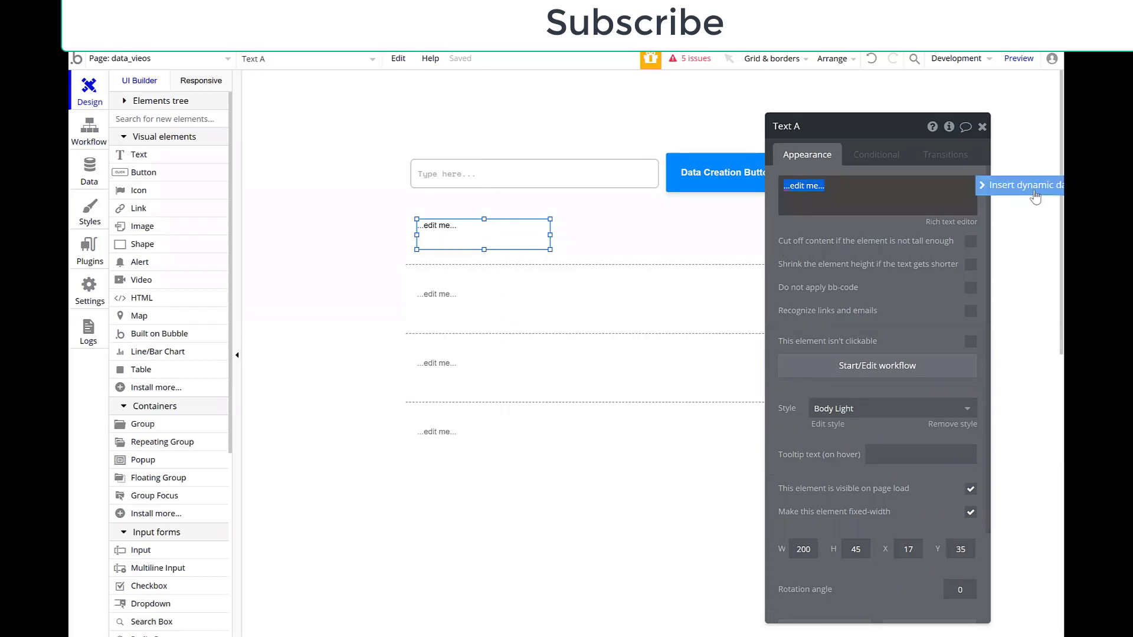
{"action": "left_click", "coordinate": [1025, 185]}
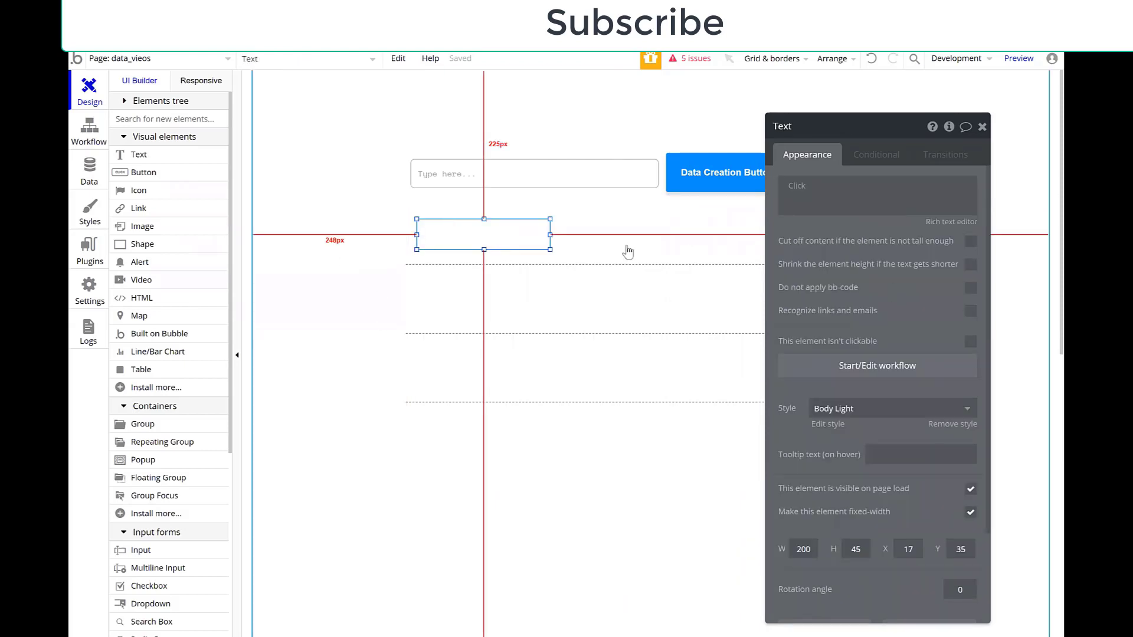
{"action": "left_click", "coordinate": [918, 187]}
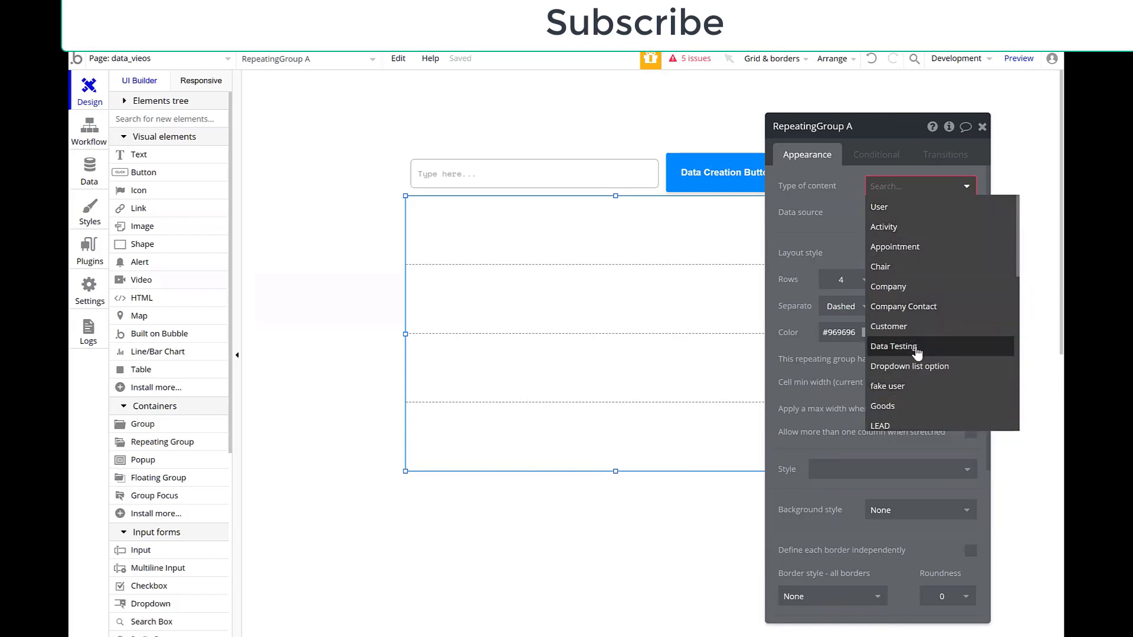
Set the repeating group's content type to Data Testing with a Do a search for Data Testing source
{"action": "left_click", "coordinate": [893, 347]}
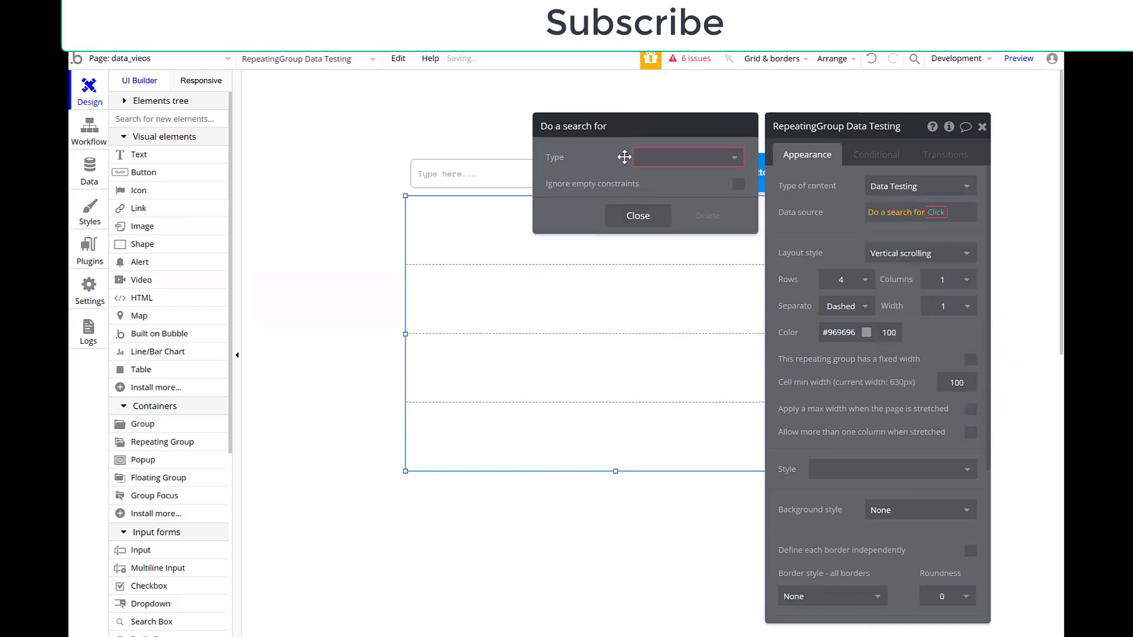
{"action": "left_click", "coordinate": [687, 157]}
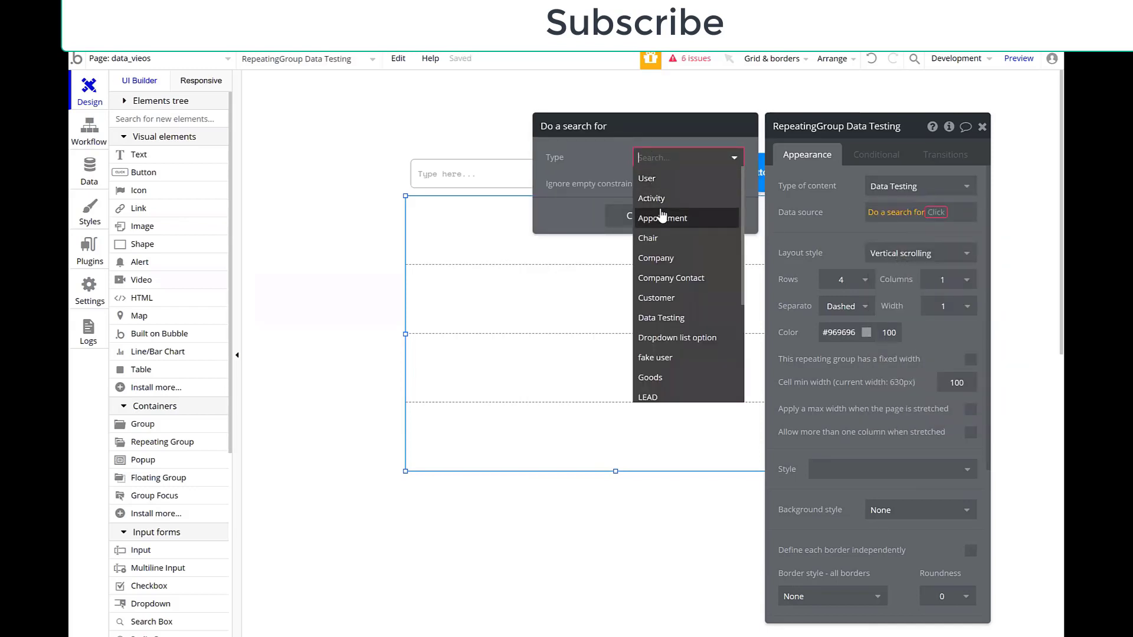
{"action": "scroll", "scroll_direction": "down", "scroll_amount": 3}
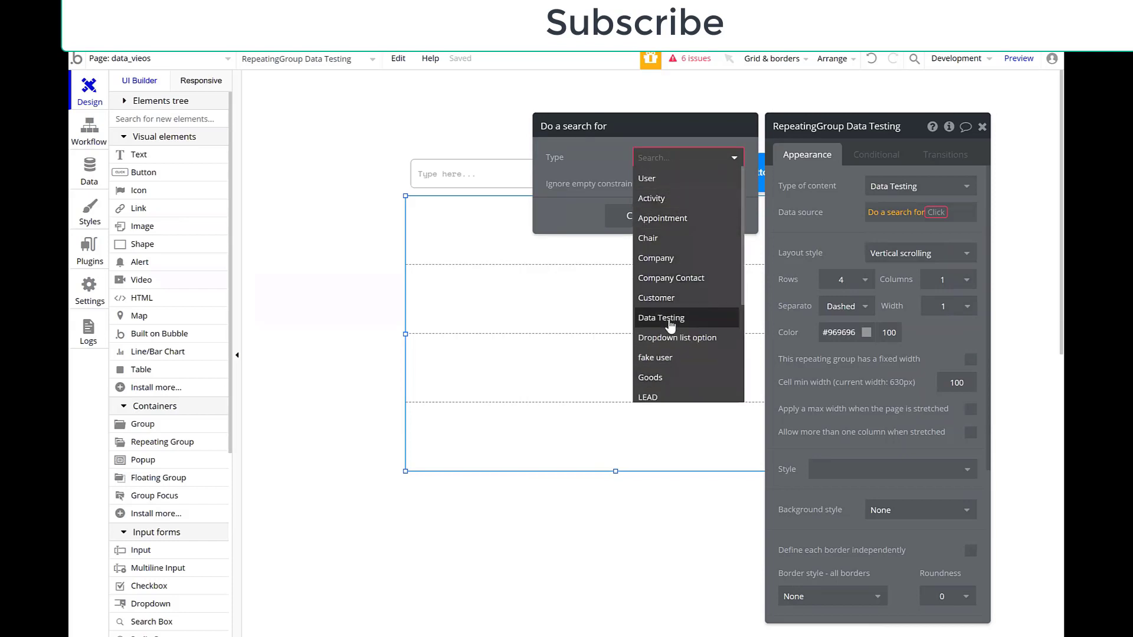
{"action": "left_click", "coordinate": [661, 318]}
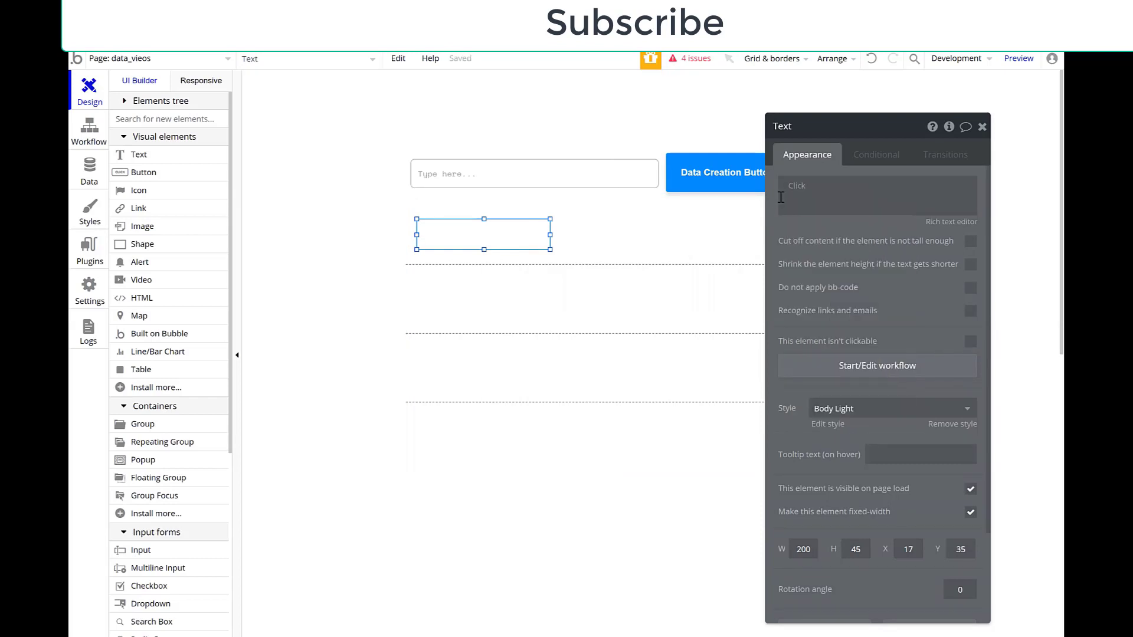
Make the cell text show Current cell's Data Testing's Title
{"action": "left_click", "coordinate": [875, 196]}
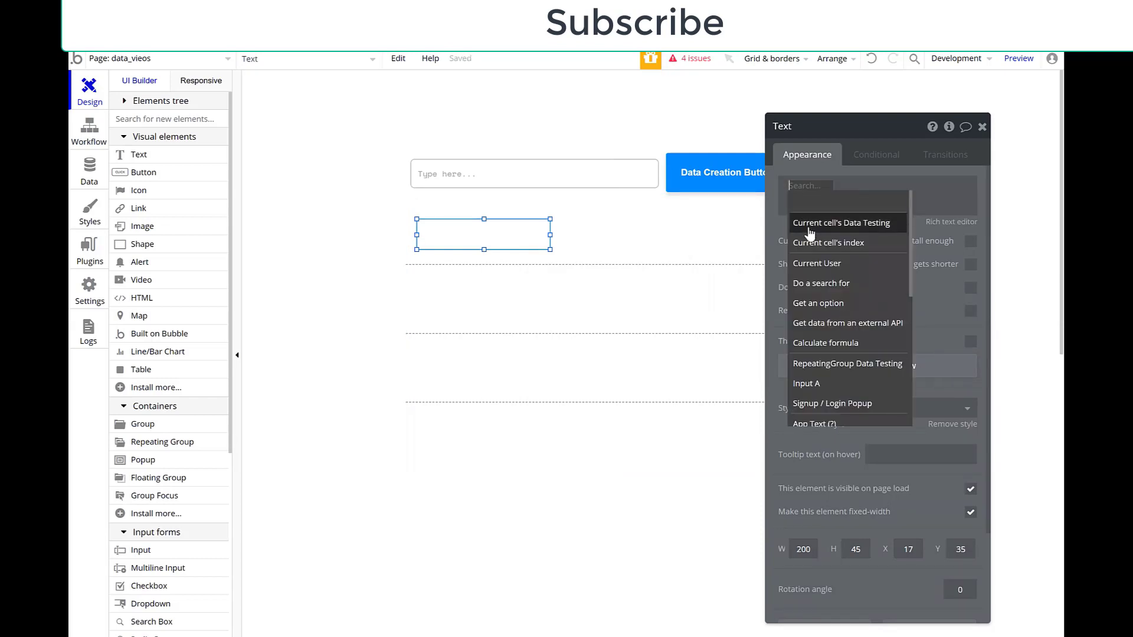
{"action": "left_click", "coordinate": [841, 222]}
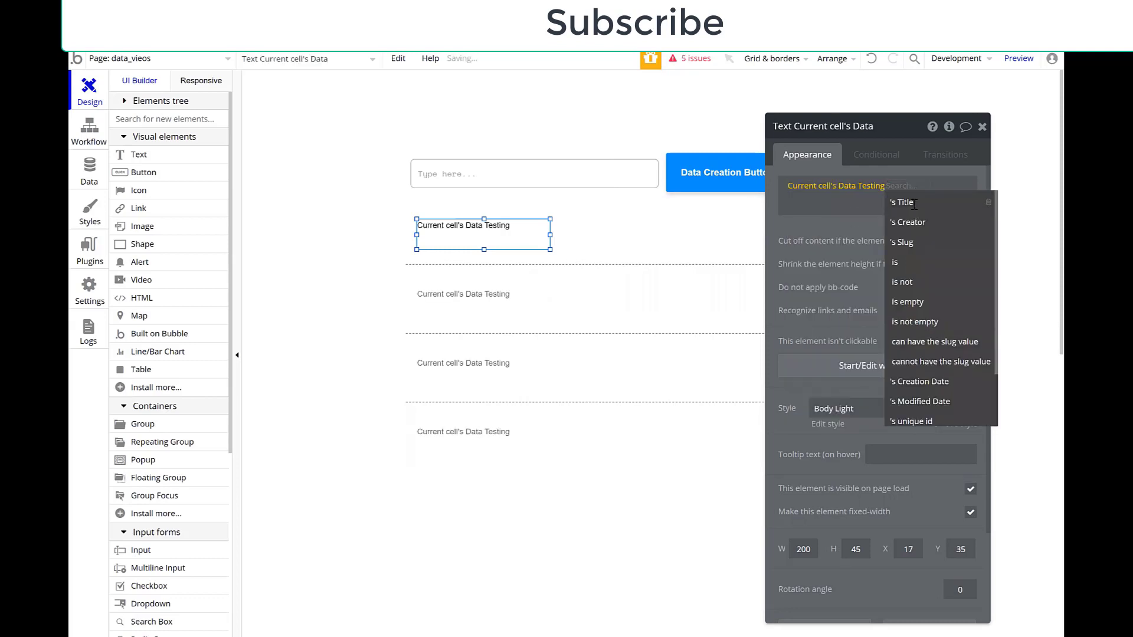
{"action": "left_click", "coordinate": [900, 202]}
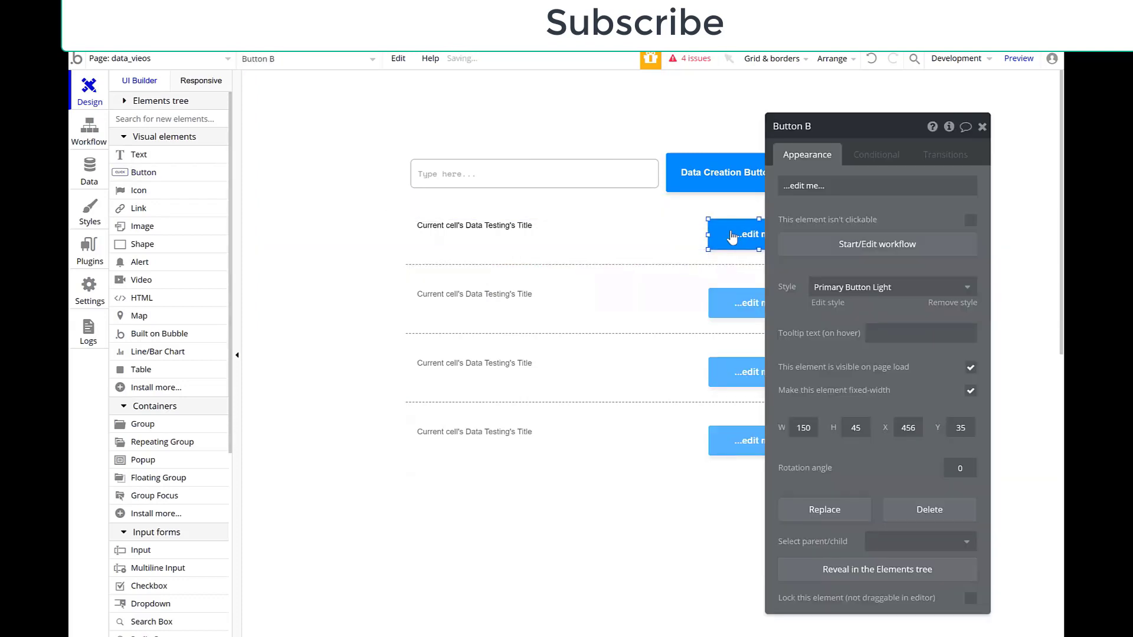
Relabel the row button 'Delete' and start a workflow for its click
{"action": "left_click", "coordinate": [808, 185]}
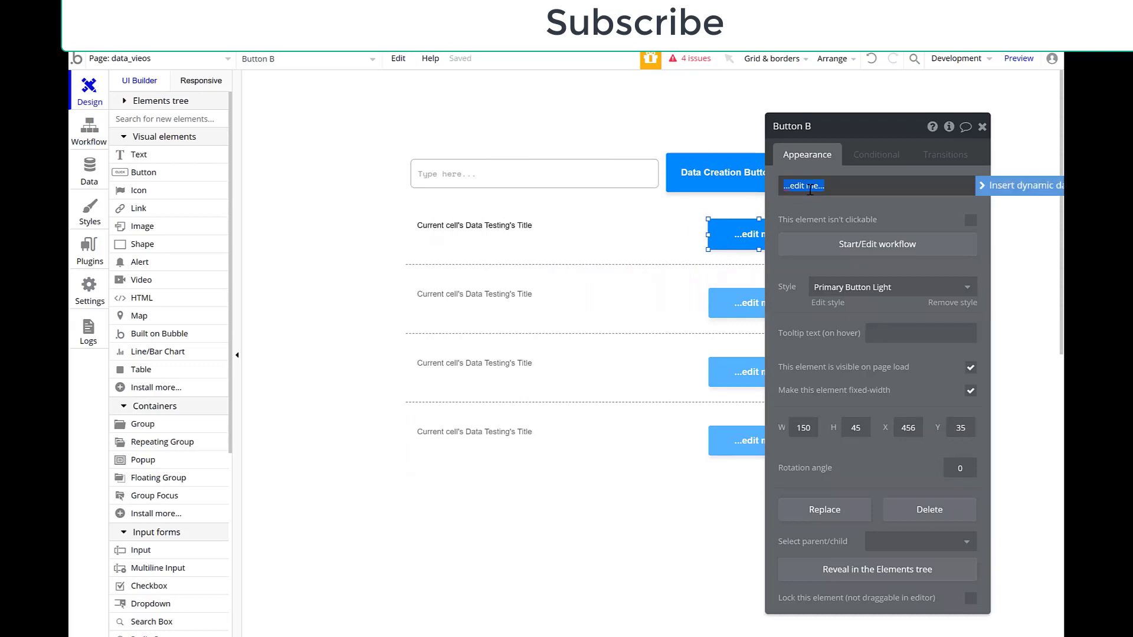
{"action": "type", "text": "Delte"}
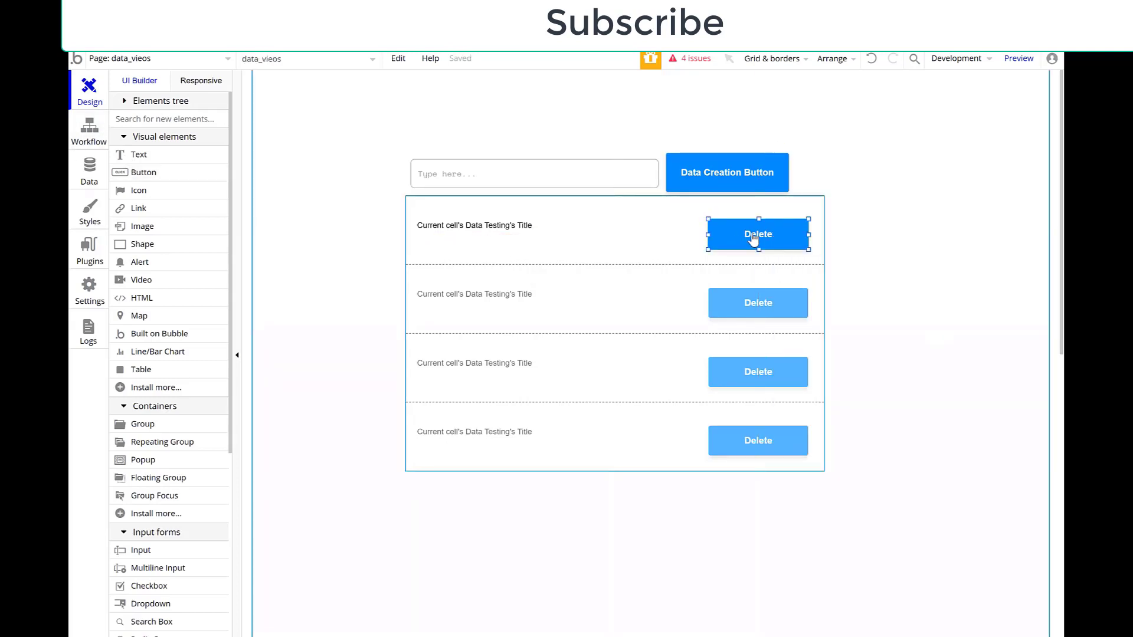
{"action": "left_click", "coordinate": [757, 234]}
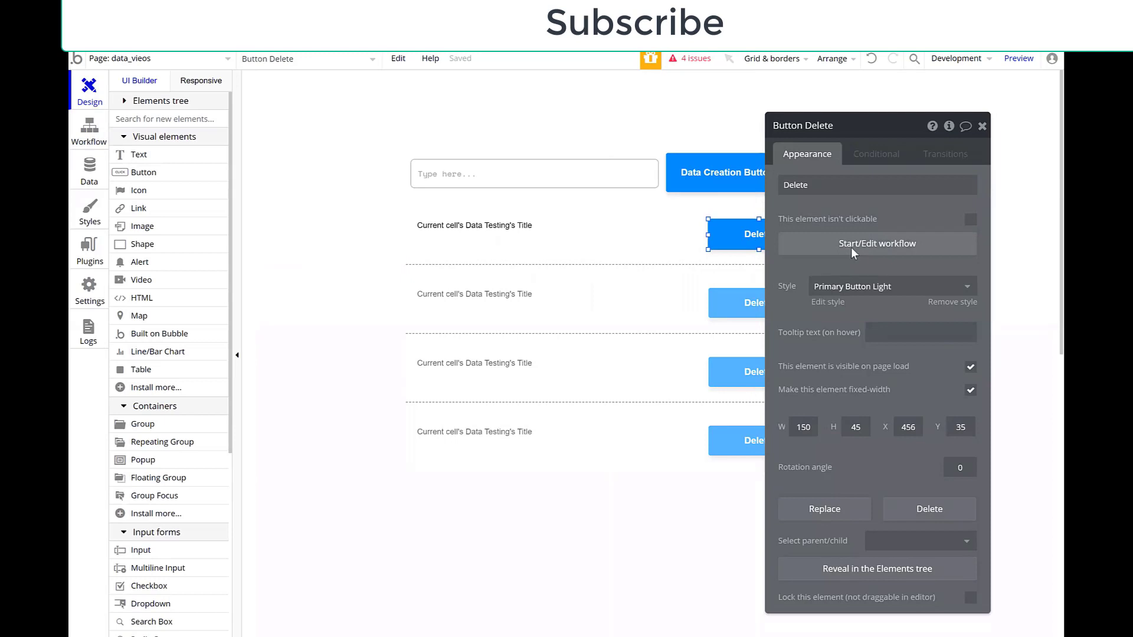
{"action": "left_click", "coordinate": [877, 243]}
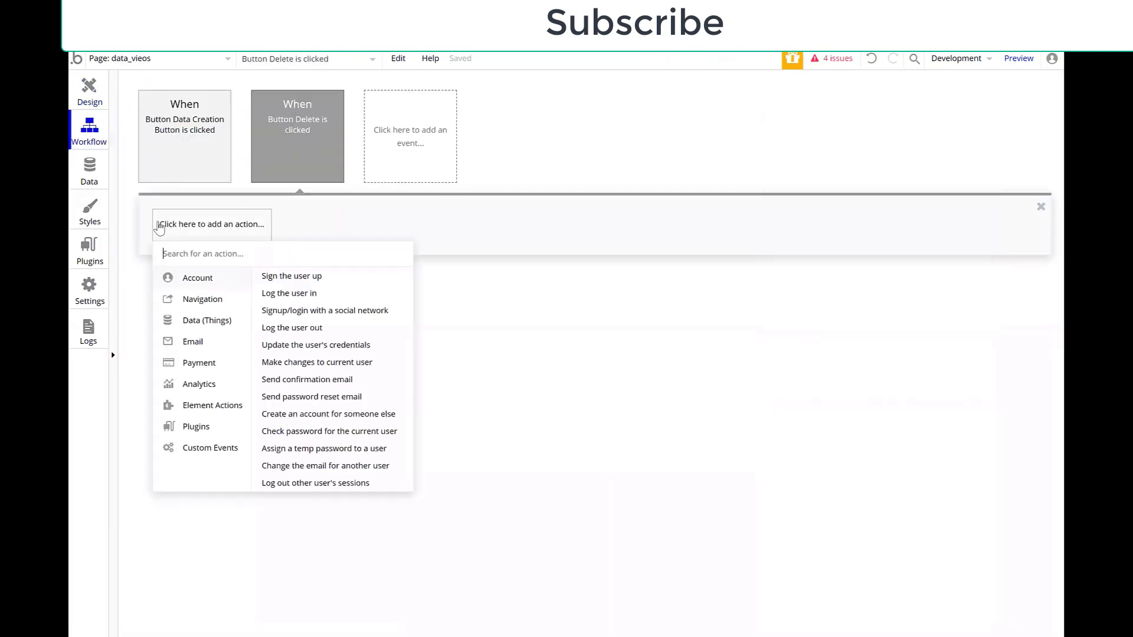
Have the workflow delete the Current cell's Data Testing entry, then return to Design
{"action": "left_click", "coordinate": [206, 321]}
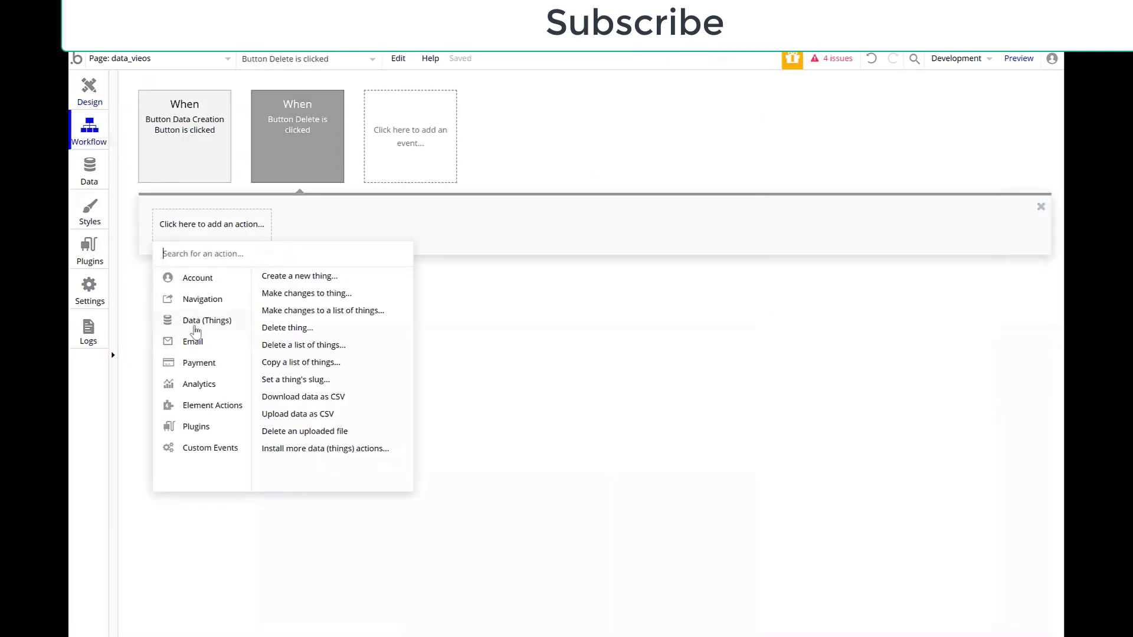
{"action": "left_click", "coordinate": [287, 328]}
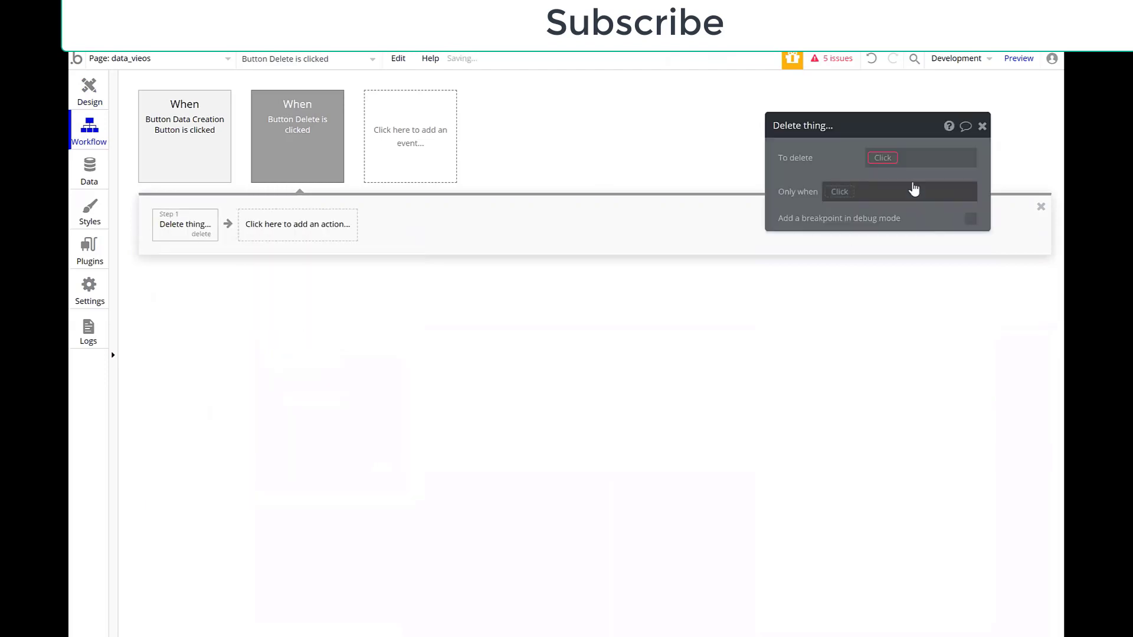
{"action": "left_click", "coordinate": [883, 158]}
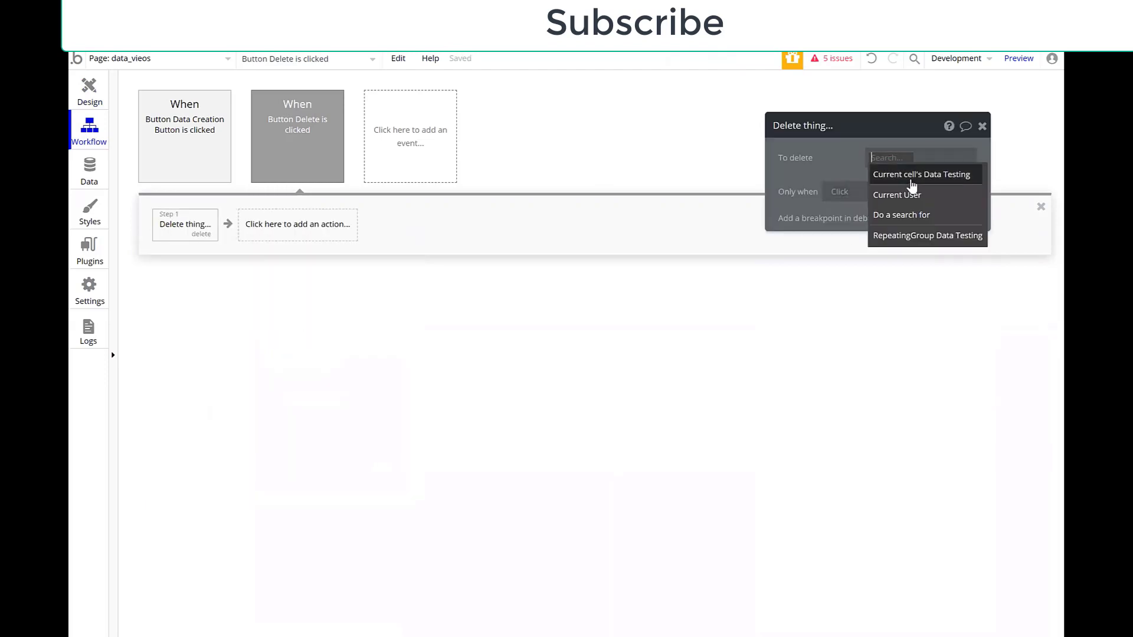
{"action": "left_click", "coordinate": [920, 174]}
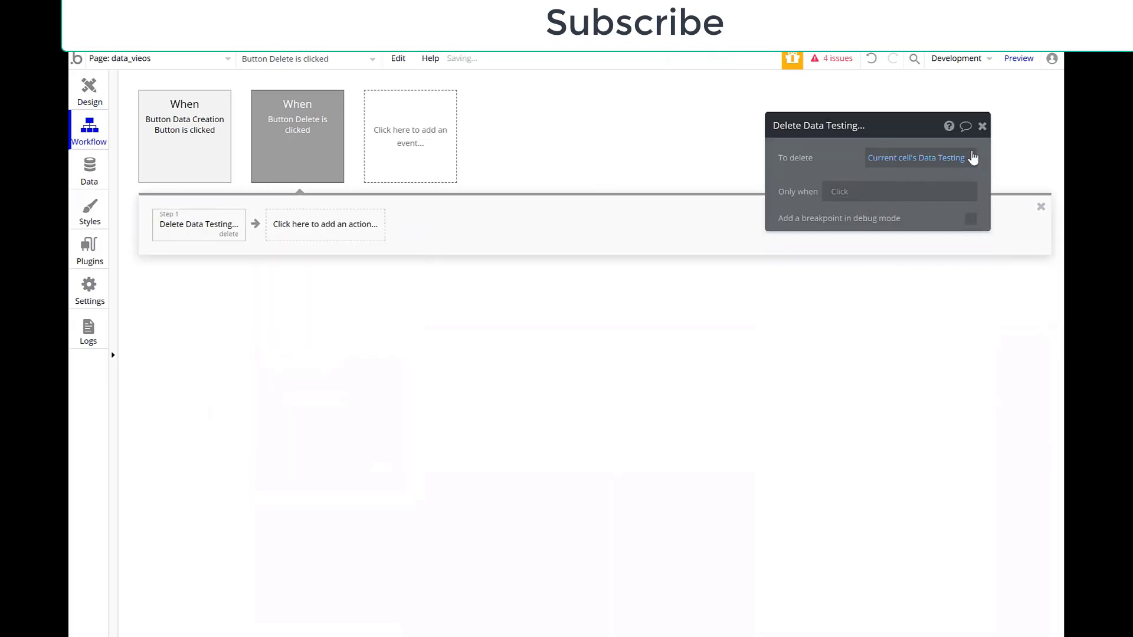
{"action": "left_click", "coordinate": [90, 87]}
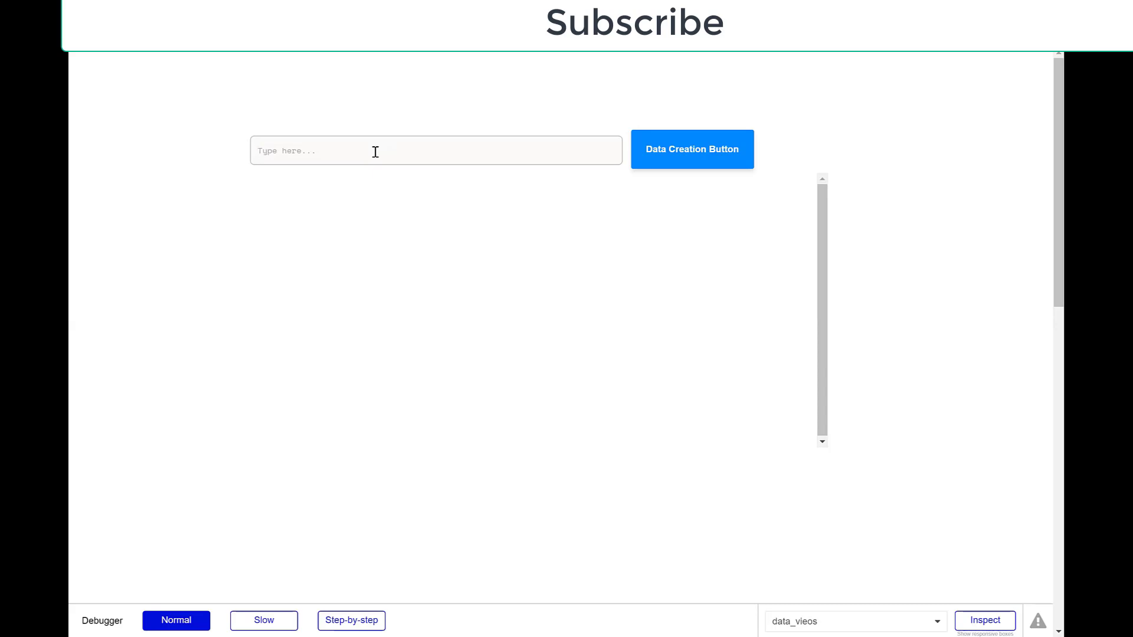
In preview, create three 'Parkway Ave' entries and delete the third one
{"action": "type", "text": "Parkway Ave"}
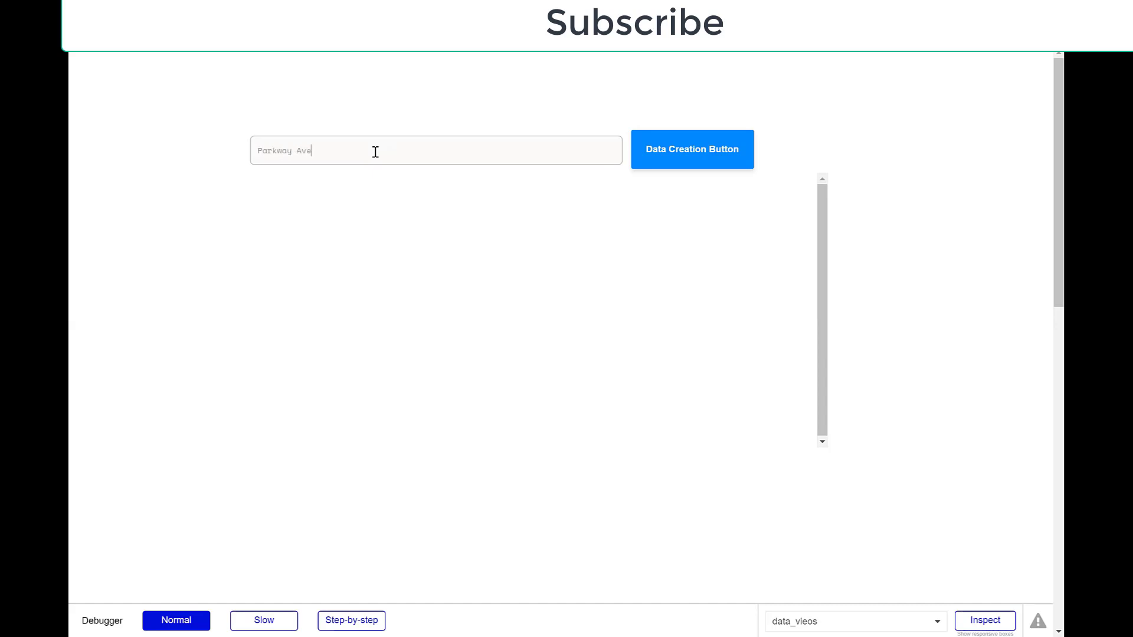
{"action": "left_click", "coordinate": [691, 150]}
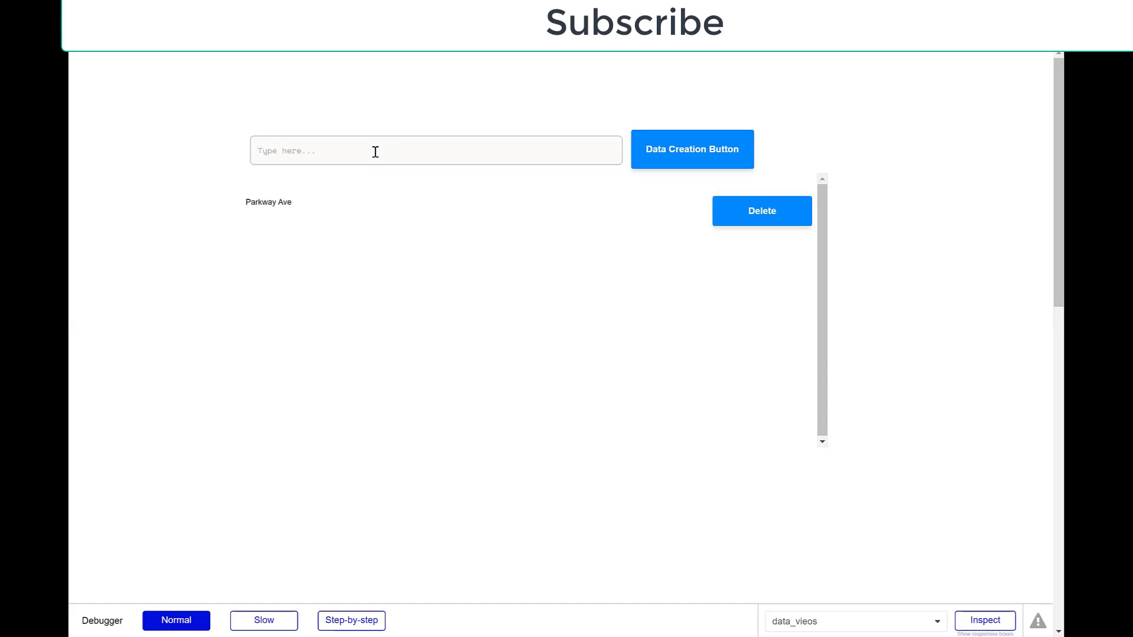
{"action": "type", "text": "Parkway A"}
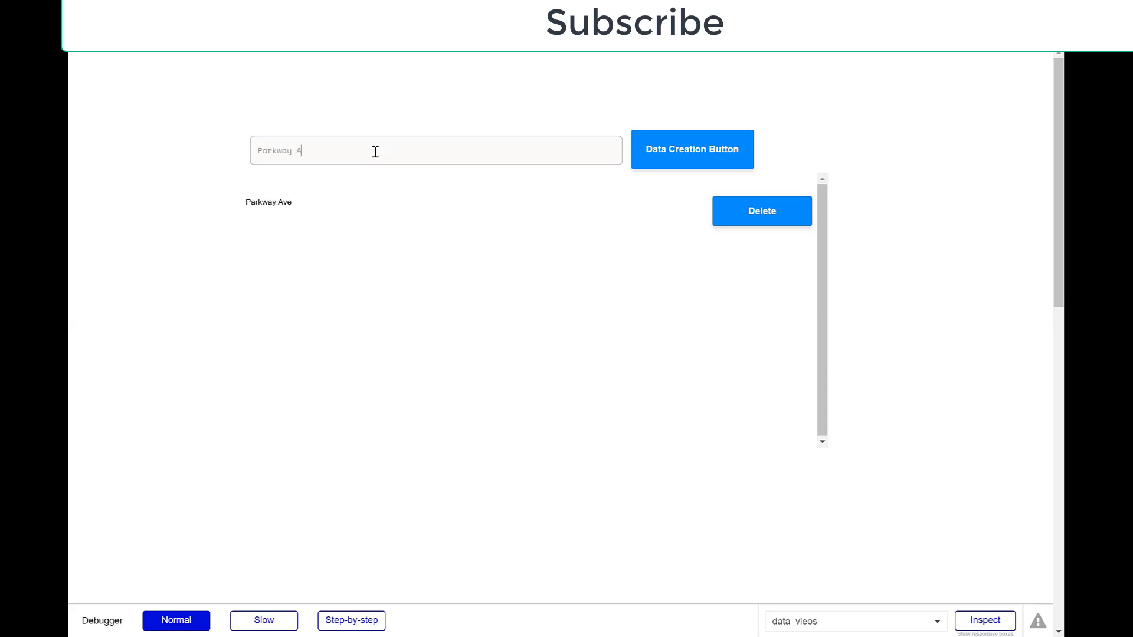
{"action": "left_click", "coordinate": [692, 148]}
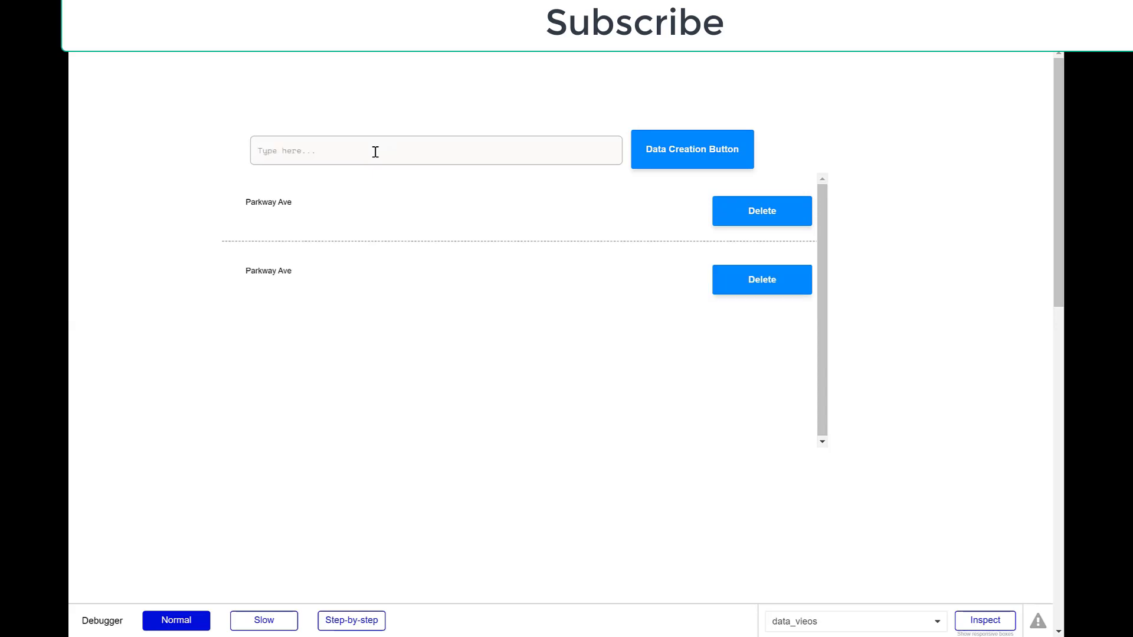
{"action": "type", "text": "Parkway Av"}
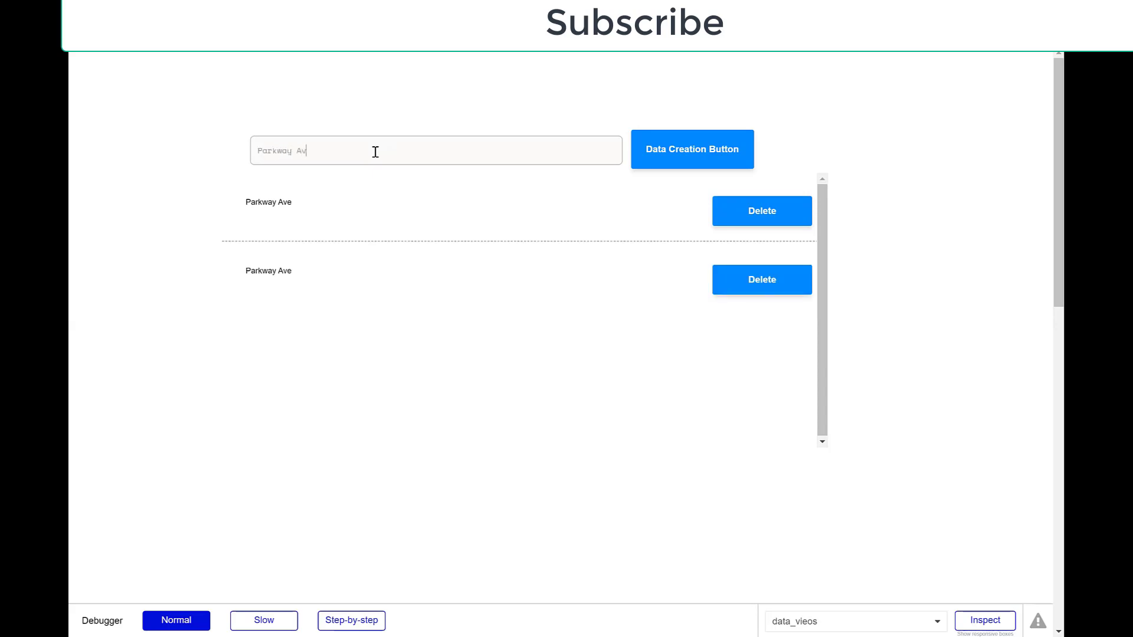
{"action": "left_click", "coordinate": [691, 148]}
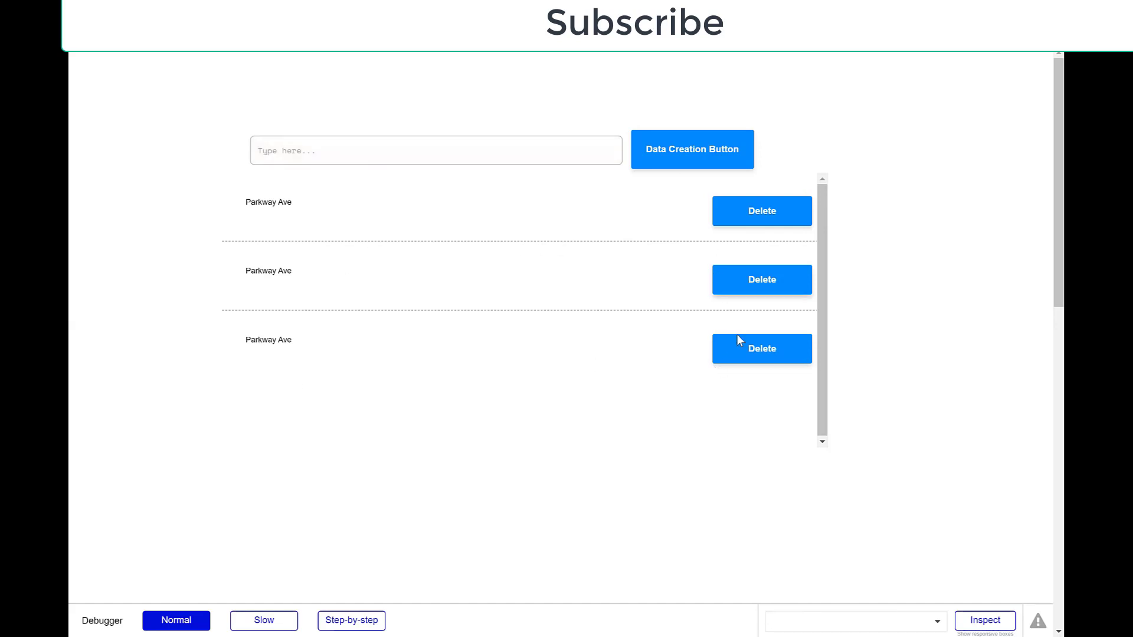
{"action": "left_click", "coordinate": [762, 348]}
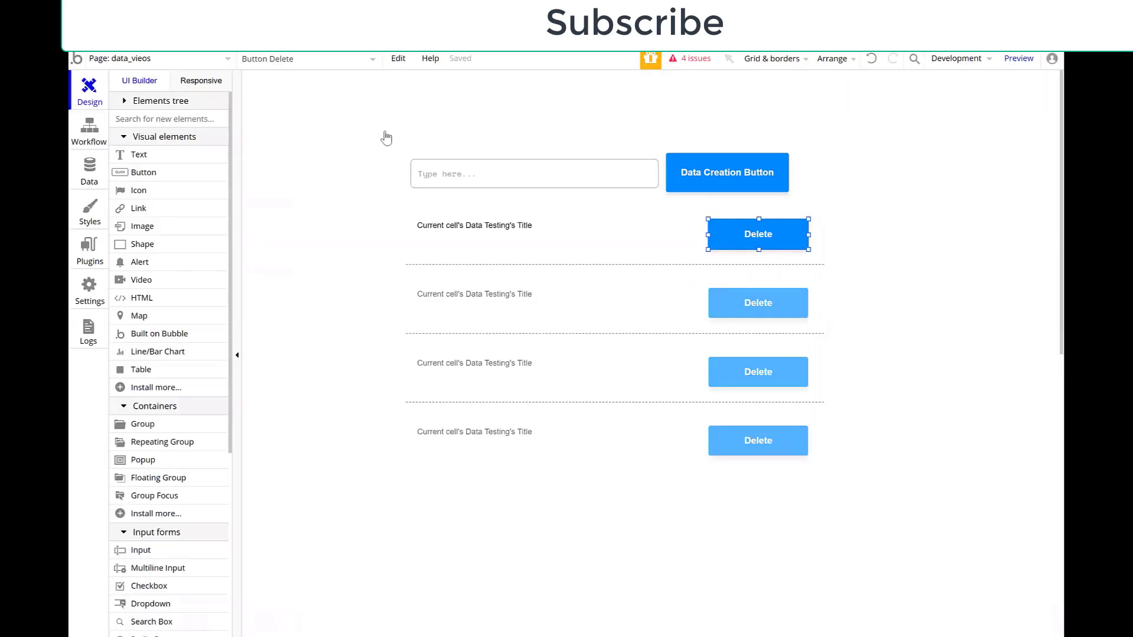
Add a Text element beneath the cell title showing Current cell's Data Testing's unique id
{"action": "left_click", "coordinate": [757, 234]}
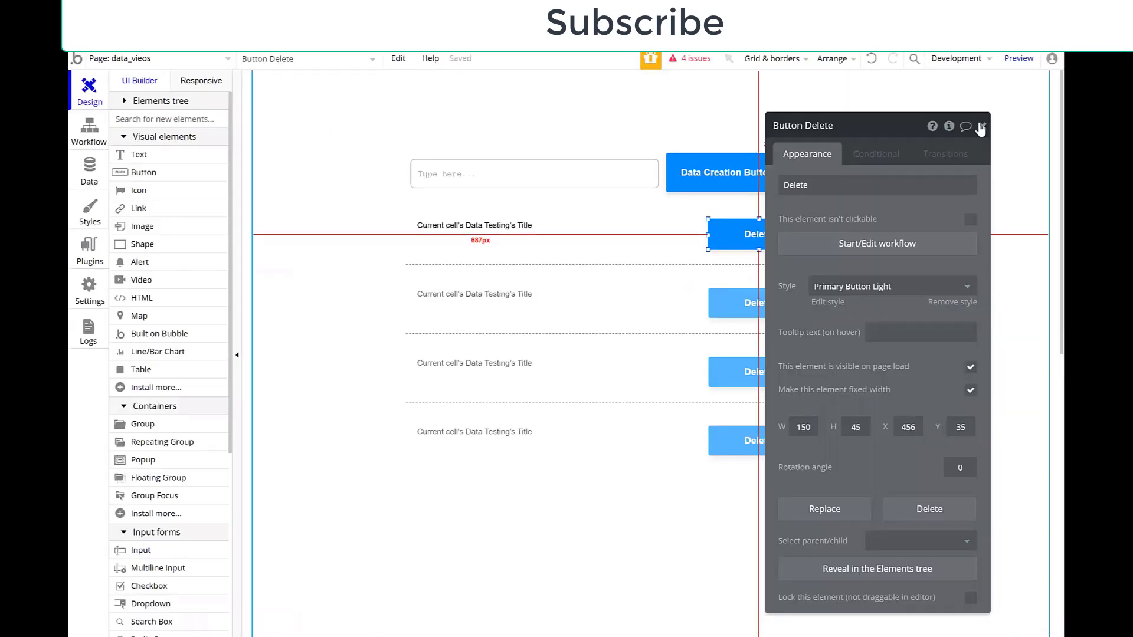
{"action": "left_click", "coordinate": [981, 126]}
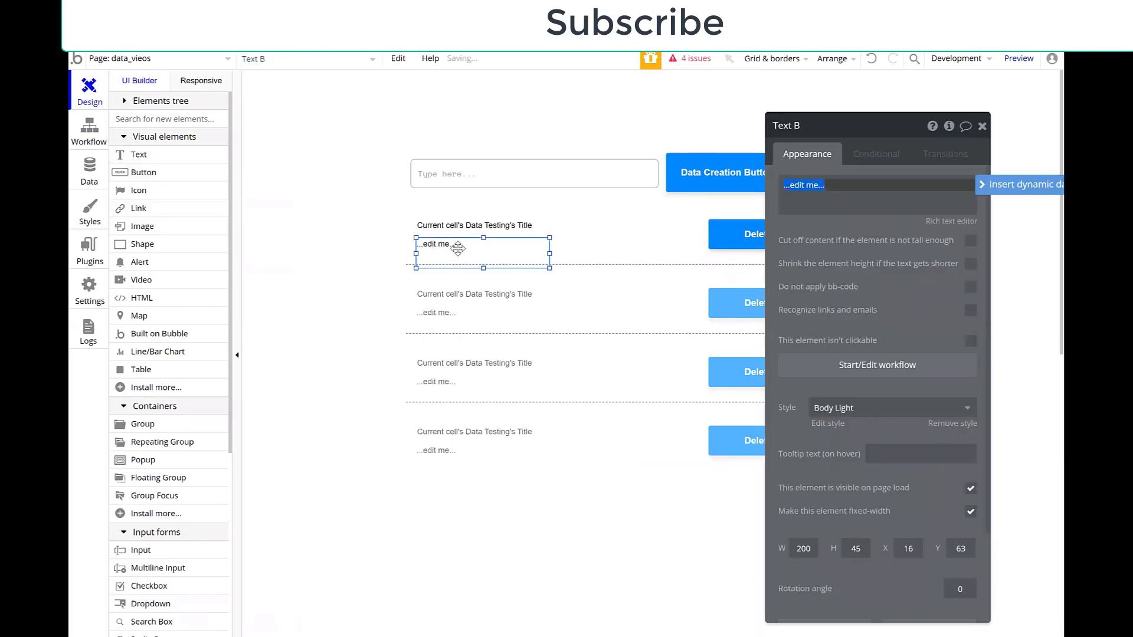
{"action": "left_click_drag", "start_coordinate": [551, 253], "coordinate": [662, 253]}
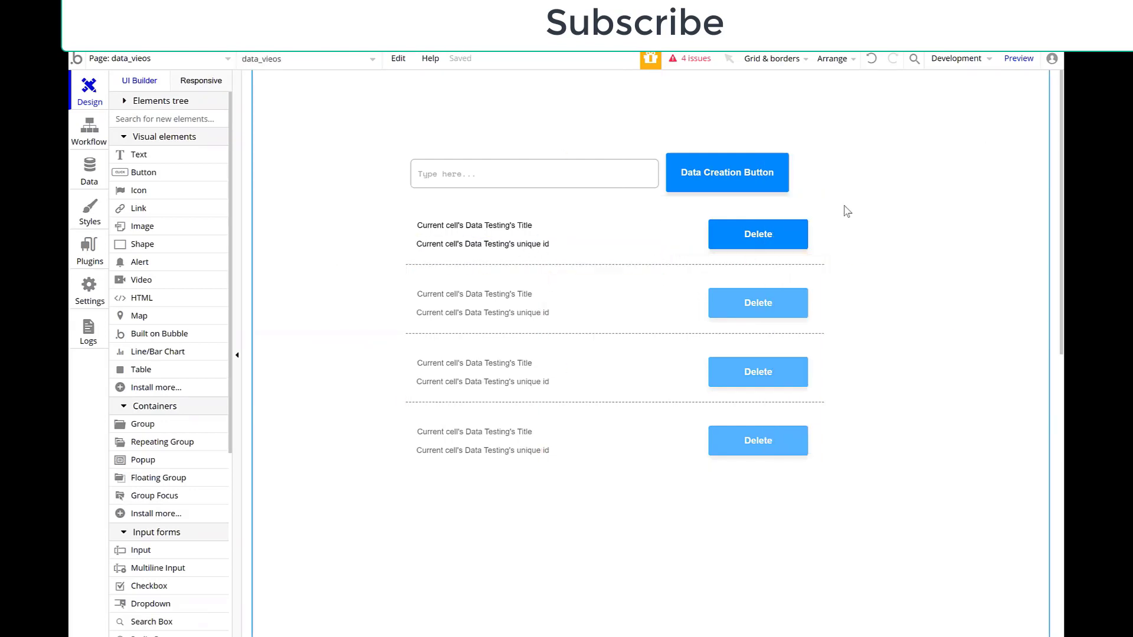
{"action": "left_click", "coordinate": [461, 399]}
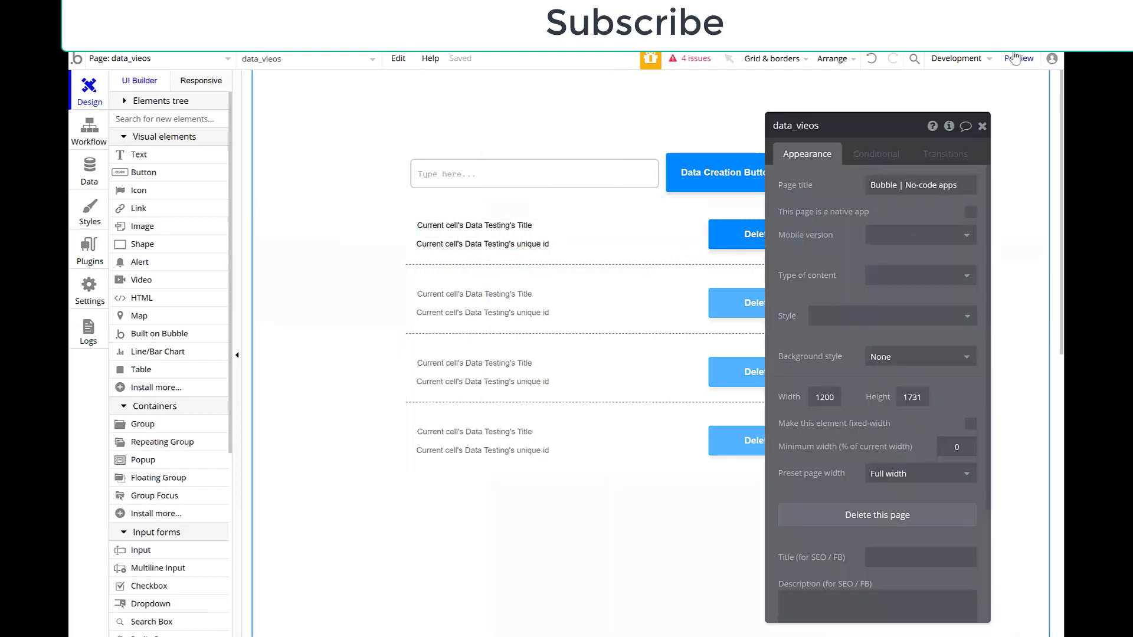
Preview the page and inspect the first Parkway Ave entry's long unique id
{"action": "left_click", "coordinate": [1019, 59]}
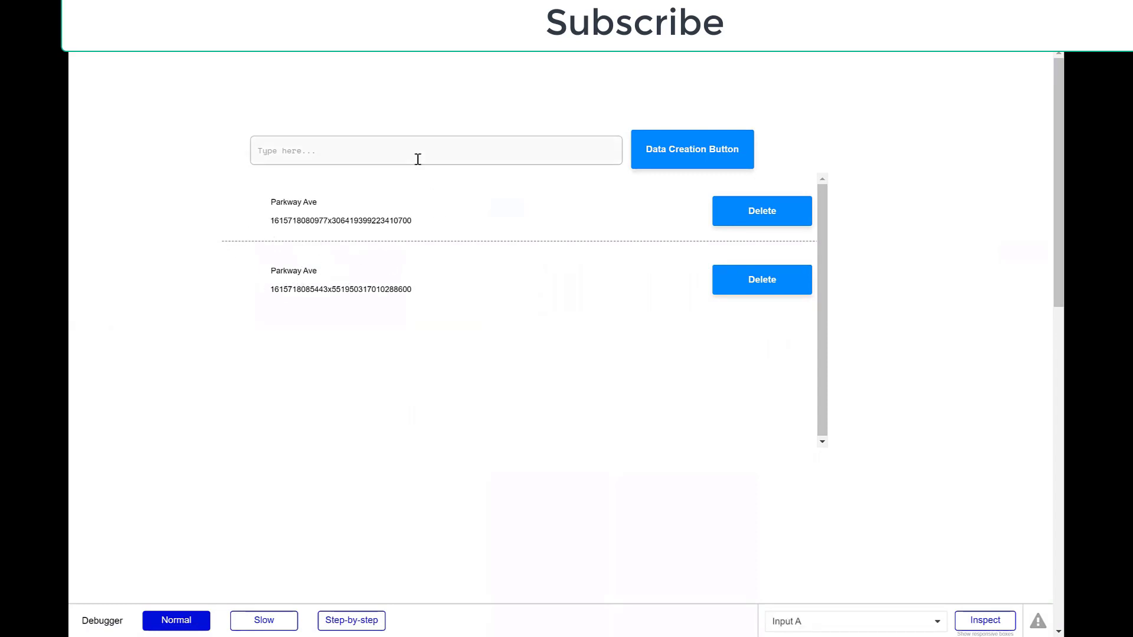
{"action": "double_click", "coordinate": [293, 271]}
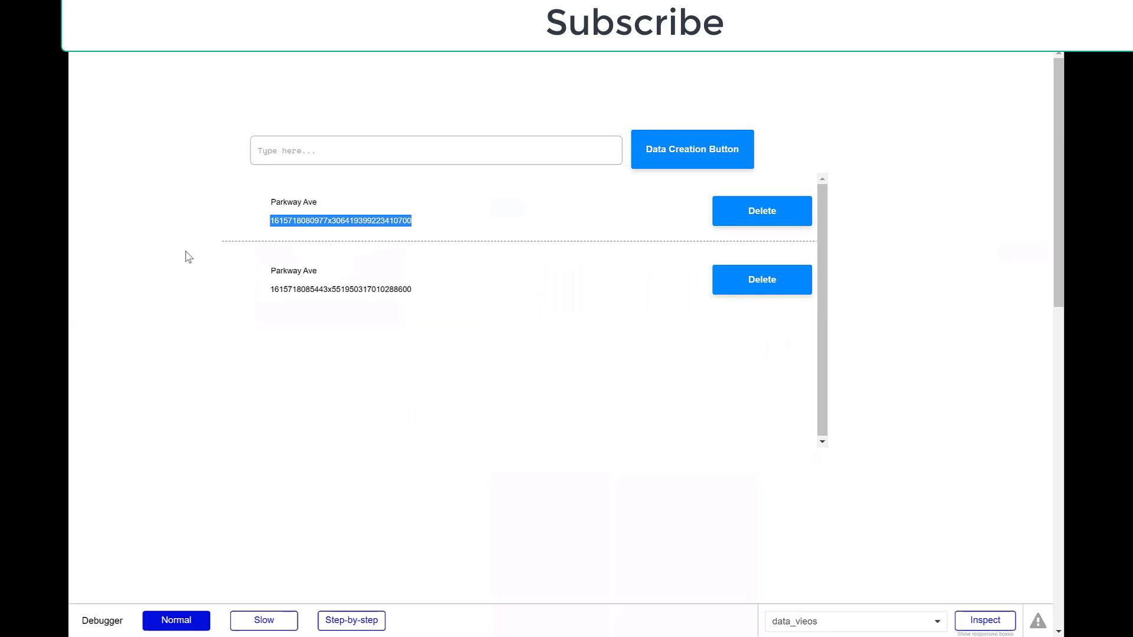
{"action": "mouse_move", "coordinate": [205, 232]}
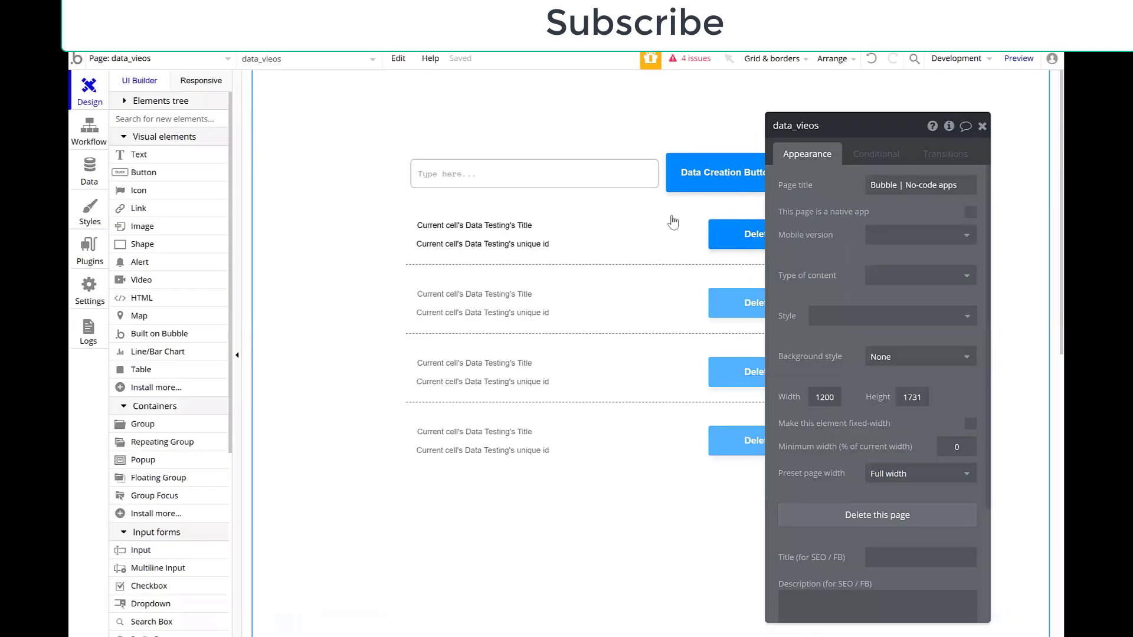
{"action": "left_click", "coordinate": [516, 173]}
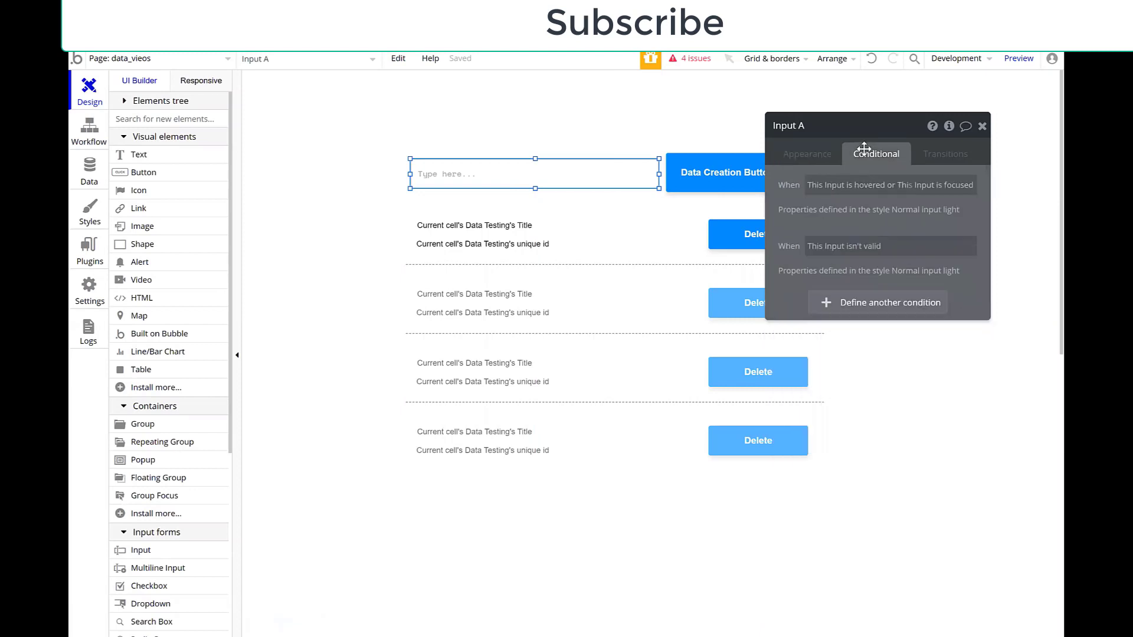
{"action": "mouse_move", "coordinate": [809, 168]}
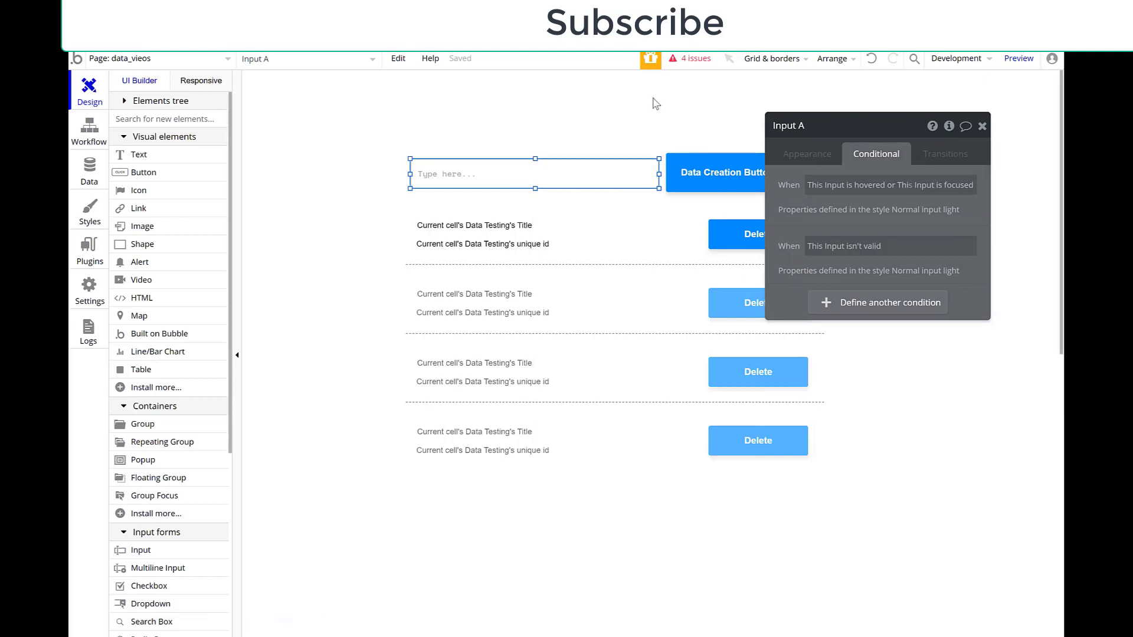
{"action": "left_click", "coordinate": [727, 172]}
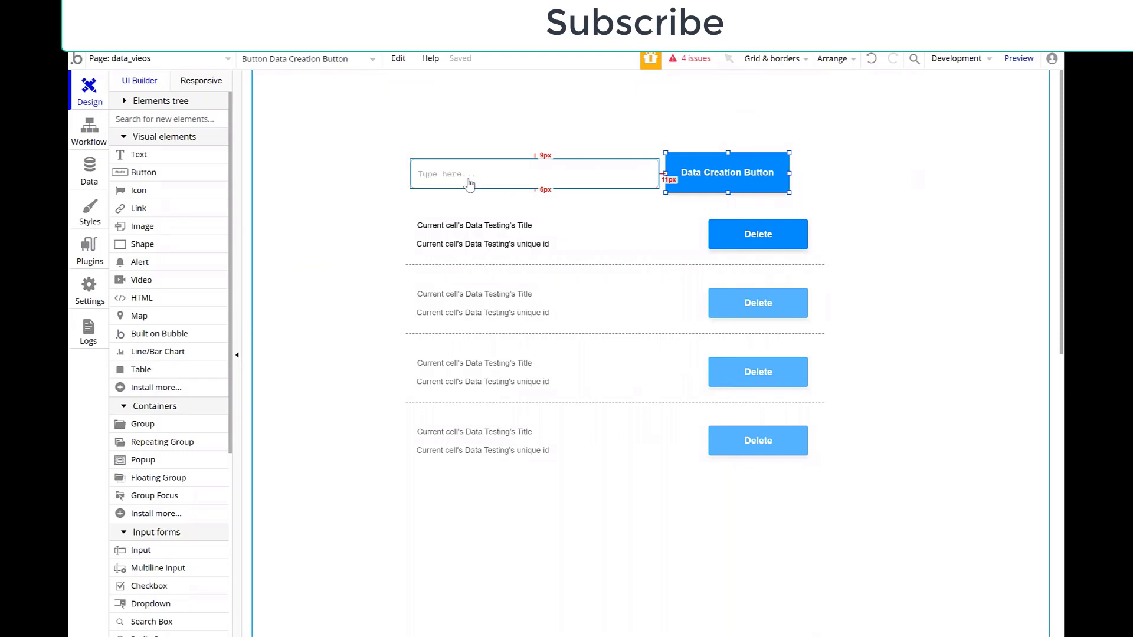
{"action": "mouse_move", "coordinate": [474, 179]}
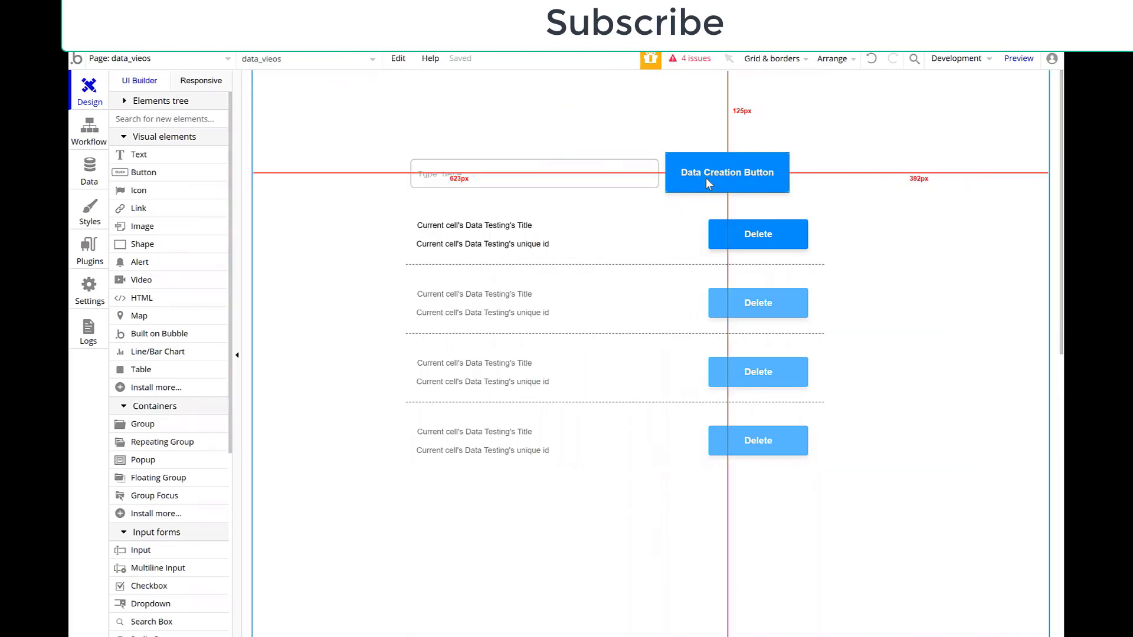
On Data Creation Button add condition: Input A's value is Search for Data Testings:first item's Title
{"action": "left_click", "coordinate": [715, 172]}
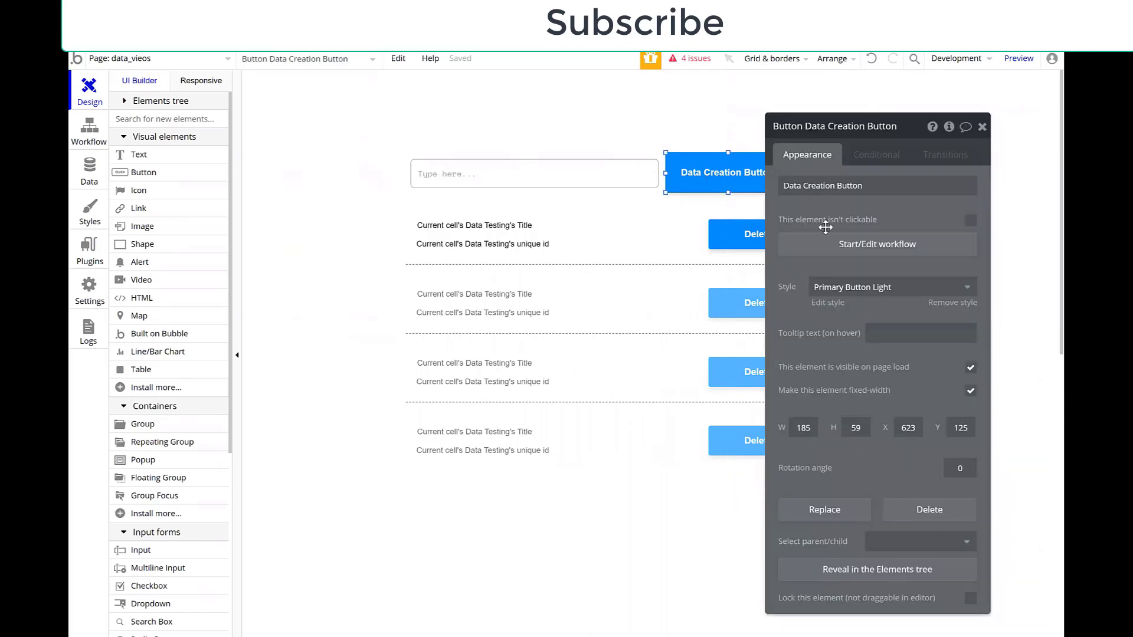
{"action": "mouse_move", "coordinate": [859, 335]}
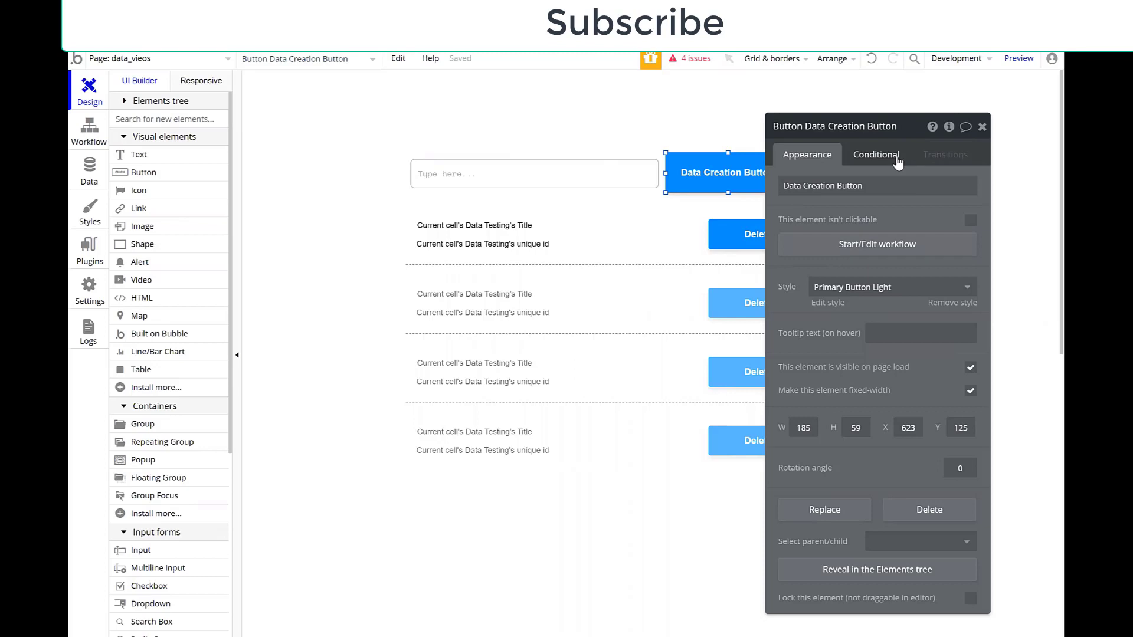
{"action": "left_click", "coordinate": [875, 155]}
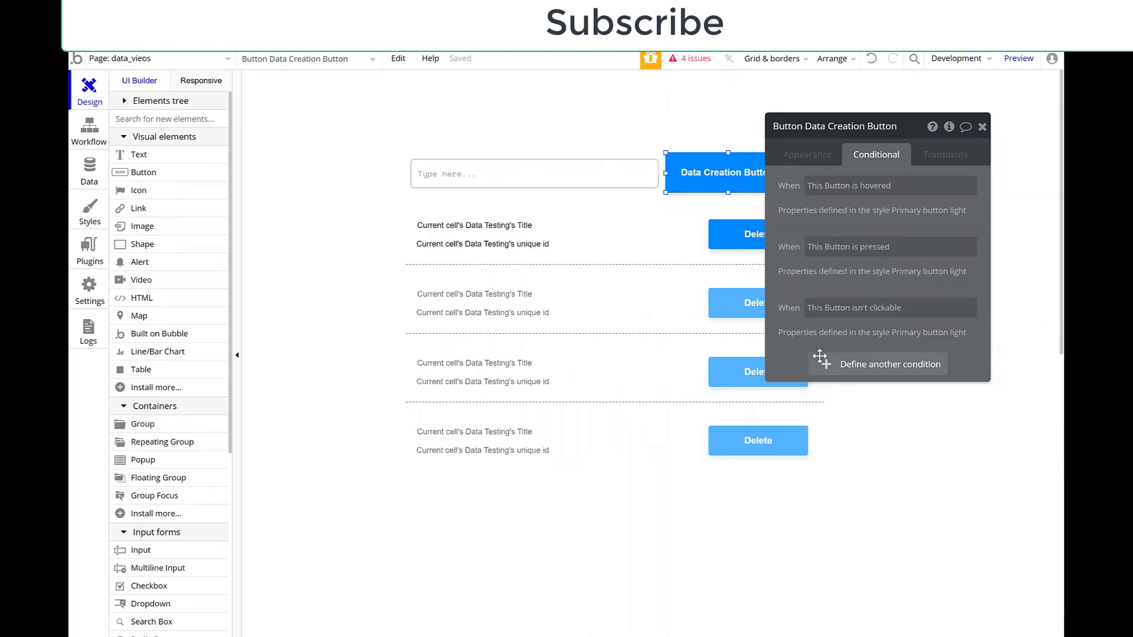
{"action": "left_click", "coordinate": [889, 363]}
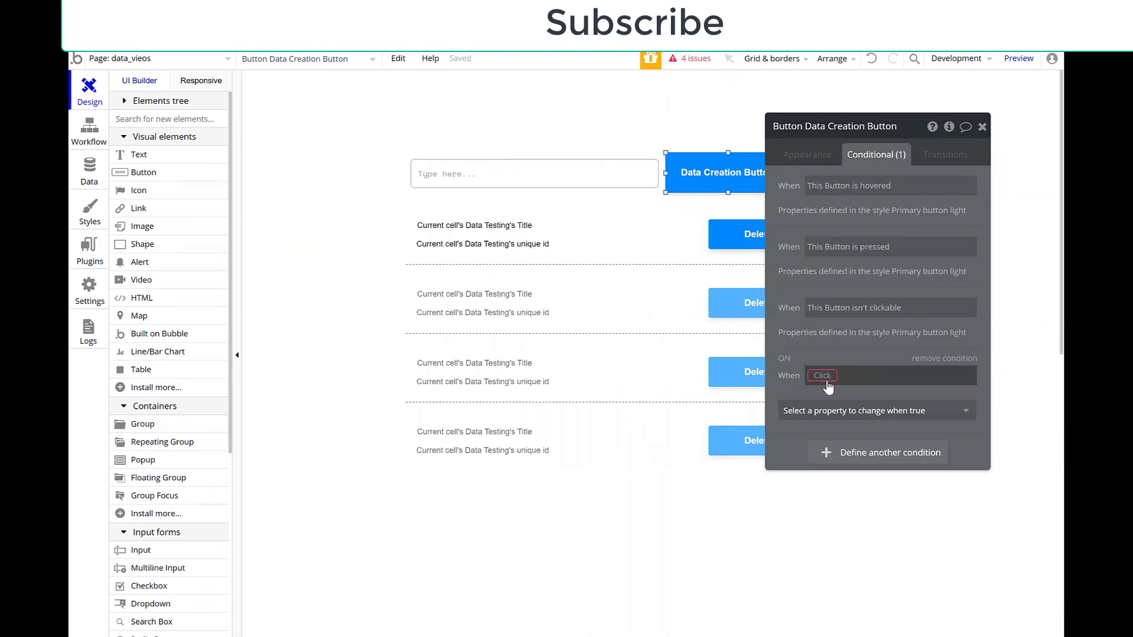
{"action": "left_click", "coordinate": [821, 375]}
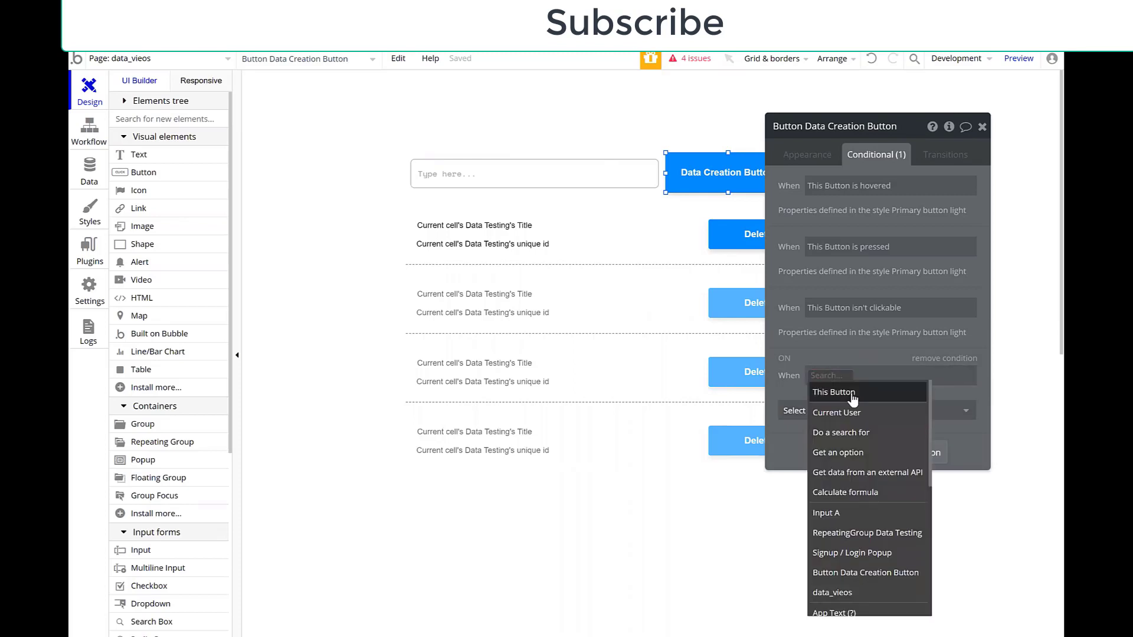
{"action": "mouse_move", "coordinate": [851, 518]}
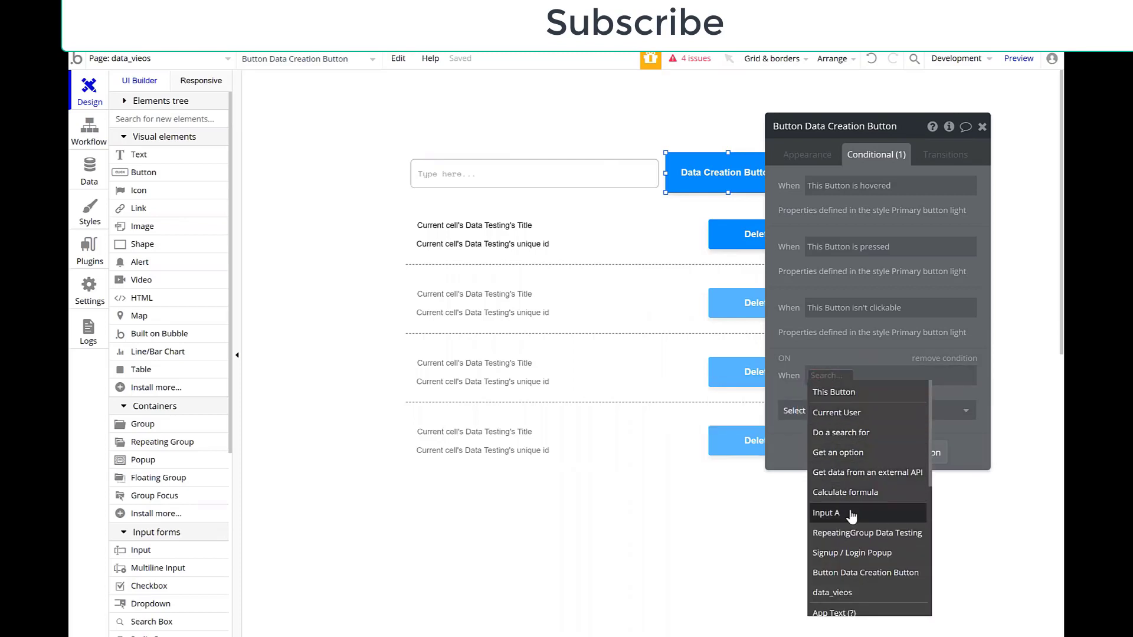
{"action": "left_click", "coordinate": [825, 512]}
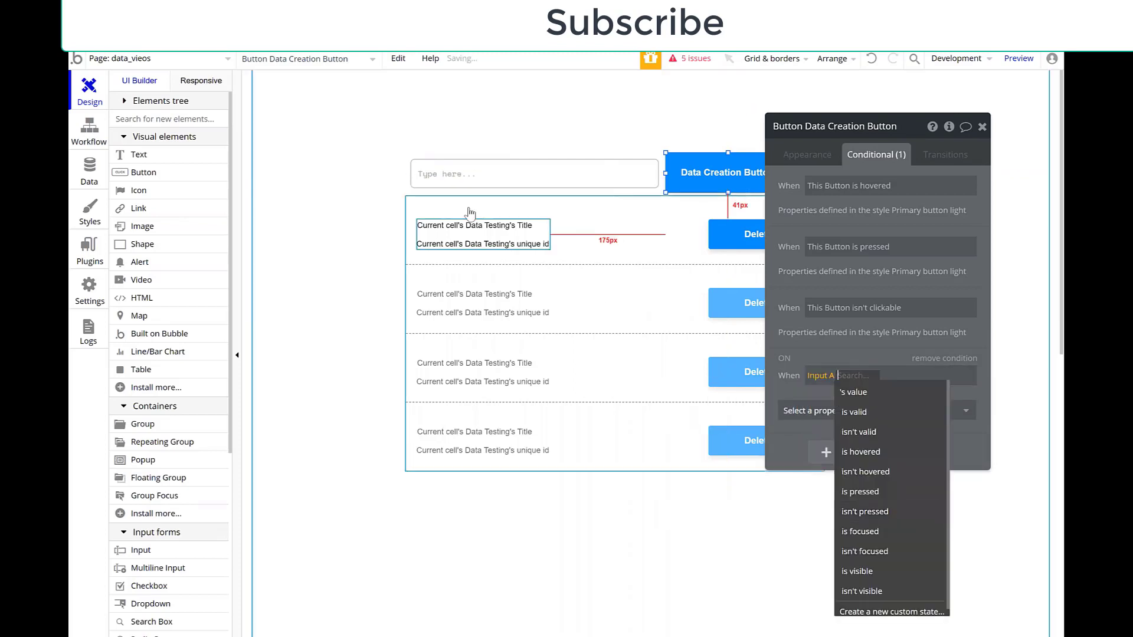
{"action": "left_click", "coordinate": [853, 392]}
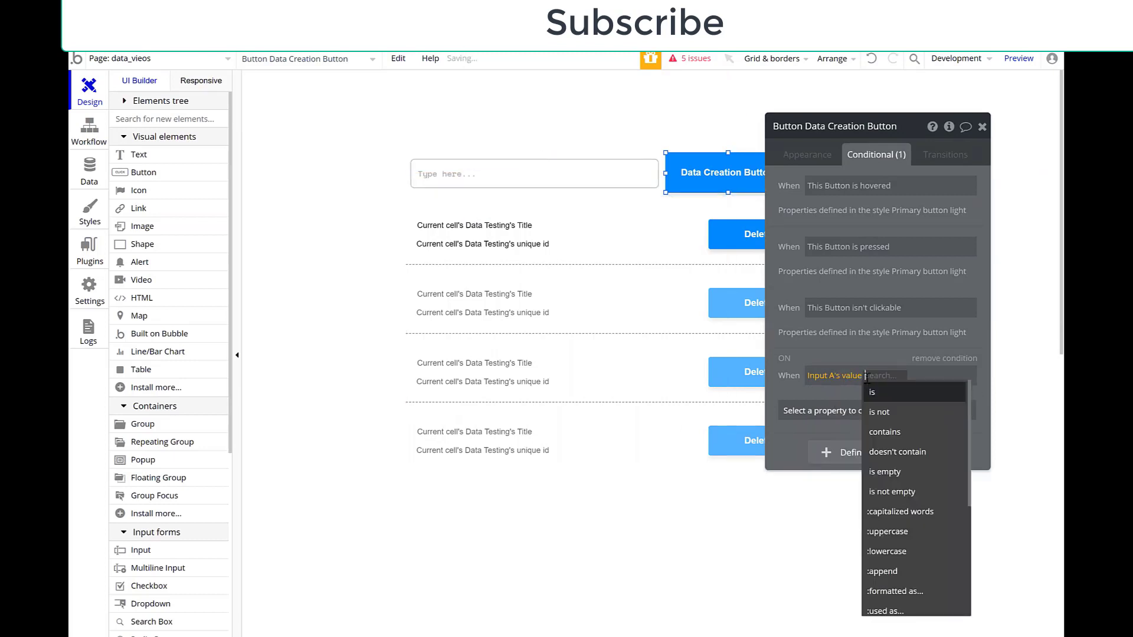
{"action": "left_click", "coordinate": [870, 391]}
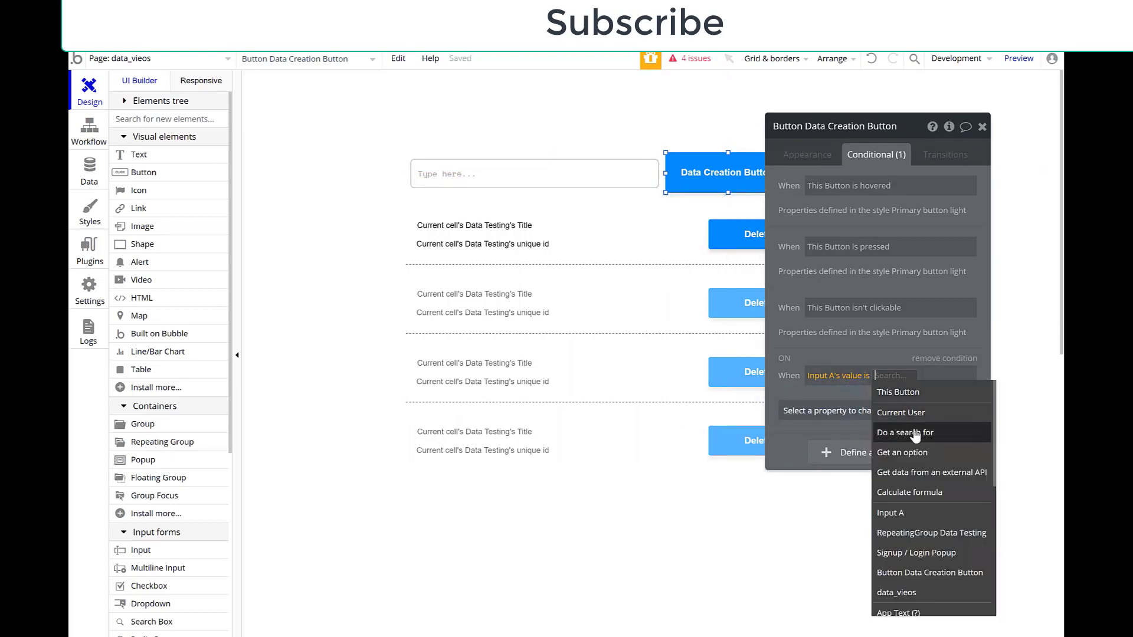
{"action": "left_click", "coordinate": [905, 432]}
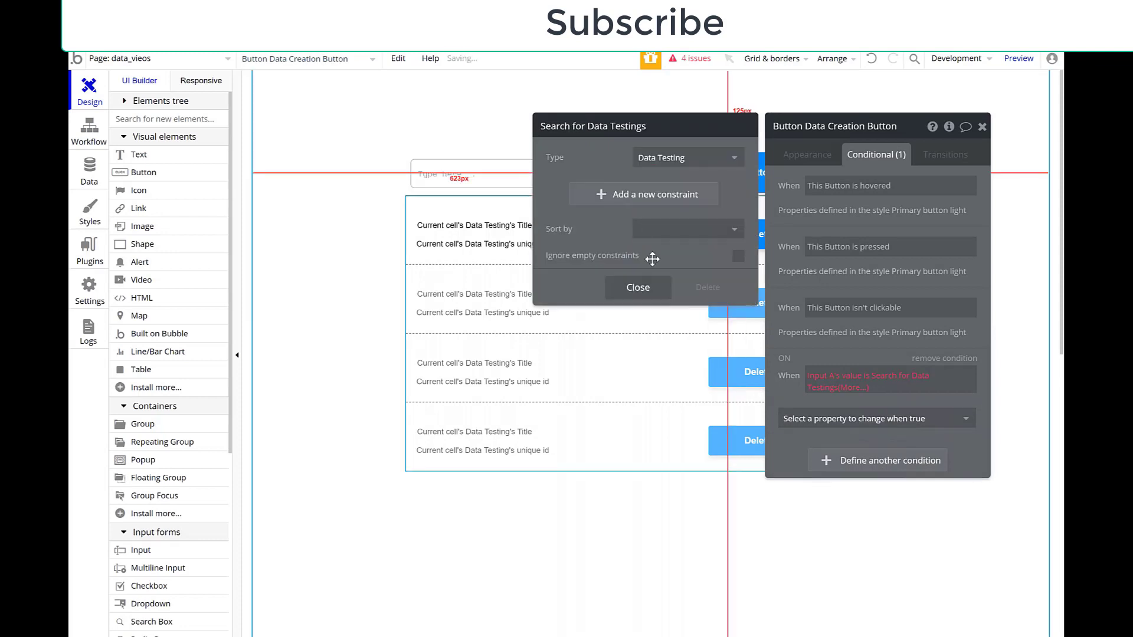
{"action": "left_click", "coordinate": [687, 228]}
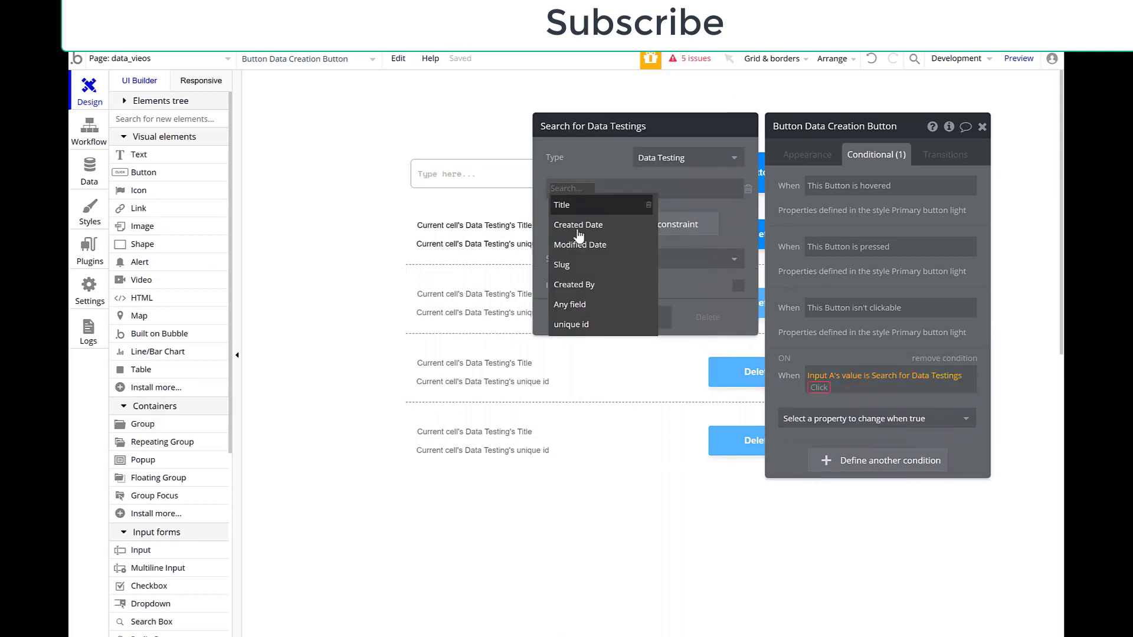
{"action": "left_click", "coordinate": [562, 205]}
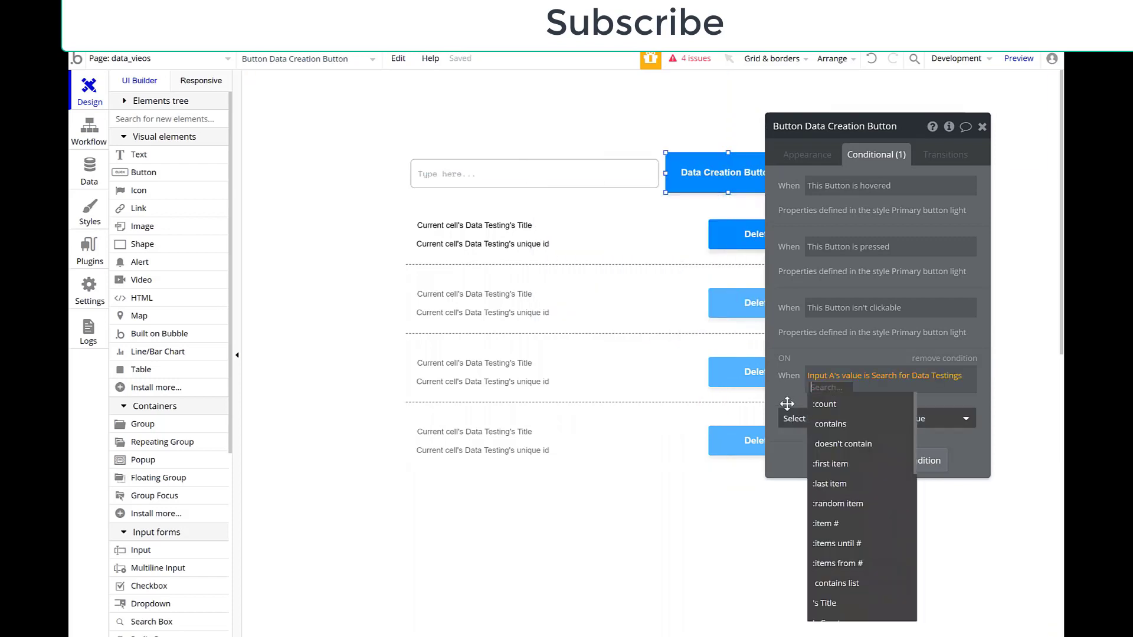
{"action": "left_click", "coordinate": [829, 464]}
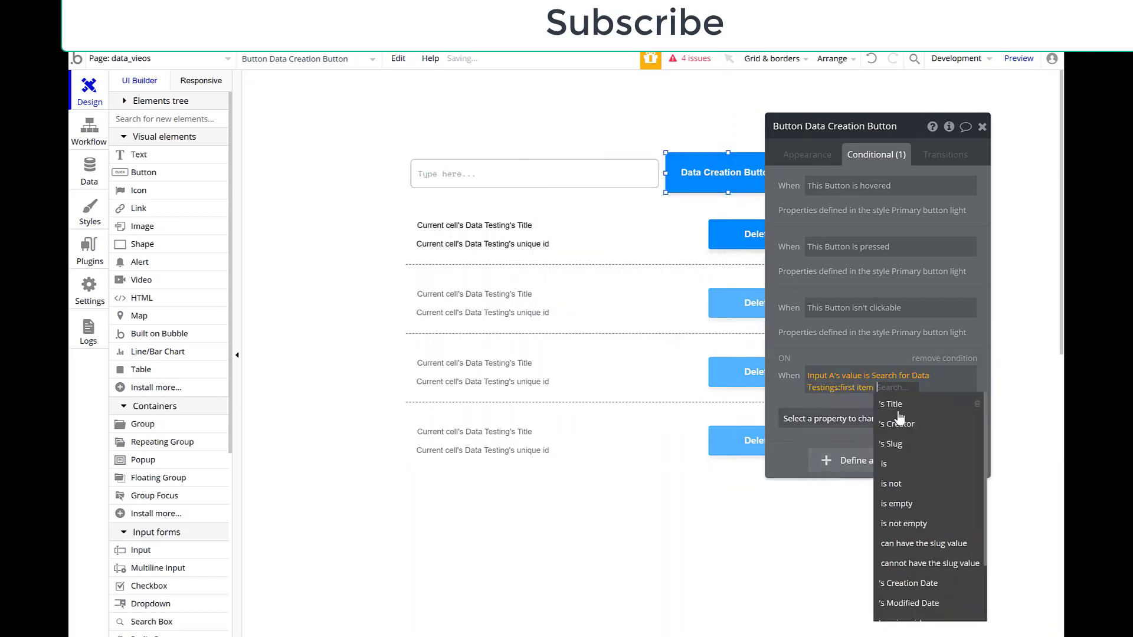
{"action": "left_click", "coordinate": [890, 404]}
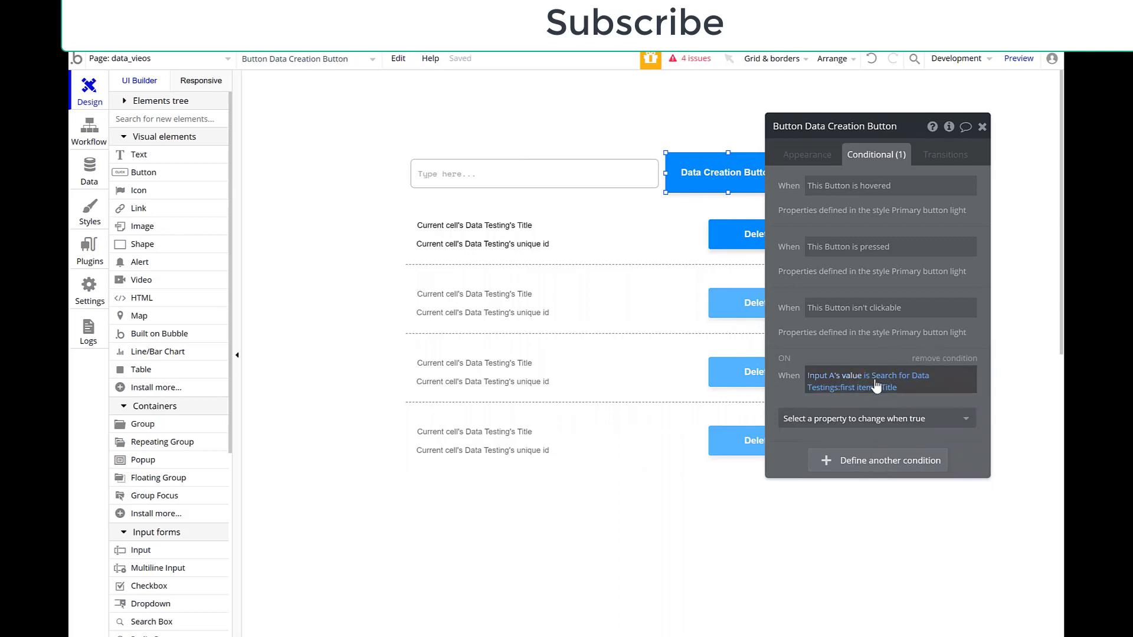
{"action": "mouse_move", "coordinate": [875, 382]}
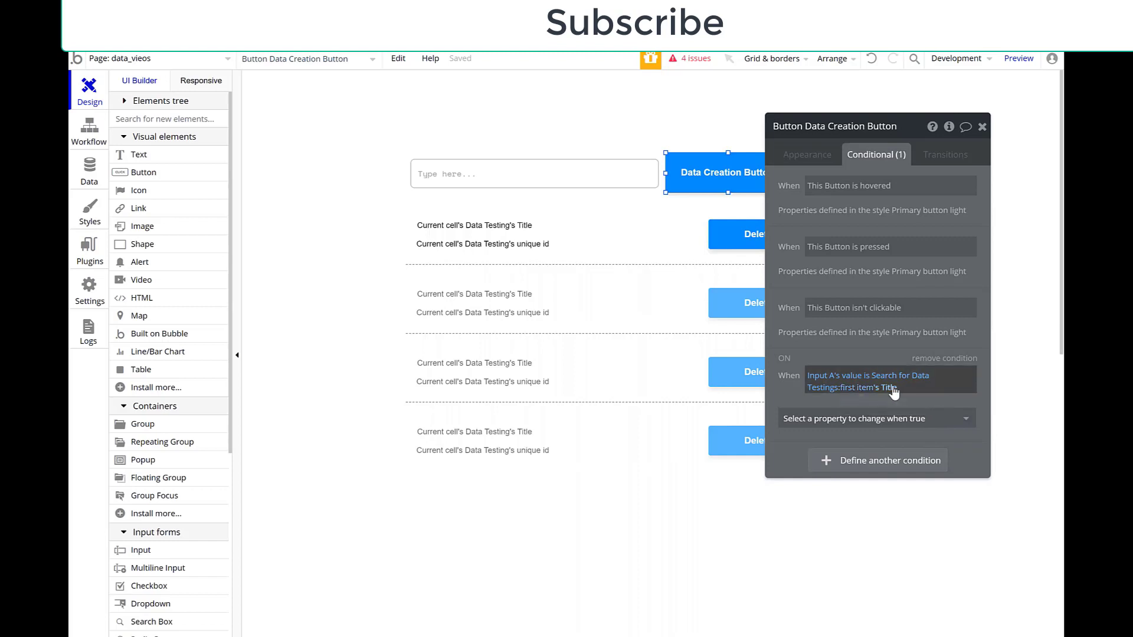
{"action": "mouse_move", "coordinate": [888, 390]}
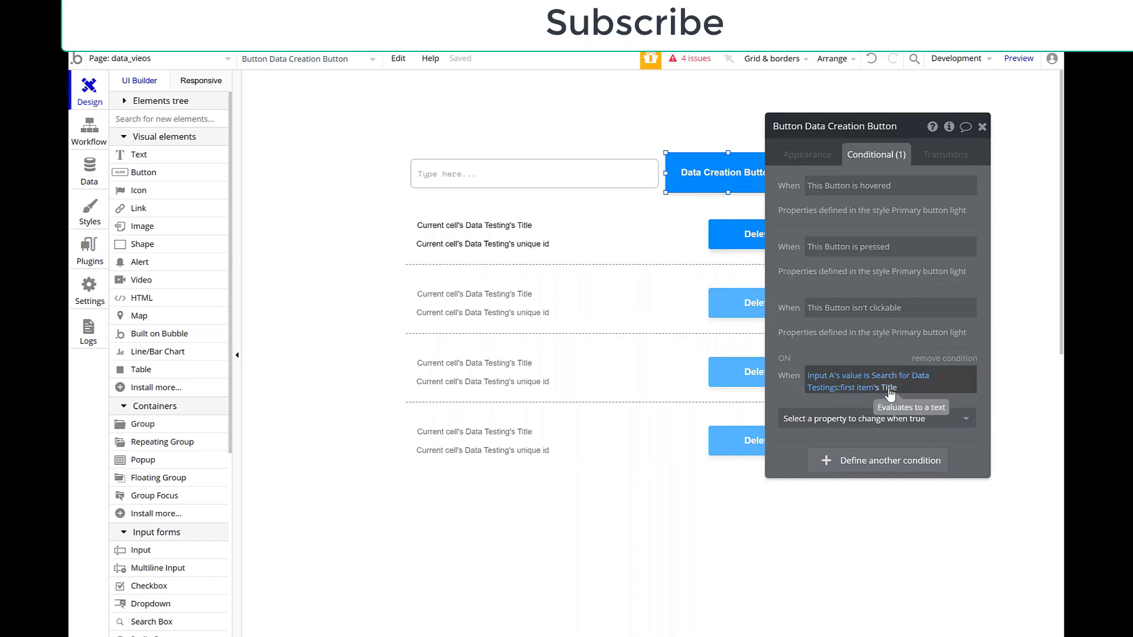
{"action": "mouse_move", "coordinate": [888, 407]}
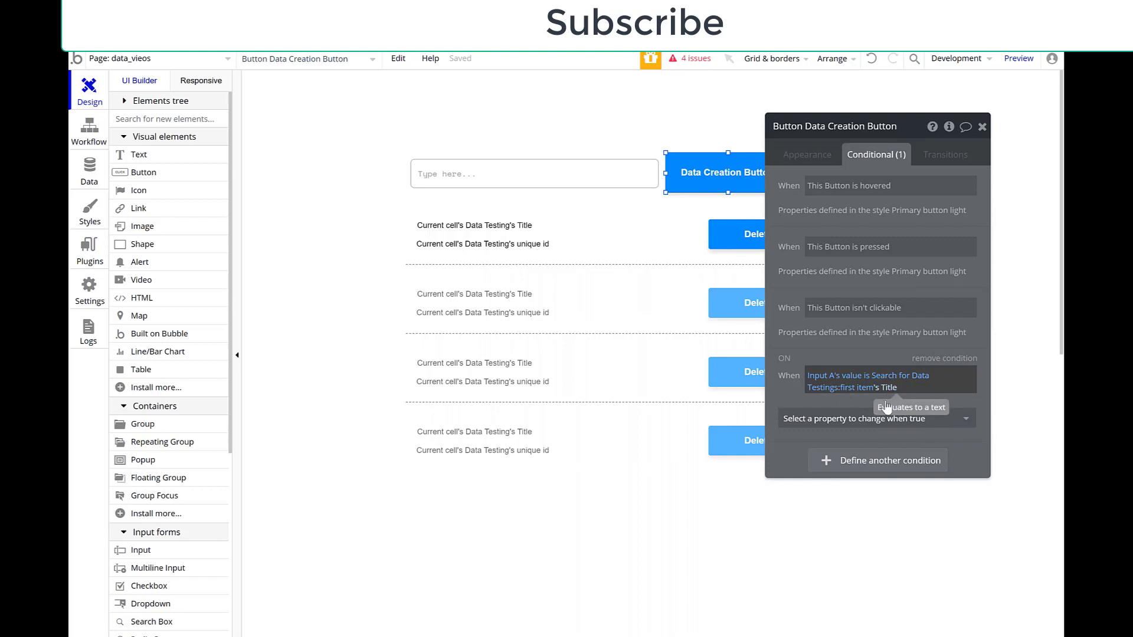
Under that condition make the button not clickable
{"action": "left_click", "coordinate": [873, 417]}
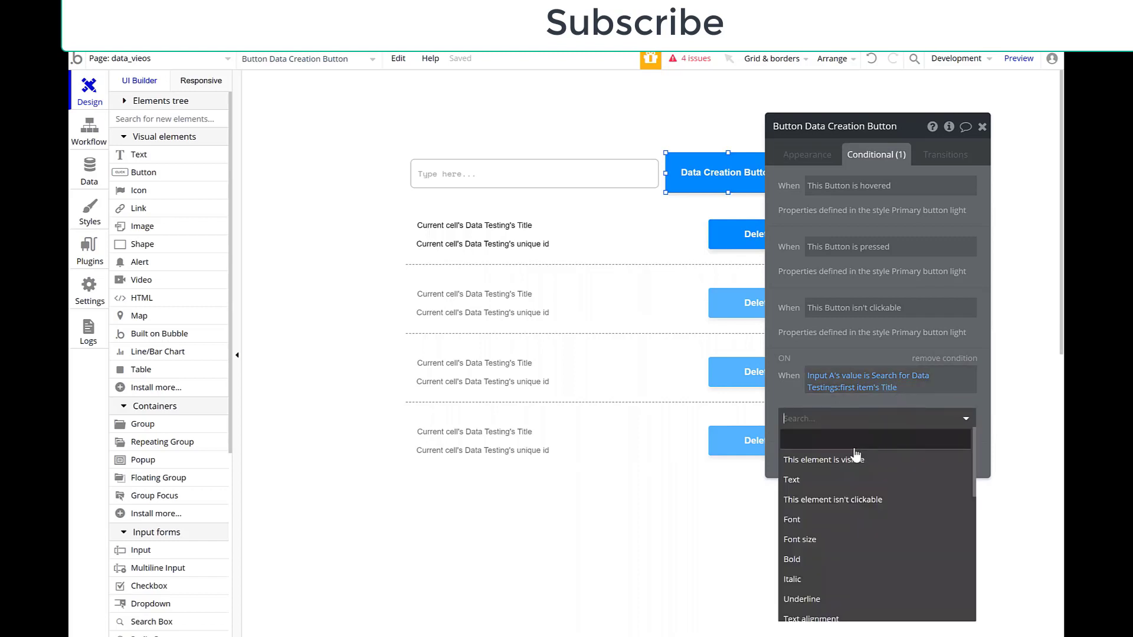
{"action": "left_click", "coordinate": [833, 499]}
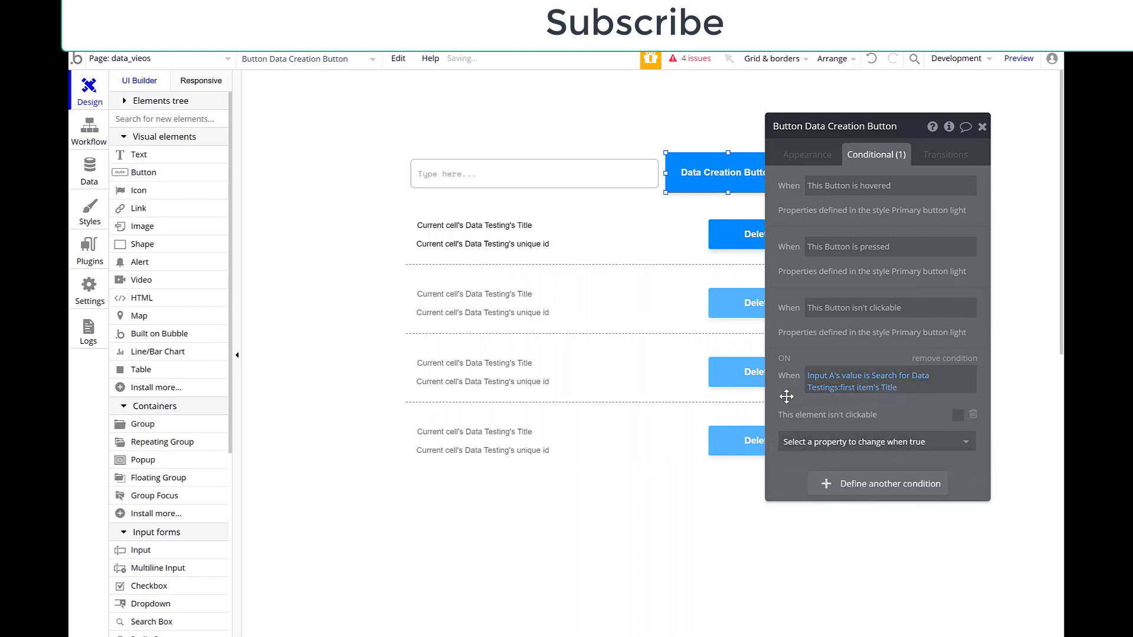
{"action": "left_click", "coordinate": [958, 415]}
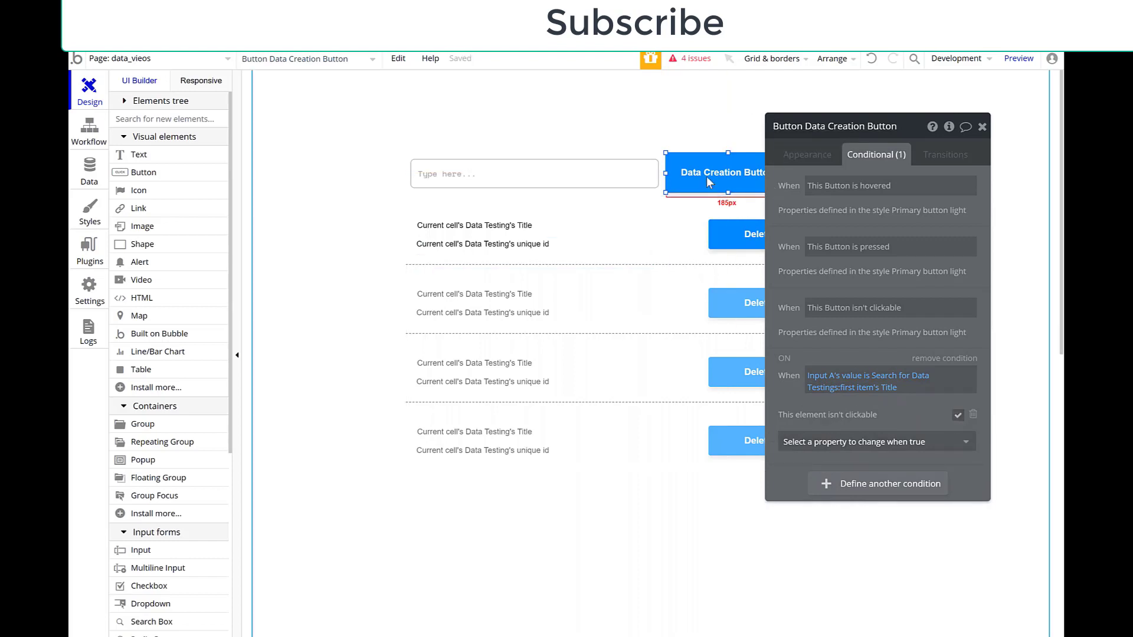
Also relabel it 'Must be a unique location' and add a tooltip saying the data already exists
{"action": "left_click", "coordinate": [876, 441]}
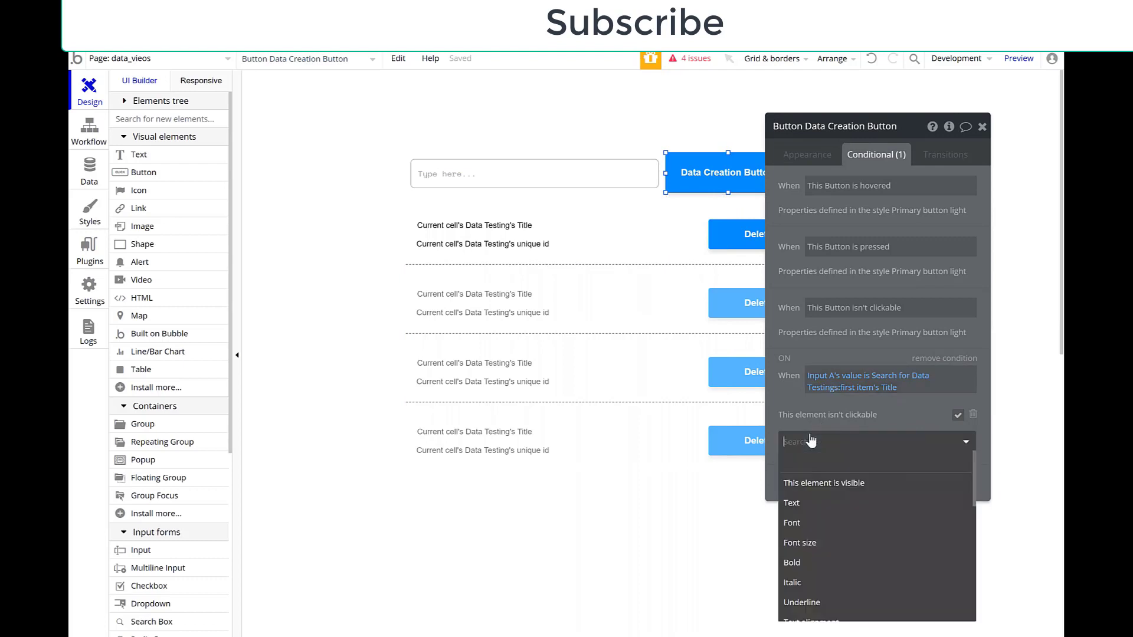
{"action": "left_click", "coordinate": [790, 503]}
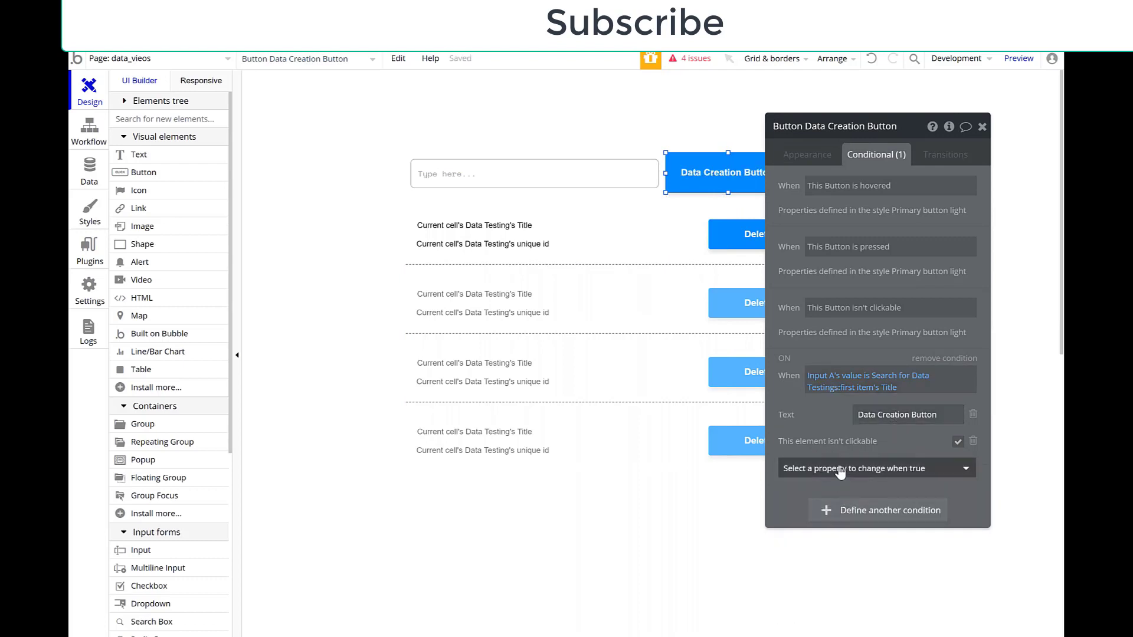
{"action": "left_click", "coordinate": [875, 468]}
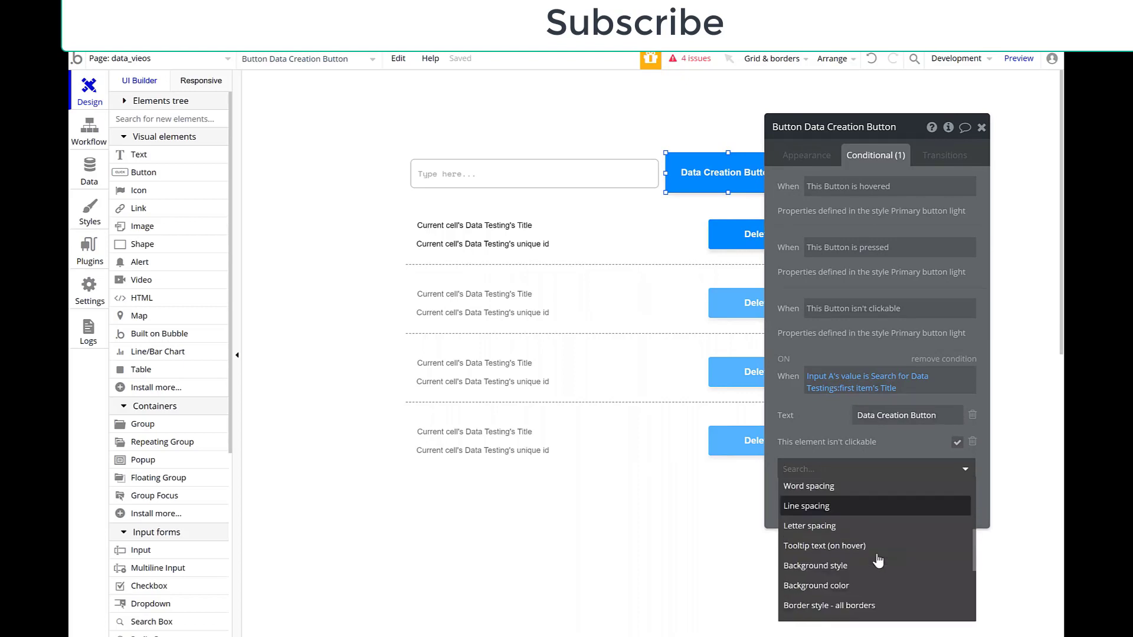
{"action": "scroll", "scroll_direction": "down", "scroll_amount": 3}
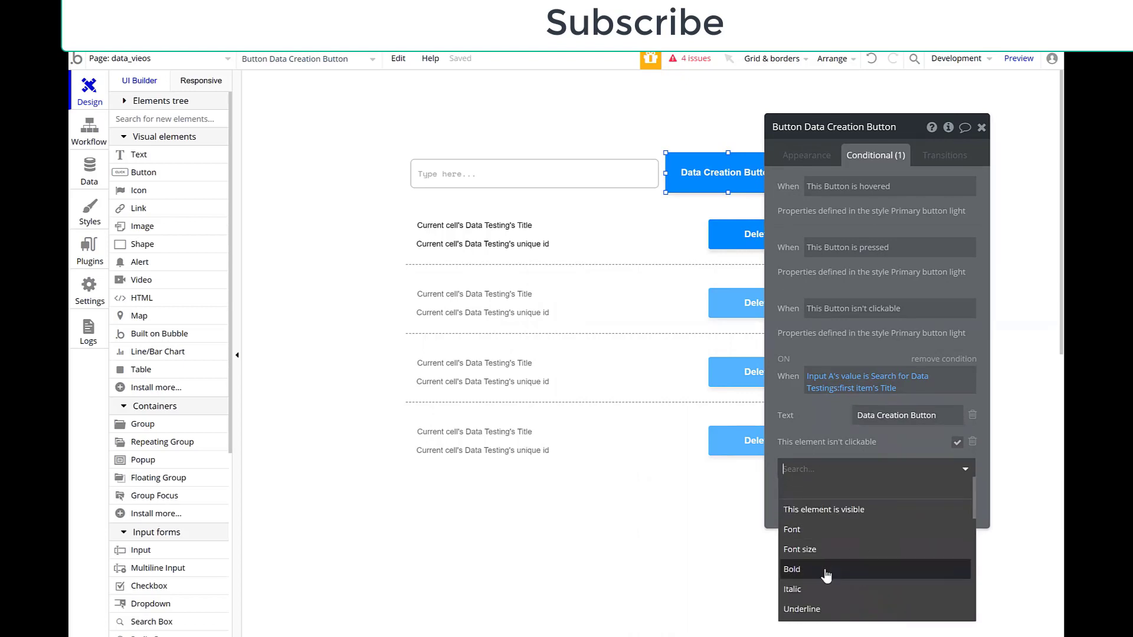
{"action": "scroll", "scroll_direction": "down", "scroll_amount": 3}
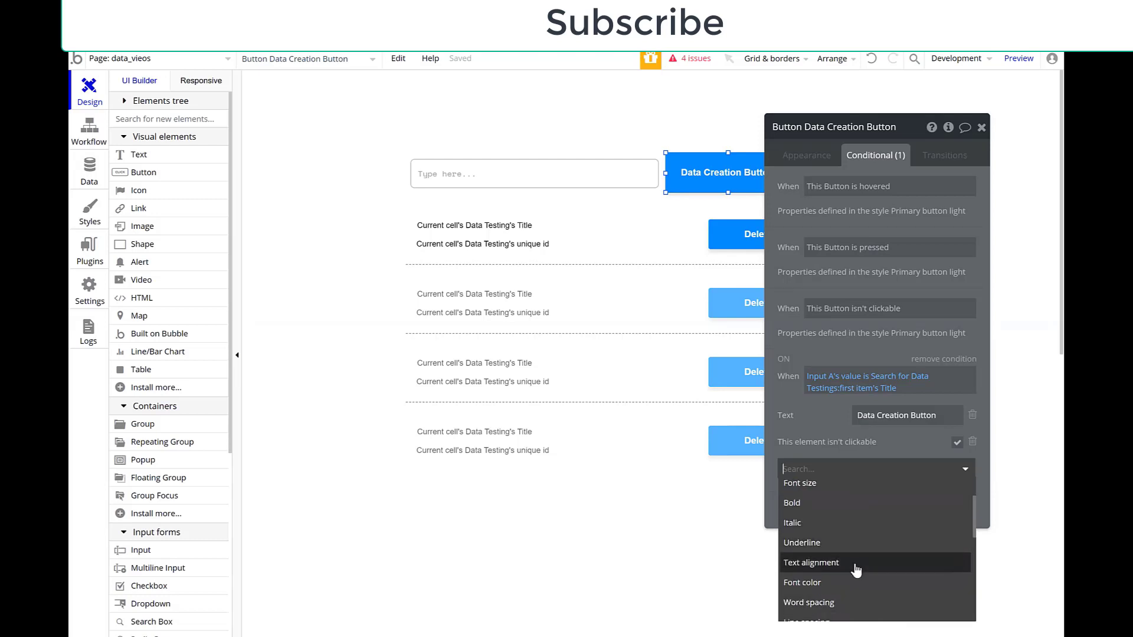
{"action": "scroll", "scroll_direction": "down", "scroll_amount": 3}
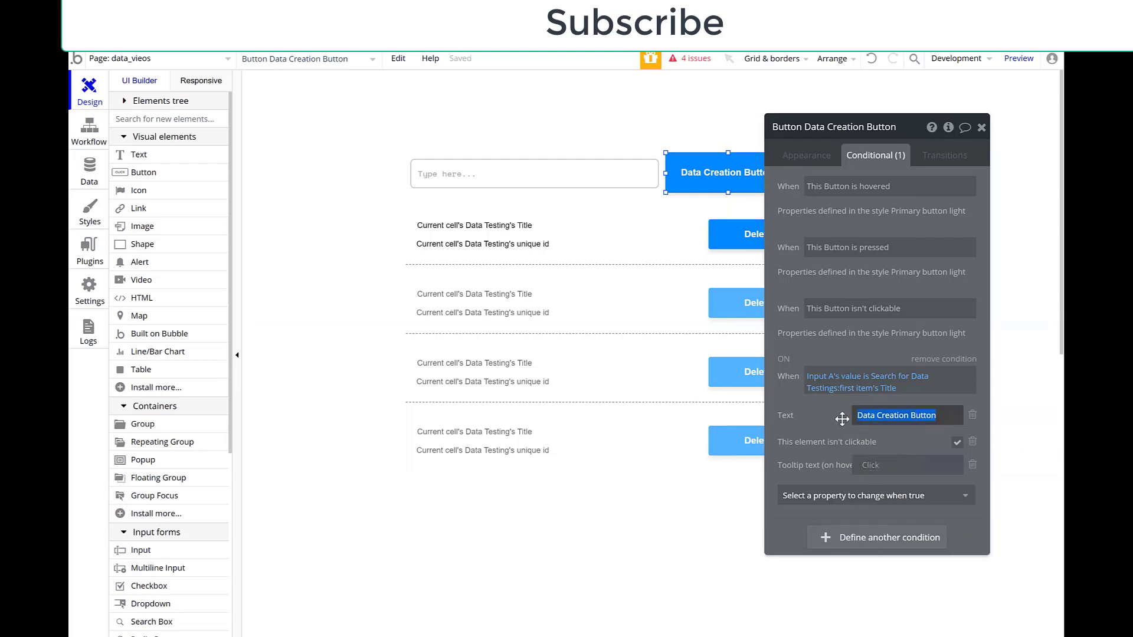
{"action": "type", "text": "Must be"}
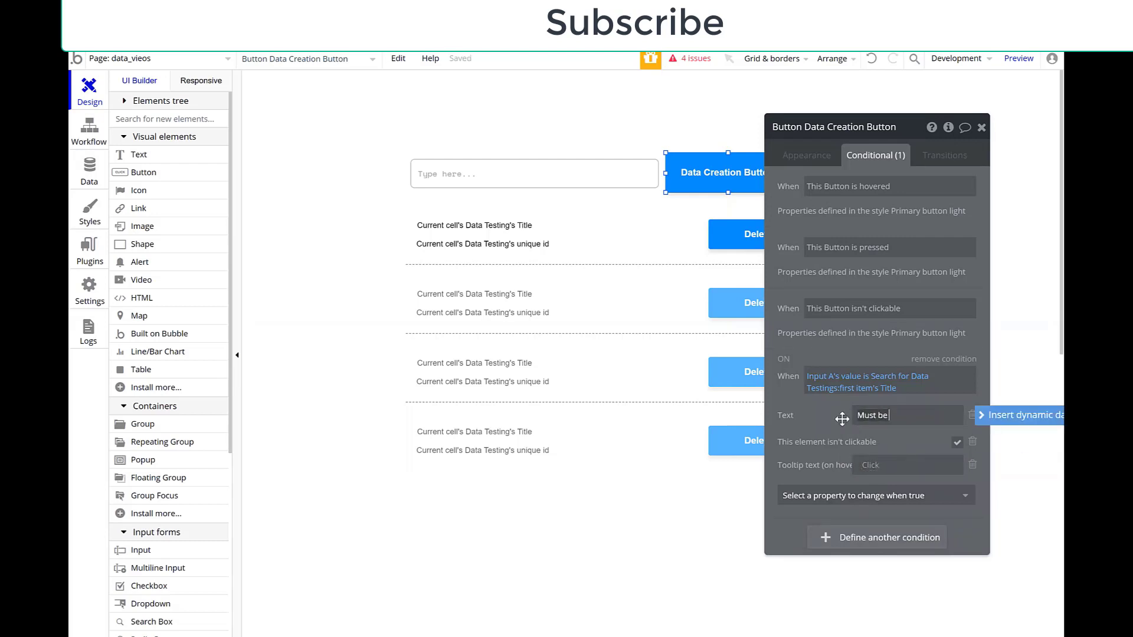
{"action": "type", "text": "a unitque"}
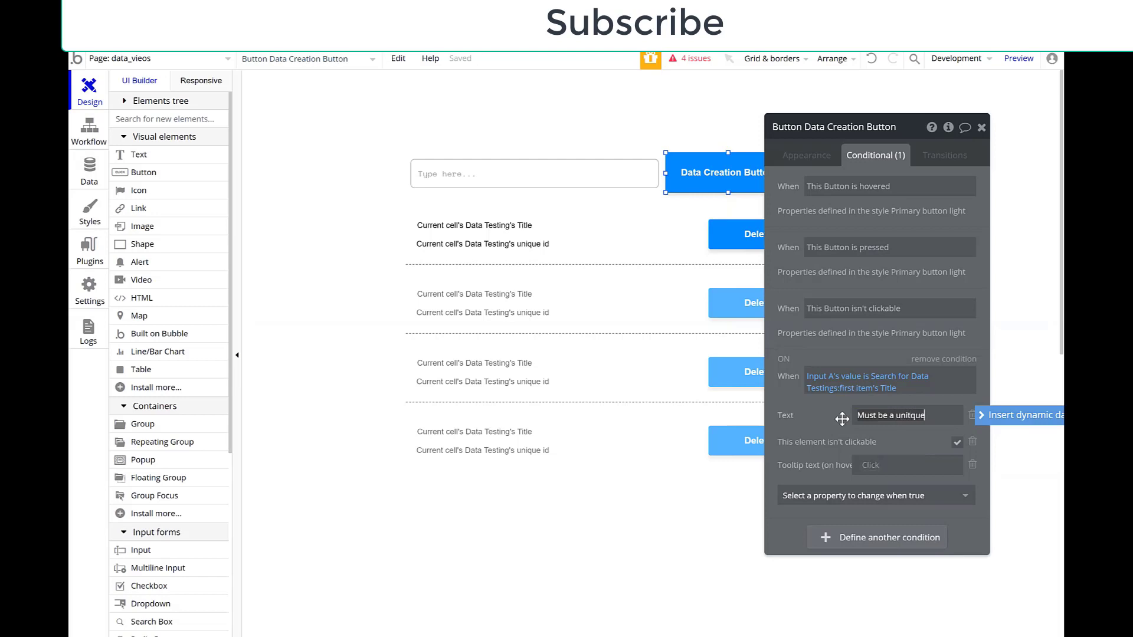
{"action": "key", "text": "Backspace"}
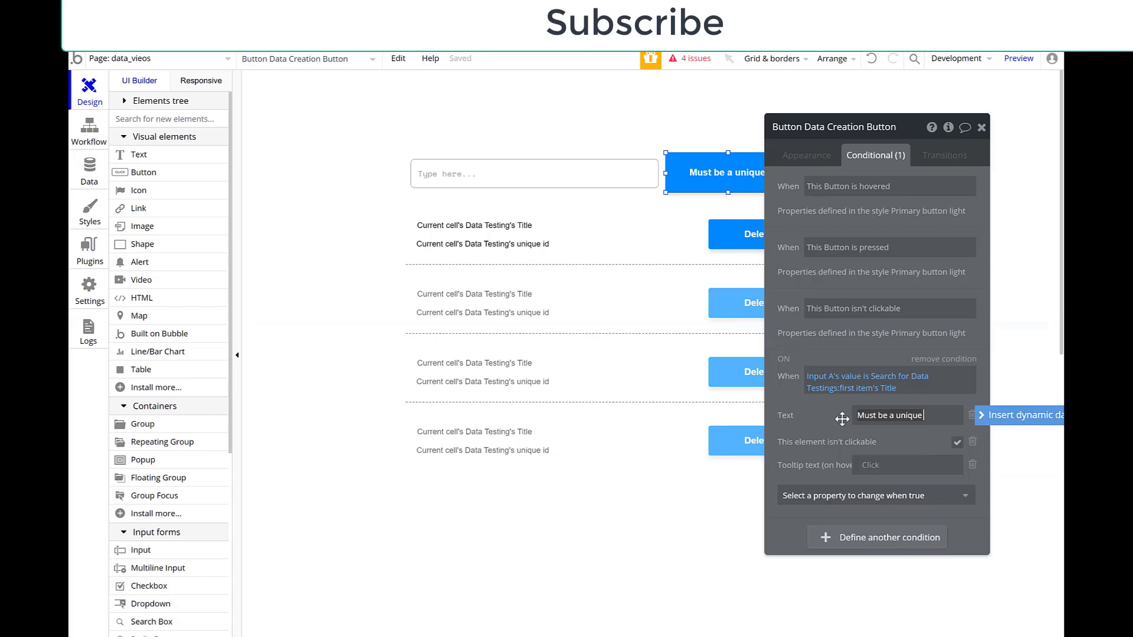
{"action": "type", "text": "location"}
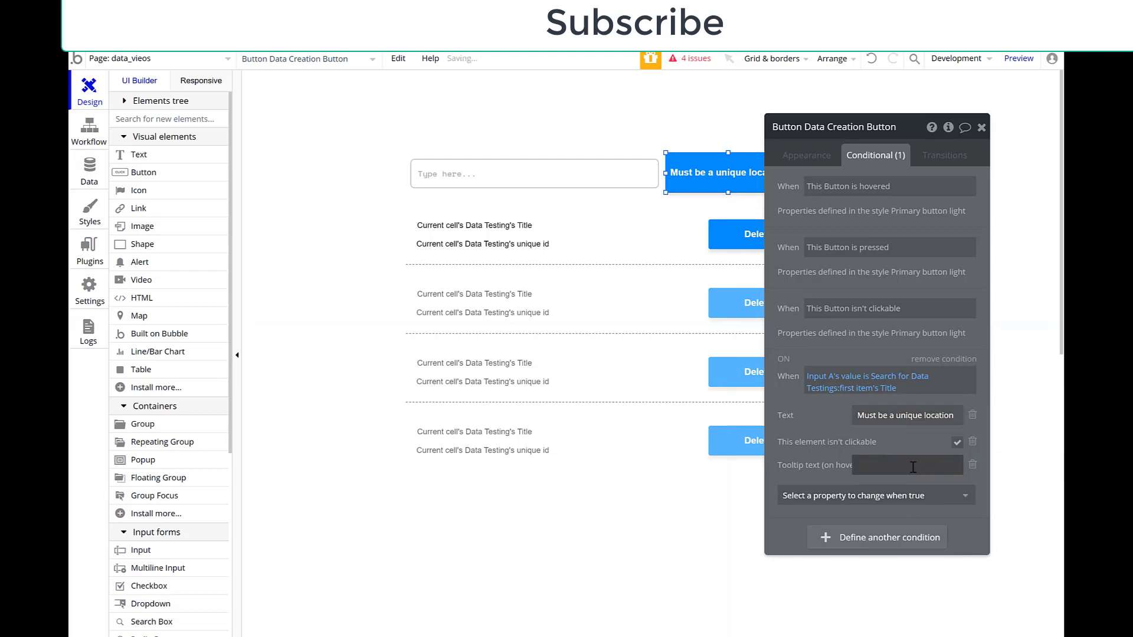
{"action": "type", "text": "This Data already exists. Please enter a unique data title."}
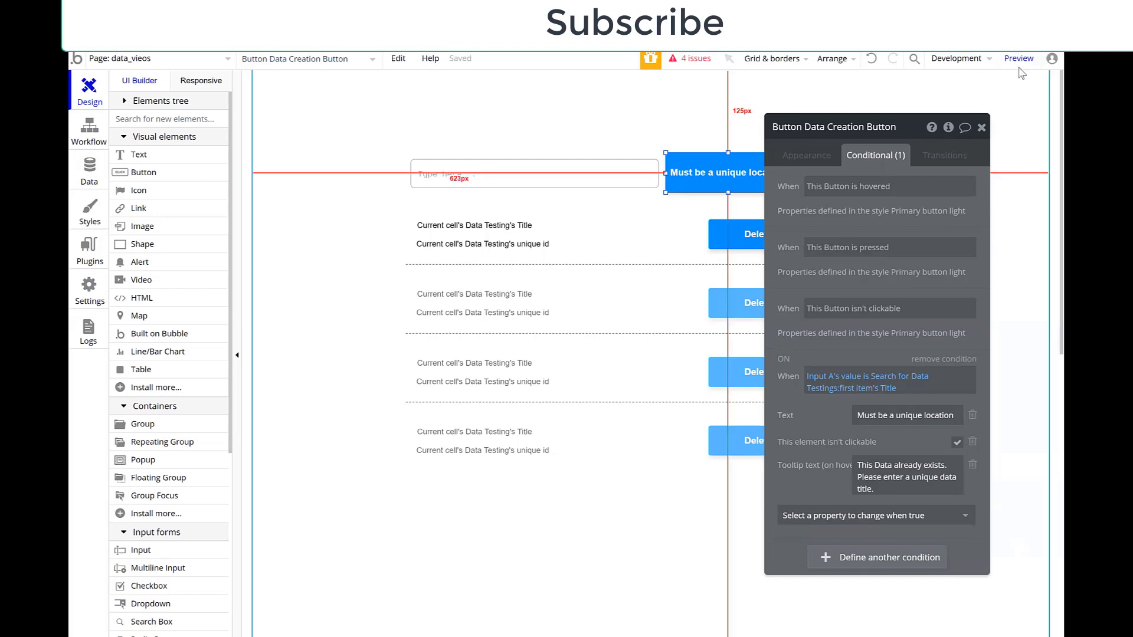
In preview, test the existing title Parkway and delete the duplicate Parkway Ave row
{"action": "left_click", "coordinate": [1020, 58]}
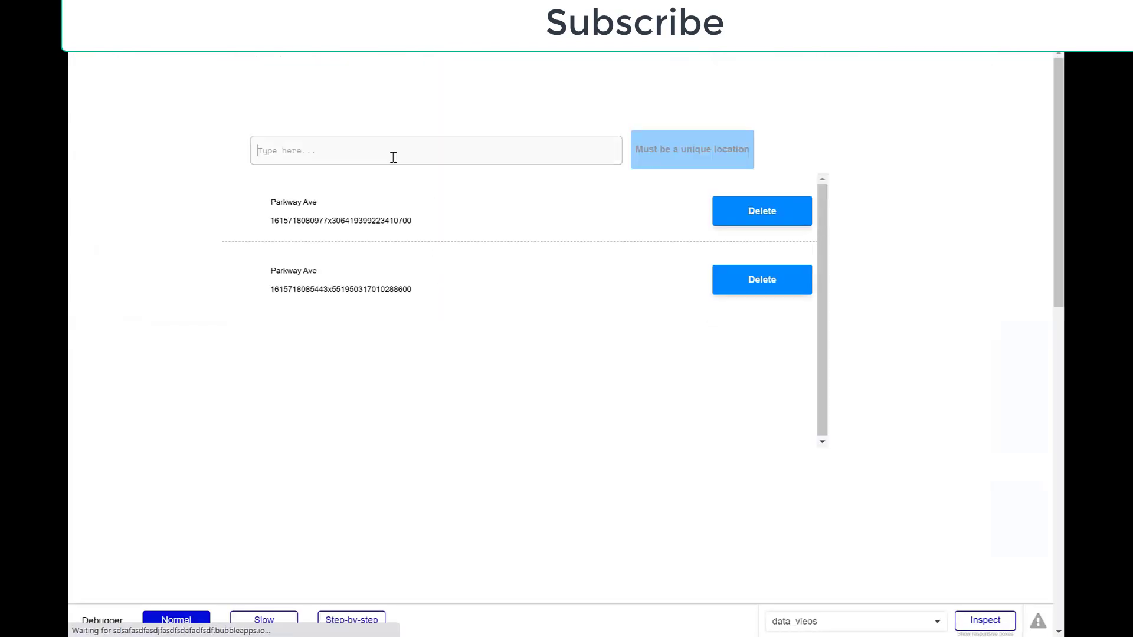
{"action": "type", "text": "Parkway Ave"}
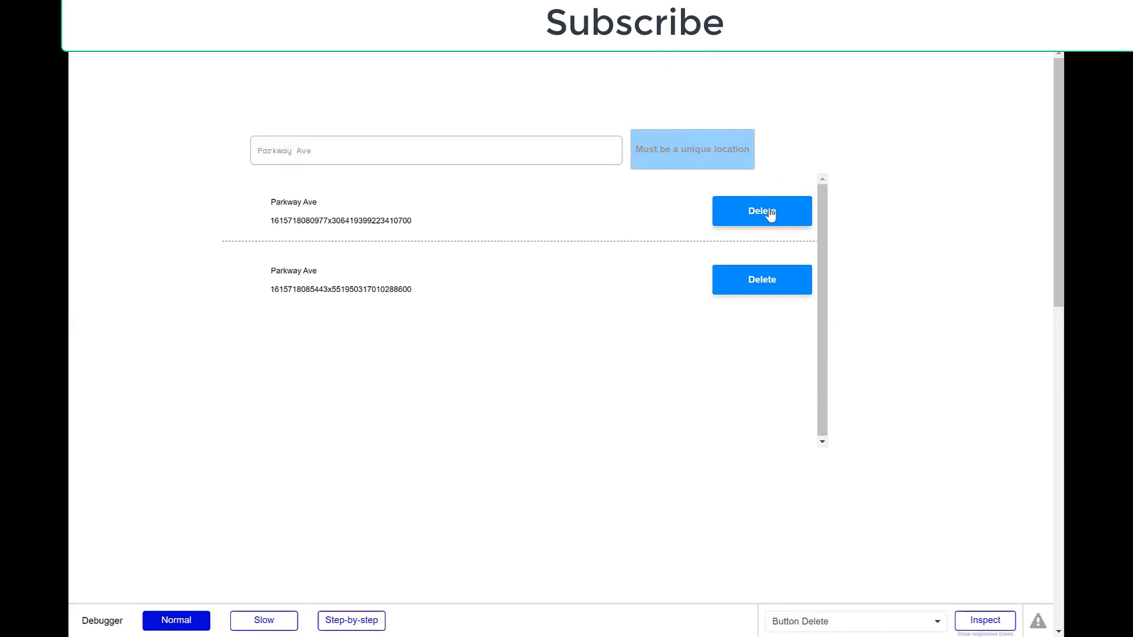
{"action": "left_click", "coordinate": [762, 211]}
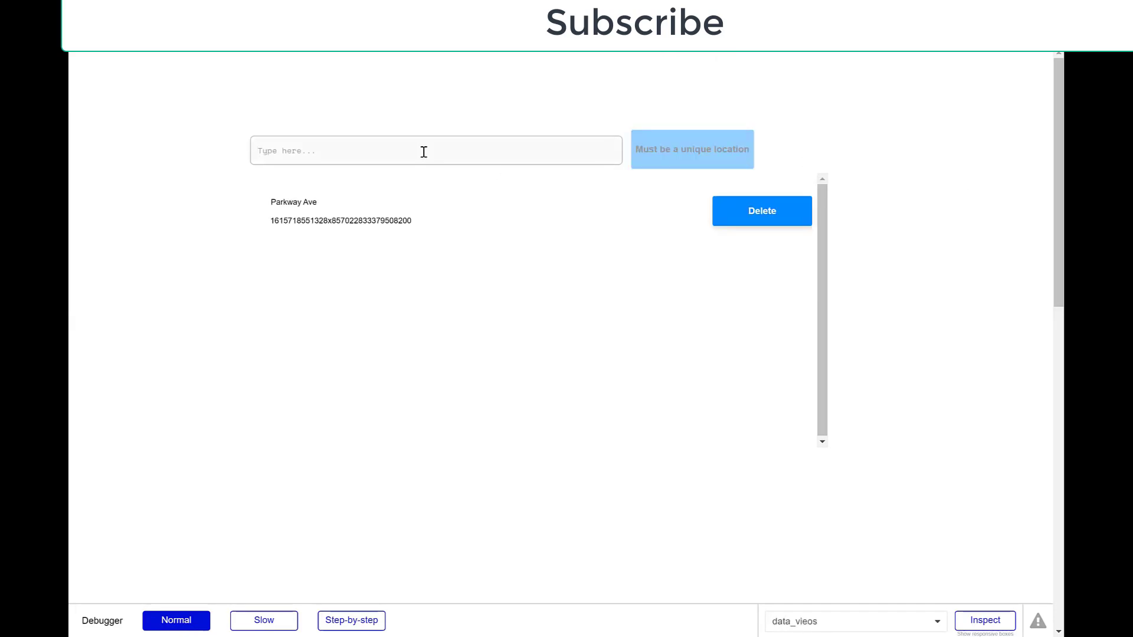
Confirm 'Parkway Ave' blocks the button, then create a new entry titled Apple
{"action": "type", "text": "Par"}
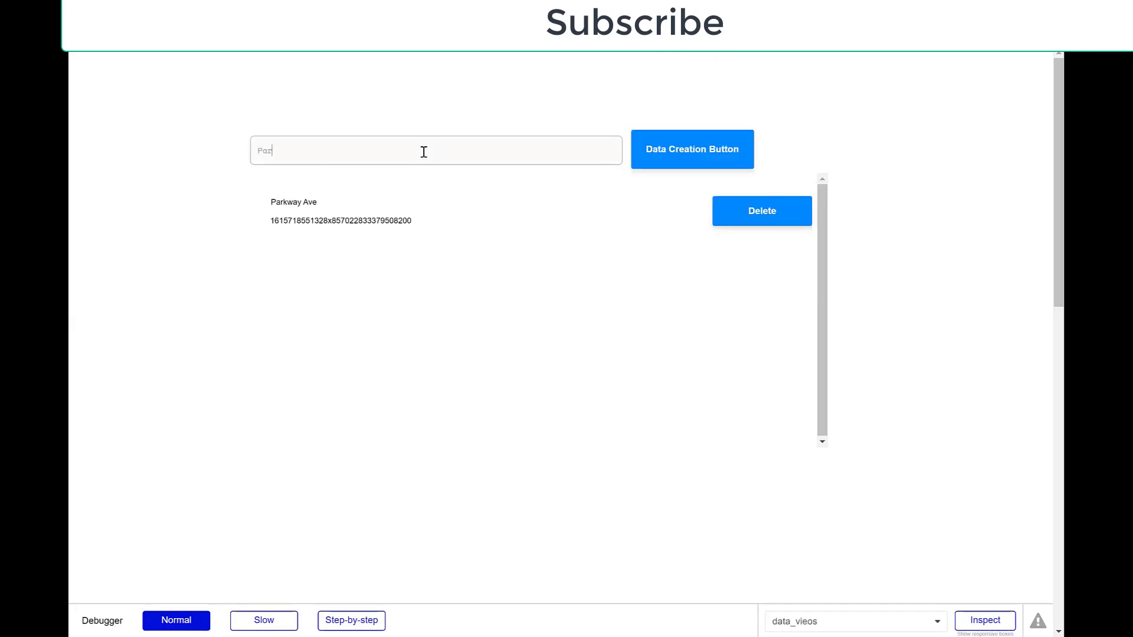
{"action": "type", "text": "Parkway Ave"}
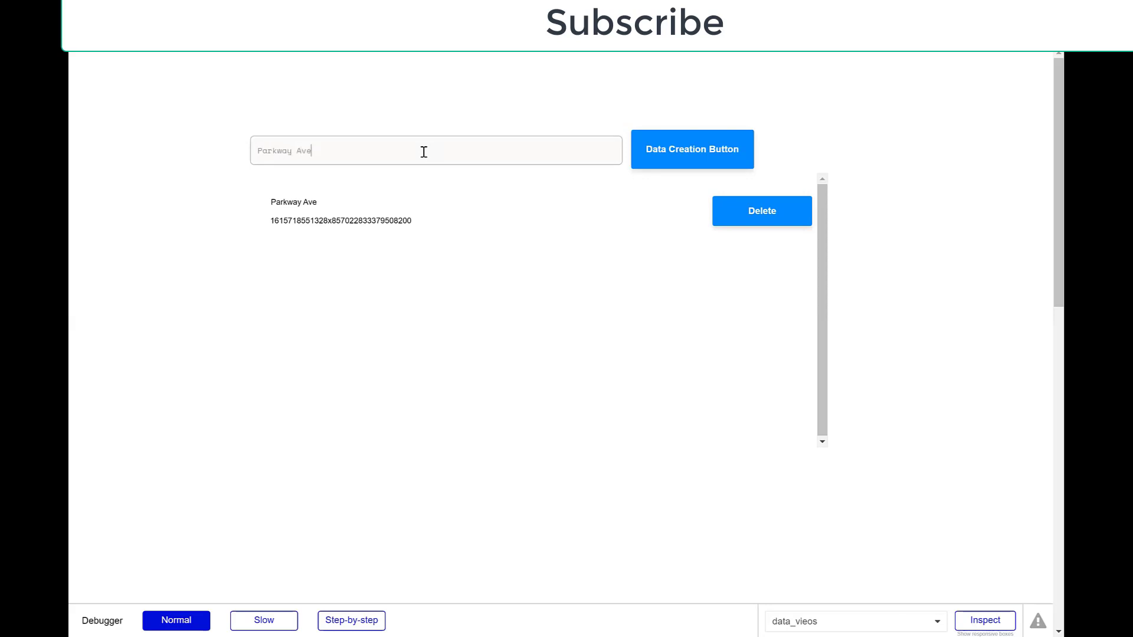
{"action": "left_click", "coordinate": [691, 150]}
{"action": "type", "text": "Apple"}
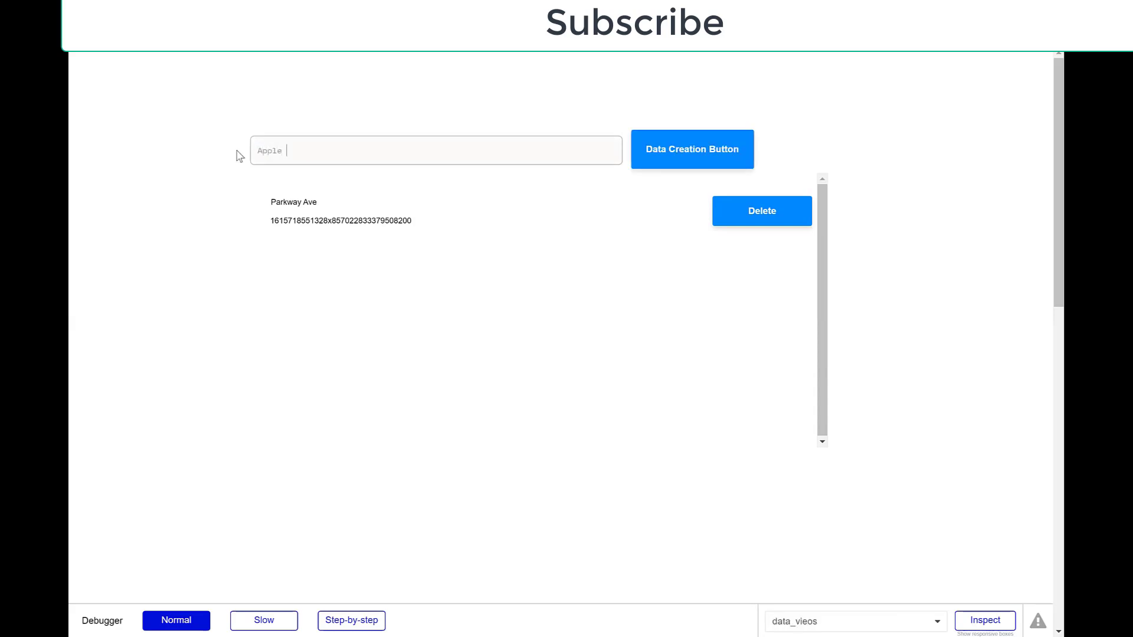
{"action": "left_click", "coordinate": [691, 150]}
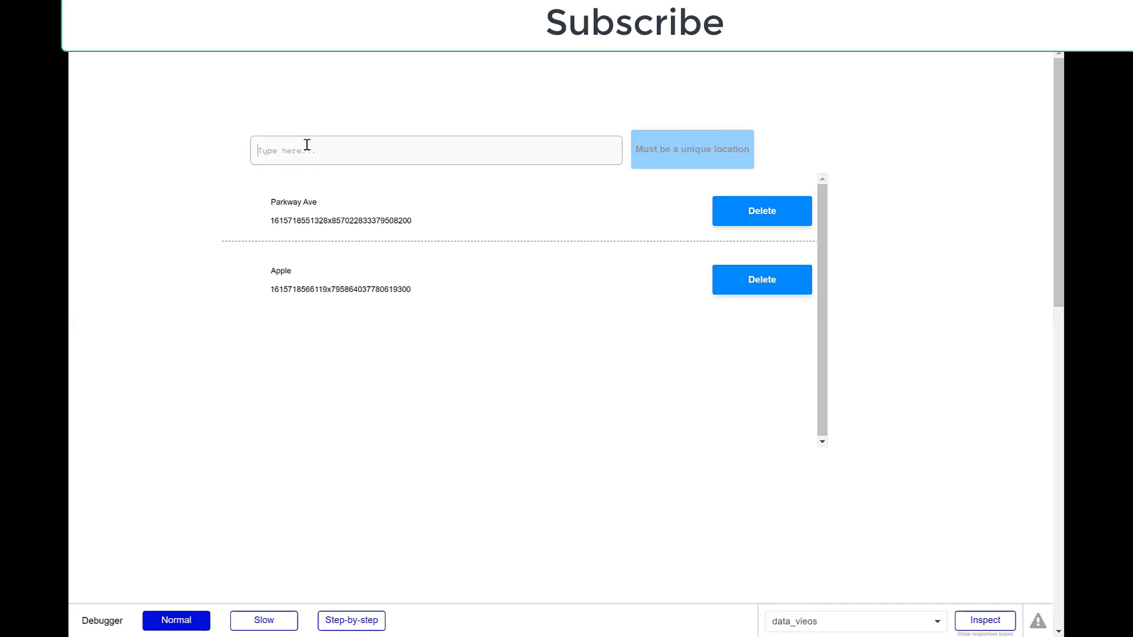
{"action": "type", "text": "Apple"}
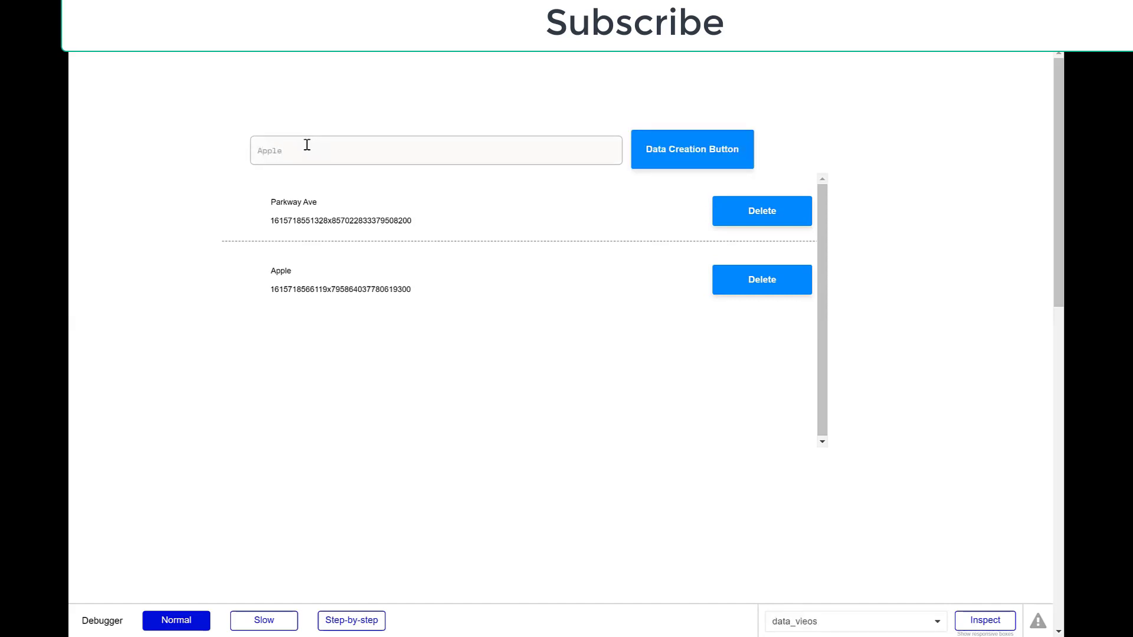
{"action": "left_click", "coordinate": [691, 149]}
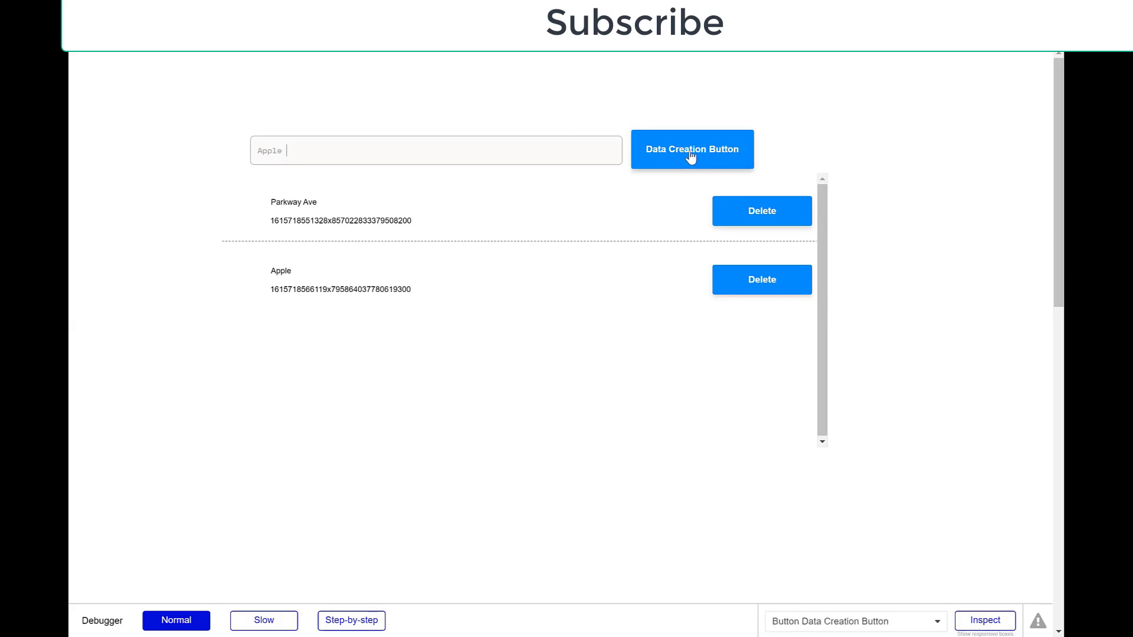
Create a duplicate Apple entry, test 'parkway ave', then delete the duplicate and blank rows
{"action": "left_click", "coordinate": [692, 148]}
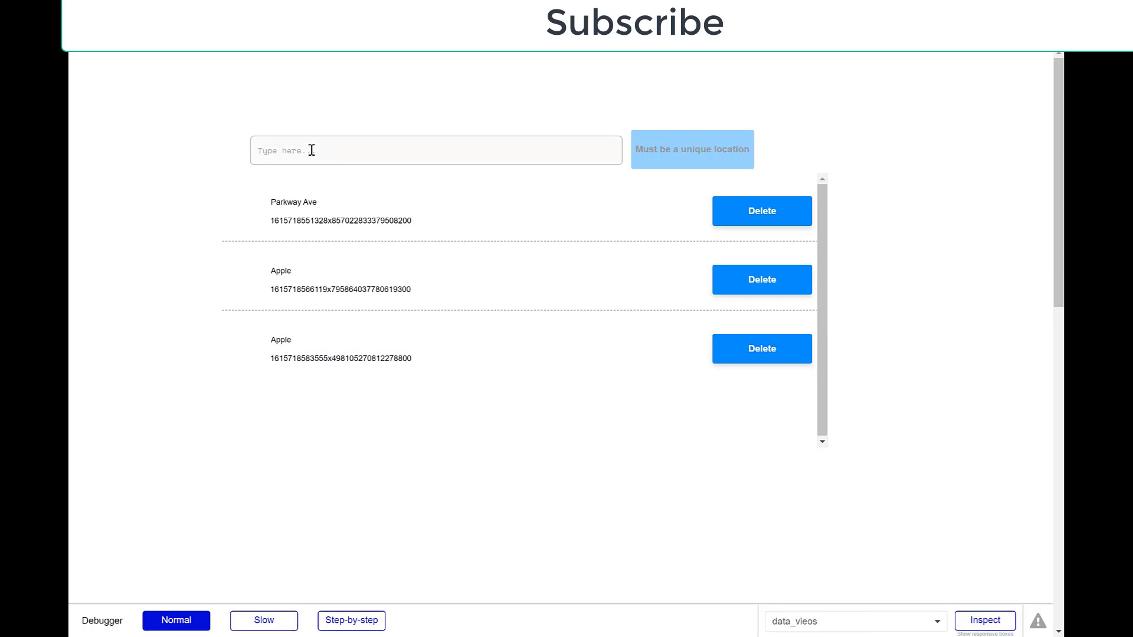
{"action": "type", "text": "parkway ave"}
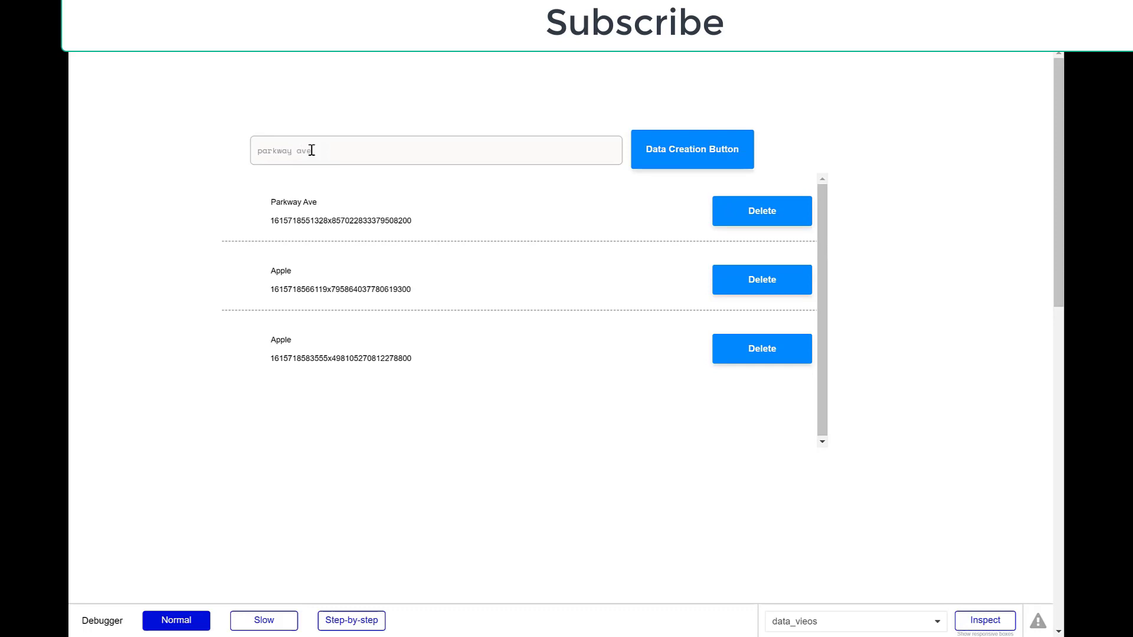
{"action": "left_click", "coordinate": [691, 149]}
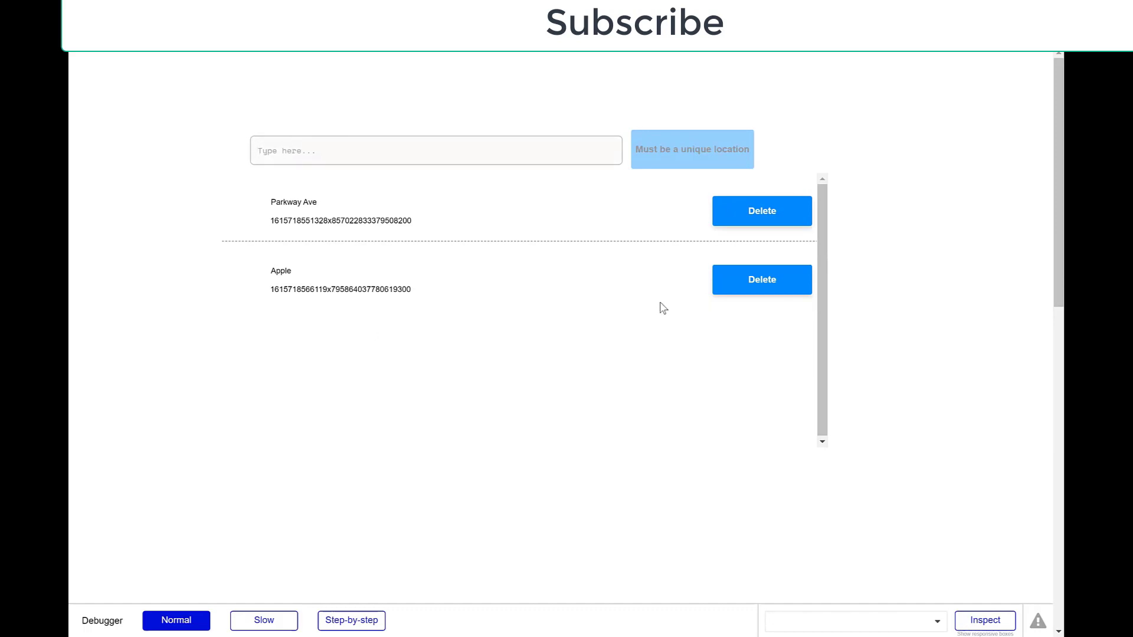
{"action": "mouse_move", "coordinate": [271, 249]}
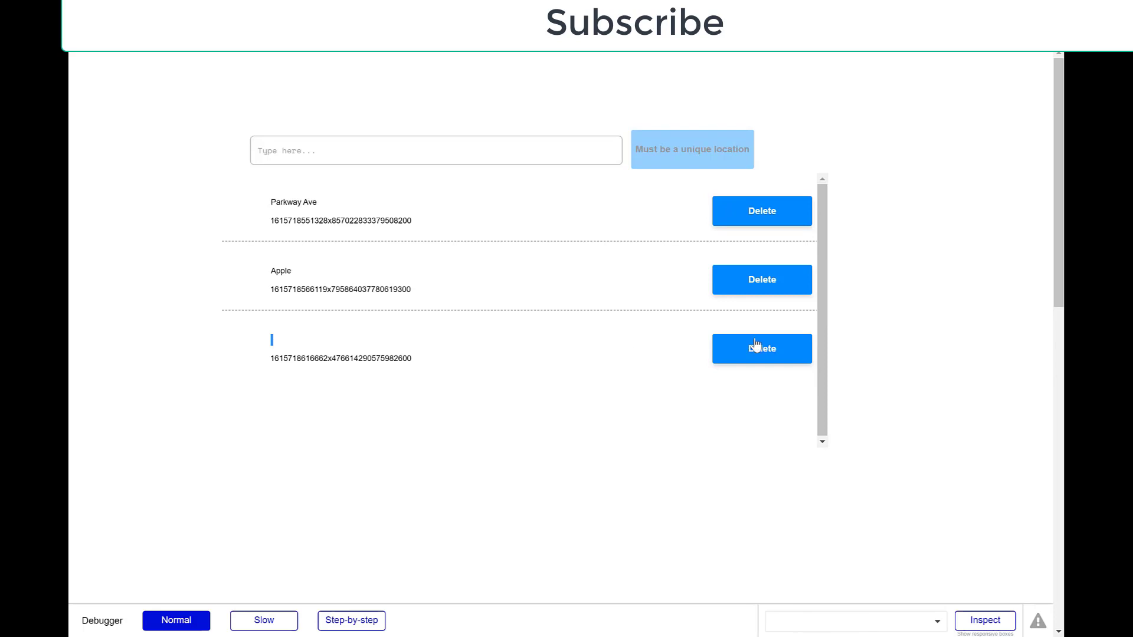
{"action": "left_click", "coordinate": [762, 348]}
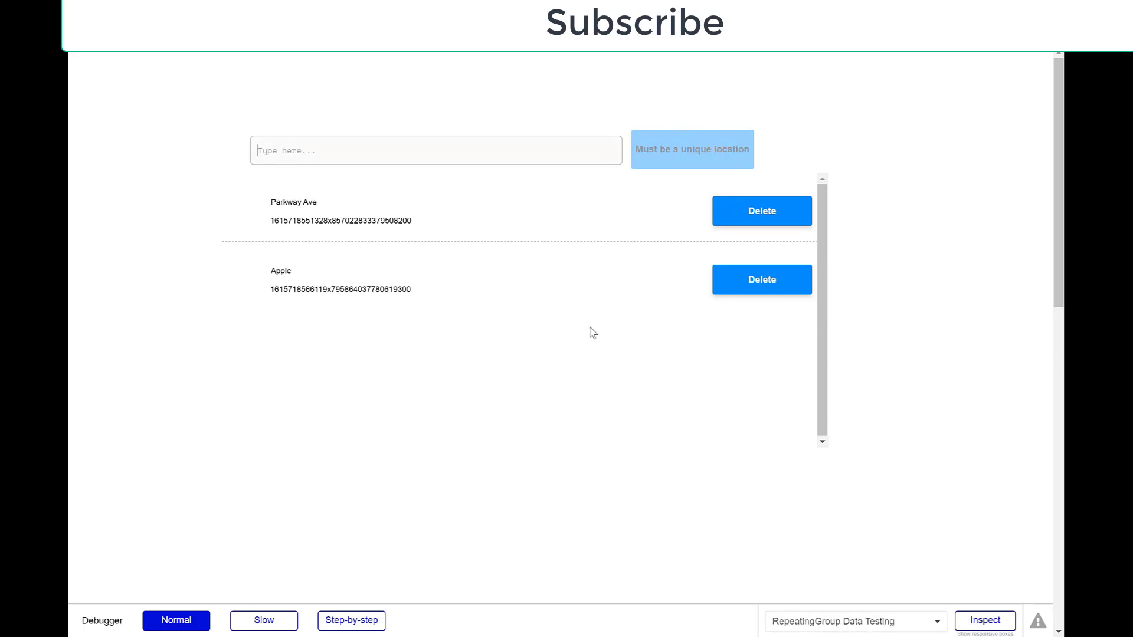
{"action": "mouse_move", "coordinate": [555, 337]}
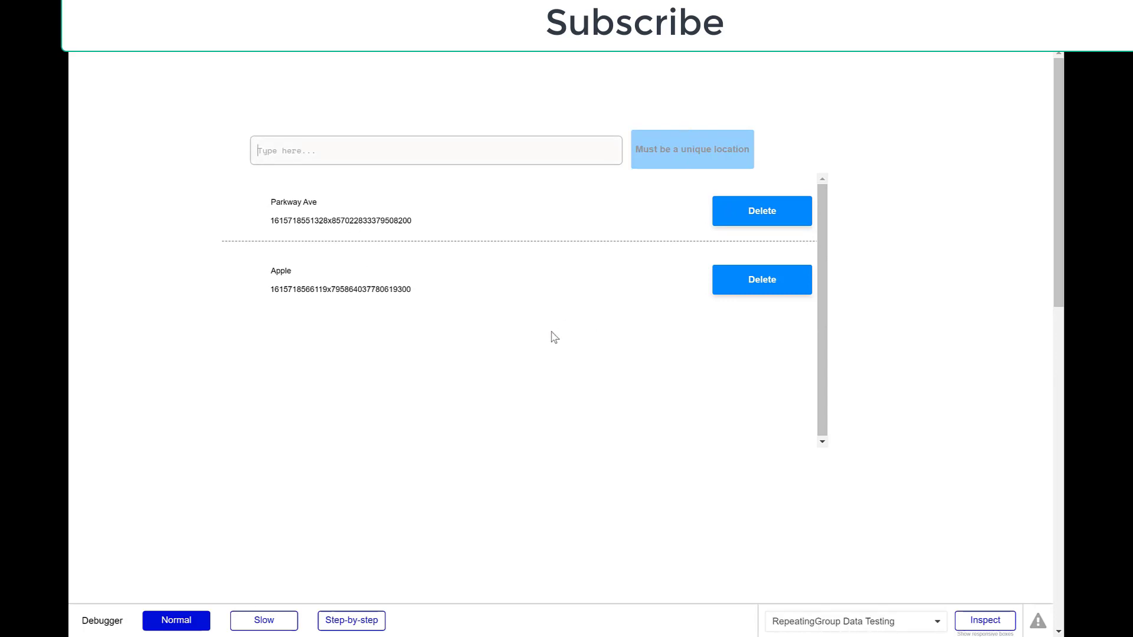